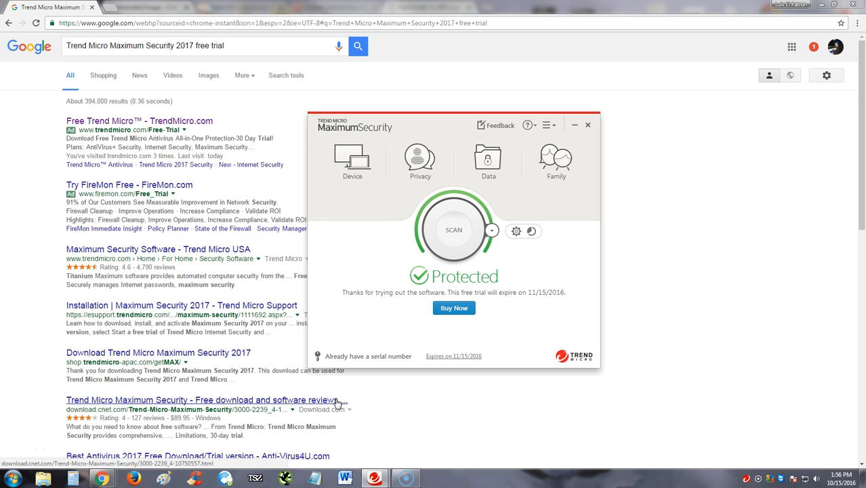
pyautogui.moveTo(667, 244)
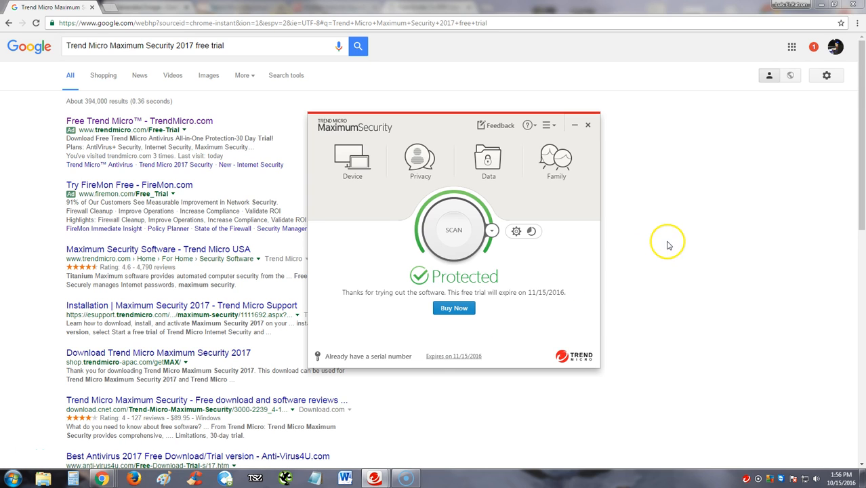
pyautogui.moveTo(669, 240)
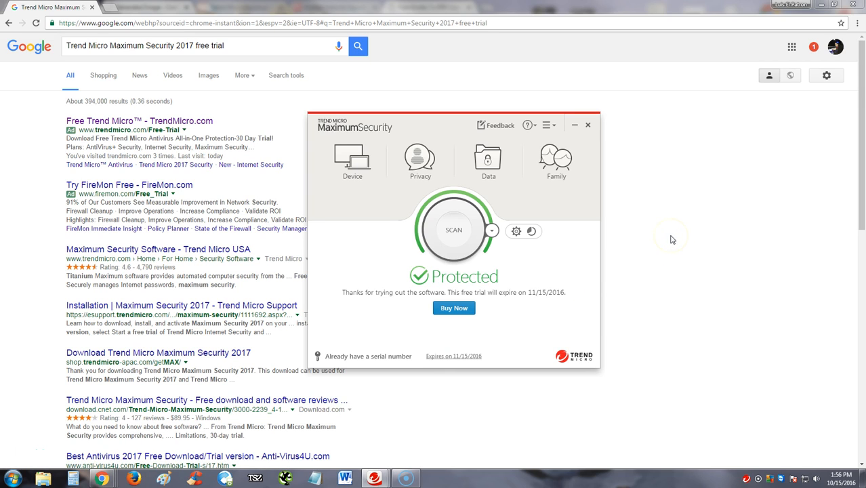
pyautogui.moveTo(670, 238)
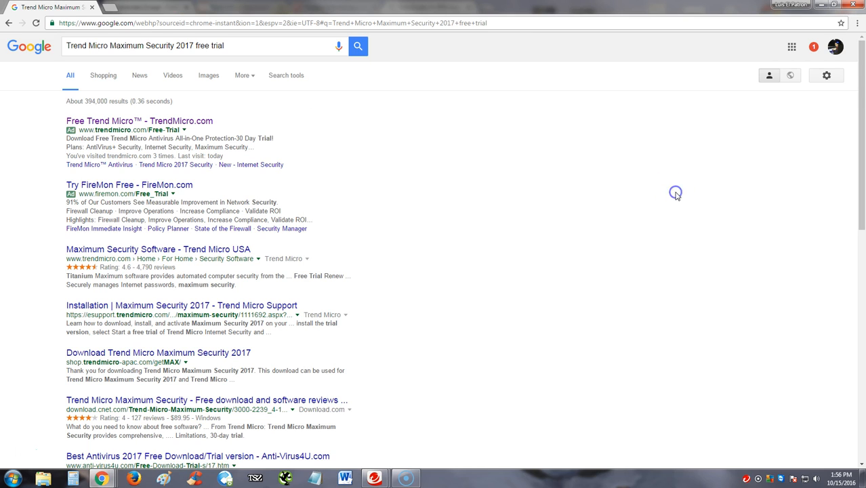
pyautogui.moveTo(153, 81)
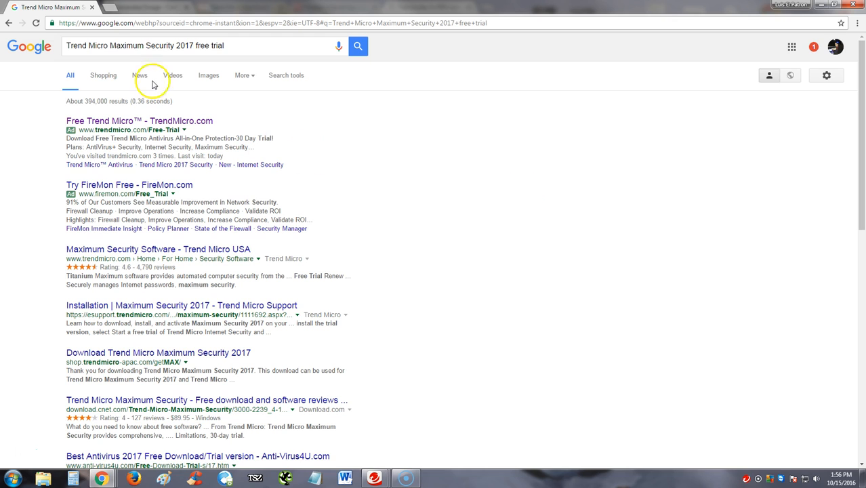
pyautogui.moveTo(156, 51)
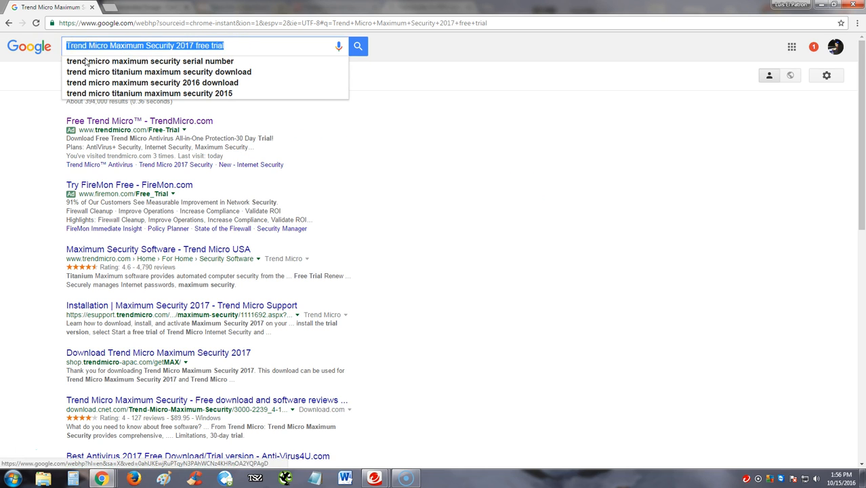
pyautogui.moveTo(223, 161)
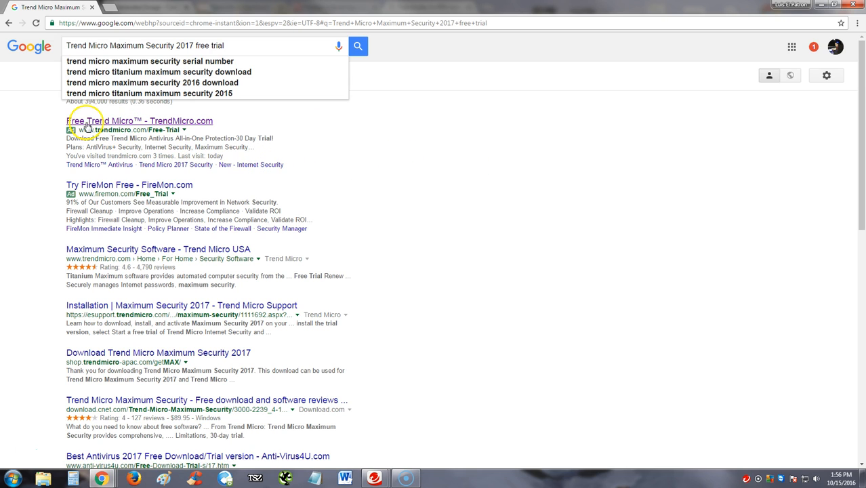
pyautogui.moveTo(165, 126)
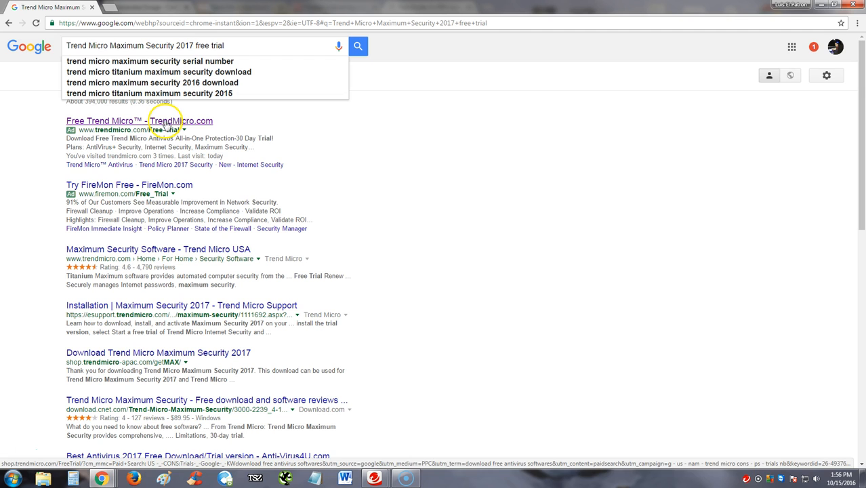
# Step: Open the Free Trend Micro trial offer and download the Maximum Security trial installer
pyautogui.click(163, 121)
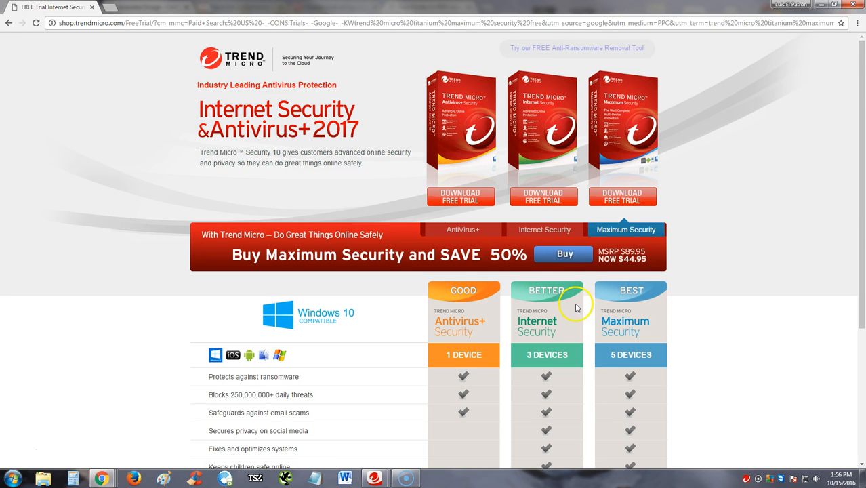
pyautogui.scroll(-3)
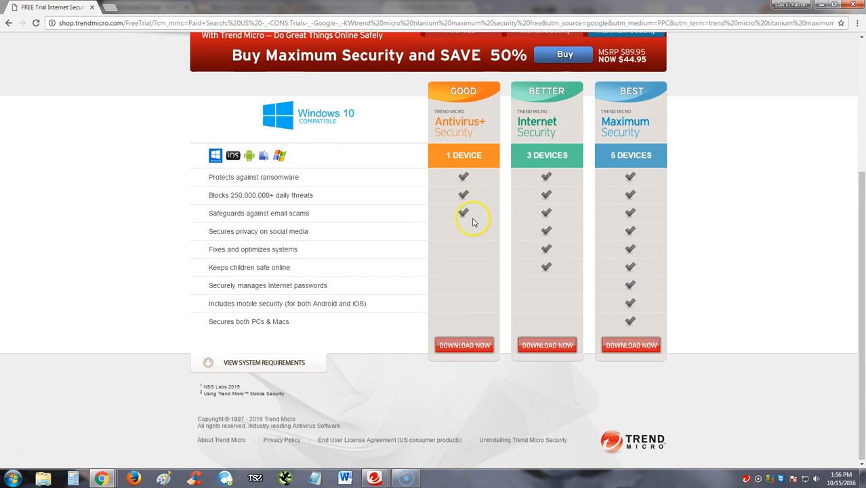
pyautogui.moveTo(596, 124)
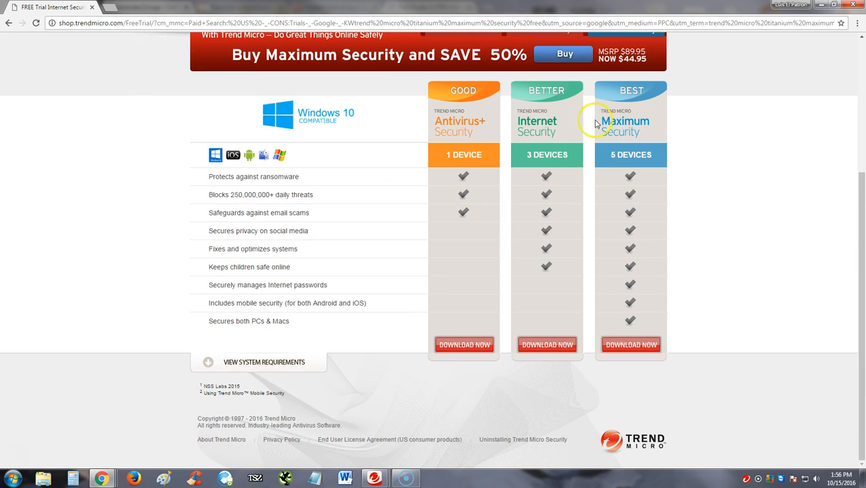
pyautogui.moveTo(466, 138)
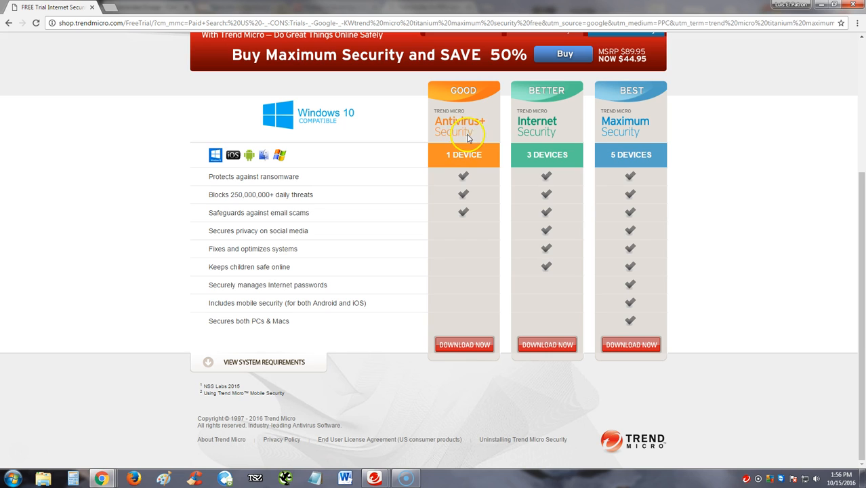
pyautogui.moveTo(504, 147)
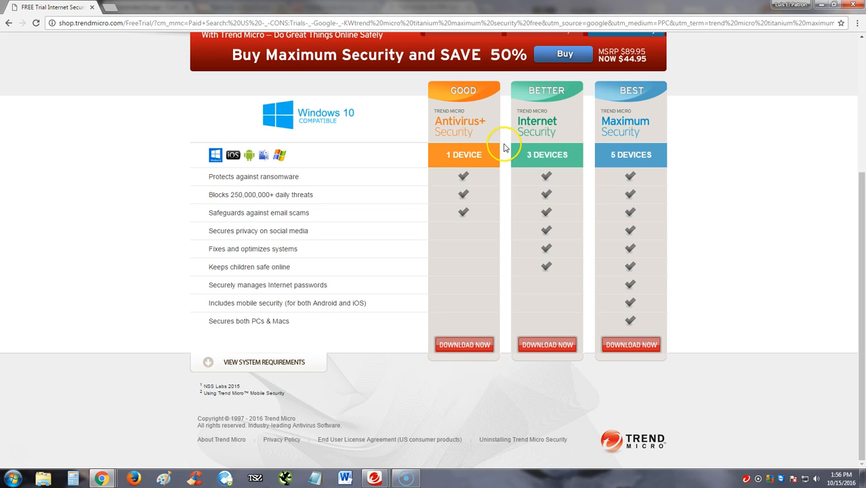
pyautogui.moveTo(535, 133)
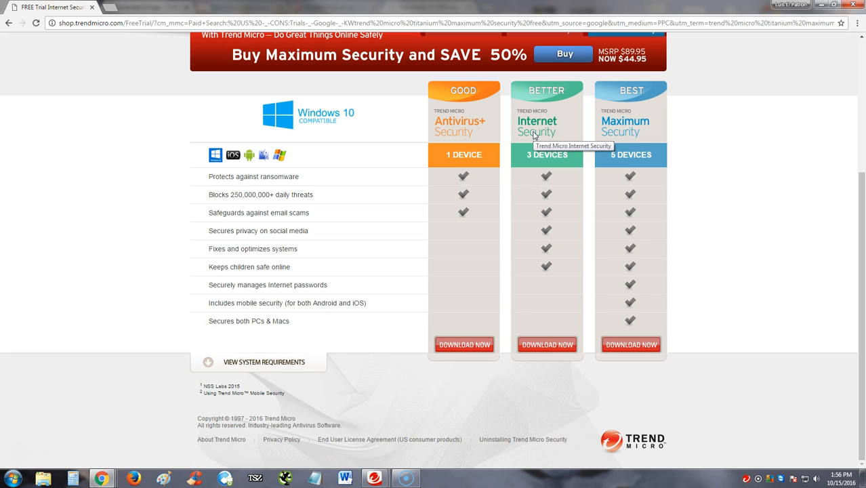
pyautogui.moveTo(682, 399)
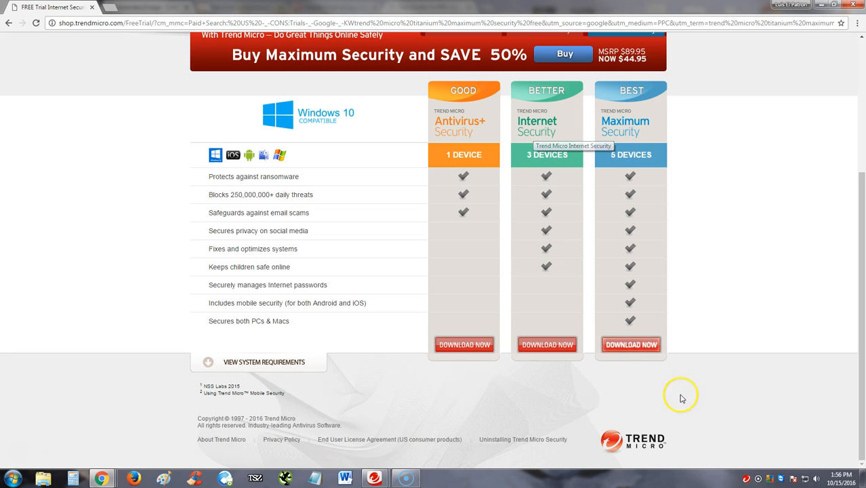
pyautogui.click(630, 344)
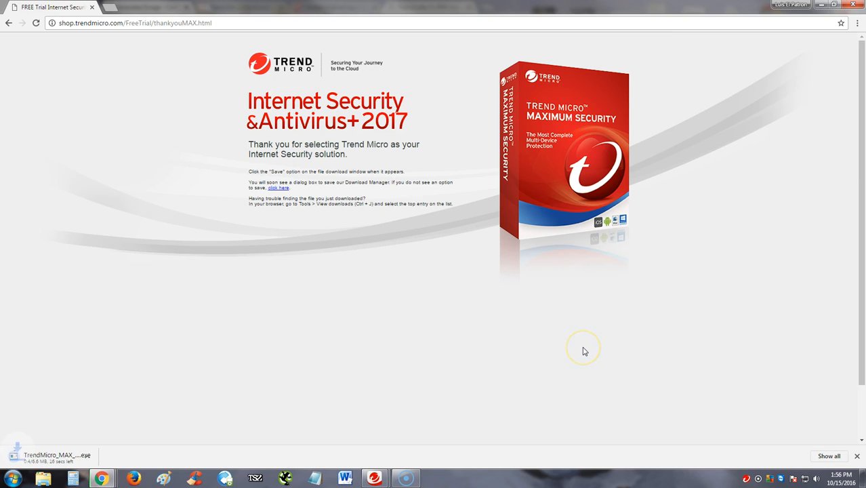
pyautogui.moveTo(365, 326)
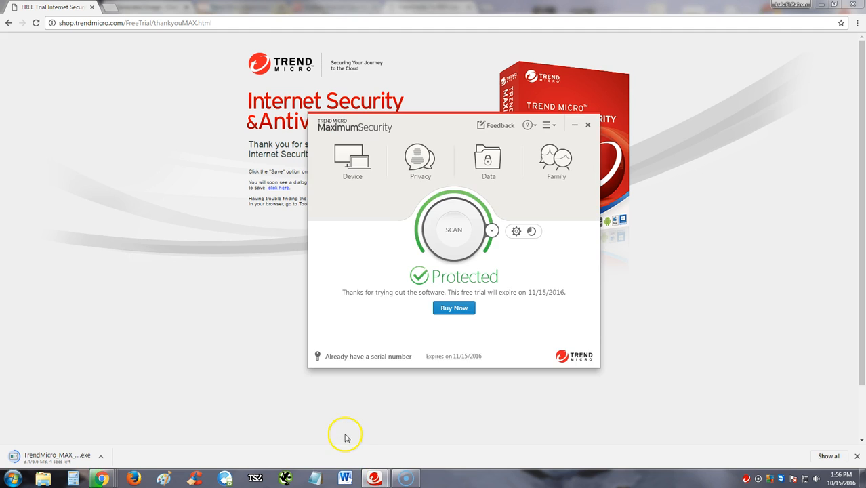
pyautogui.moveTo(528, 278)
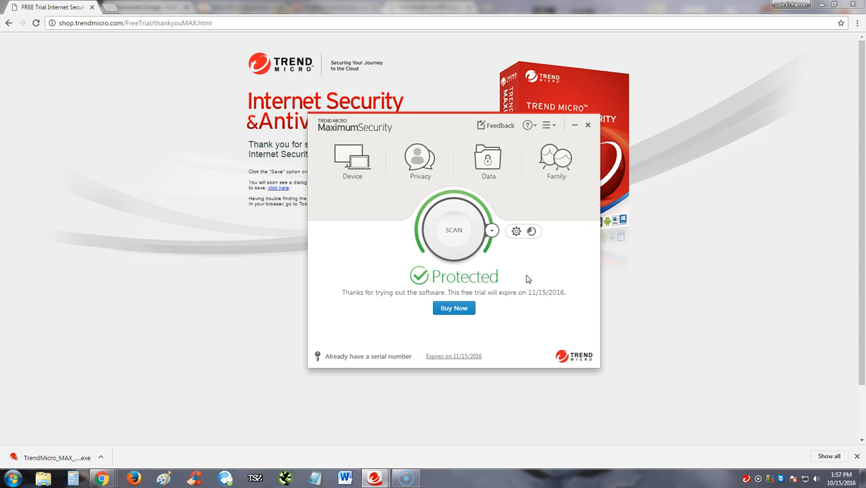
pyautogui.moveTo(769, 480)
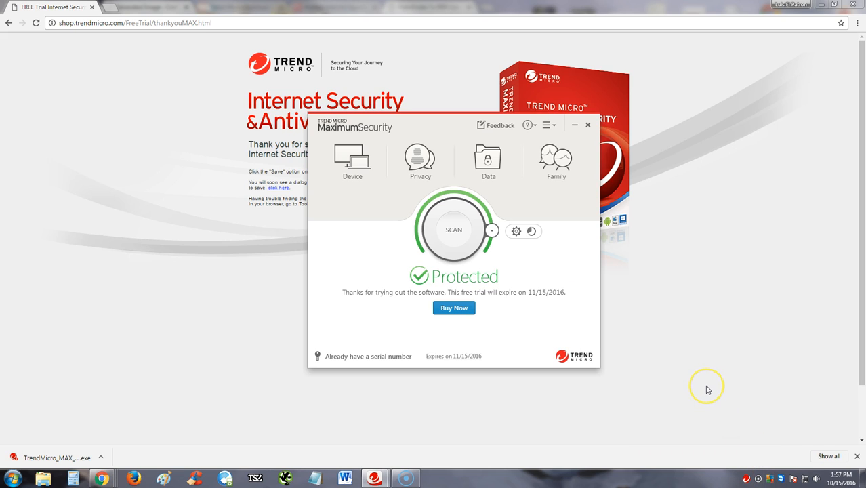
pyautogui.moveTo(708, 390)
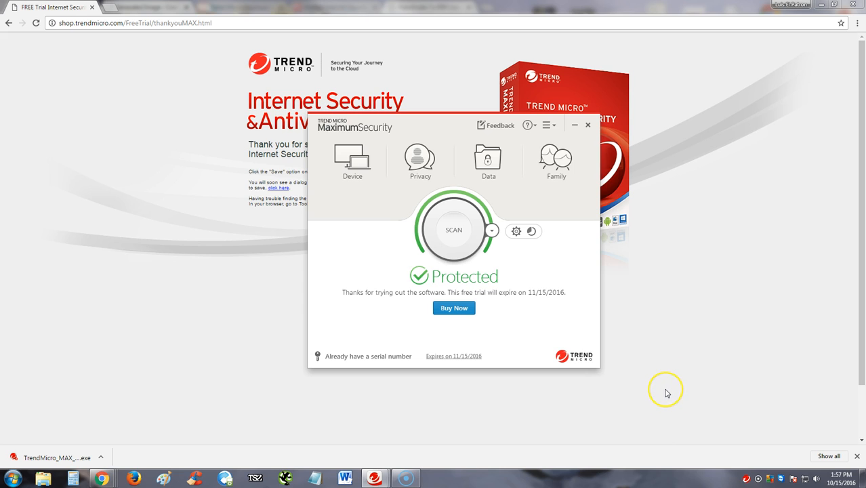
pyautogui.moveTo(433, 130)
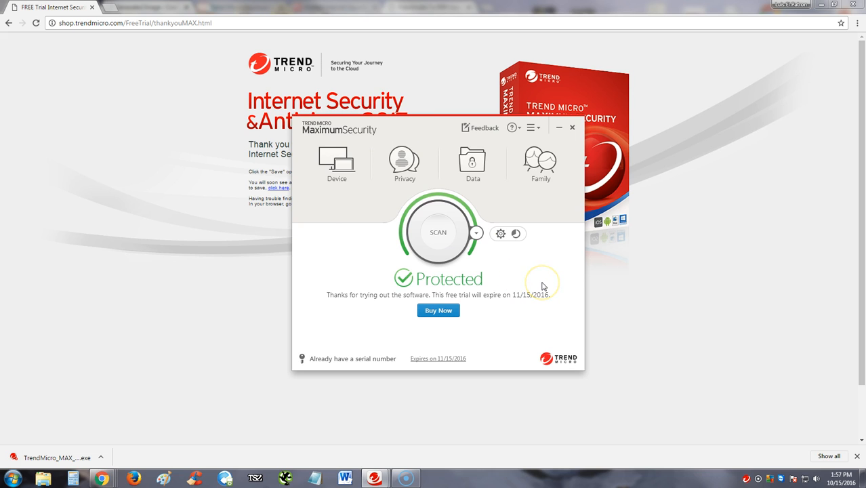
# Step: Go back to the Antivirus+, Internet Security and Maximum Security comparison page
pyautogui.click(572, 128)
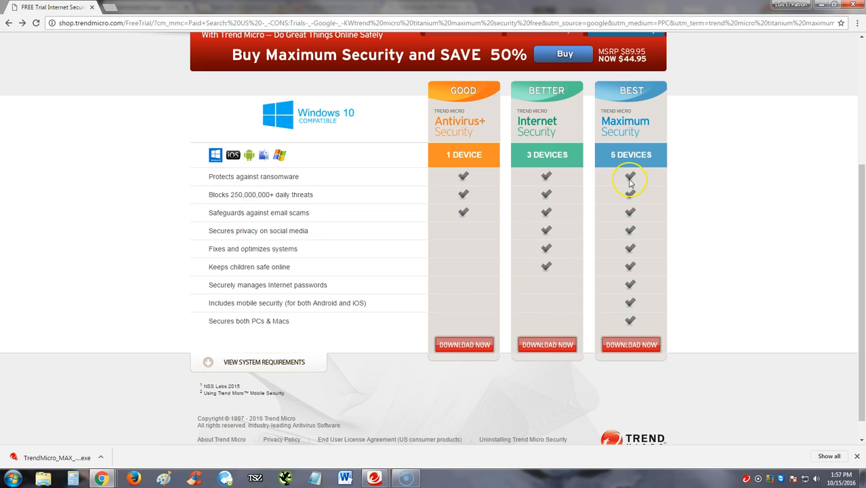
pyautogui.moveTo(625, 163)
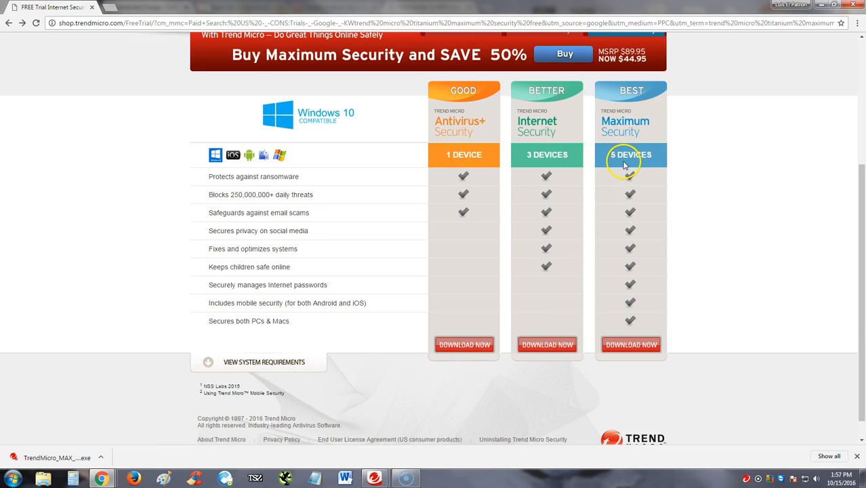
pyautogui.moveTo(212, 176)
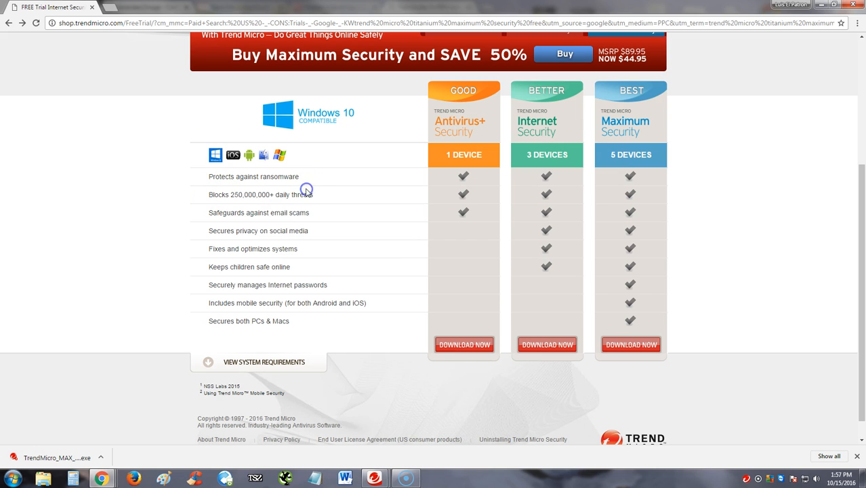
pyautogui.moveTo(284, 247)
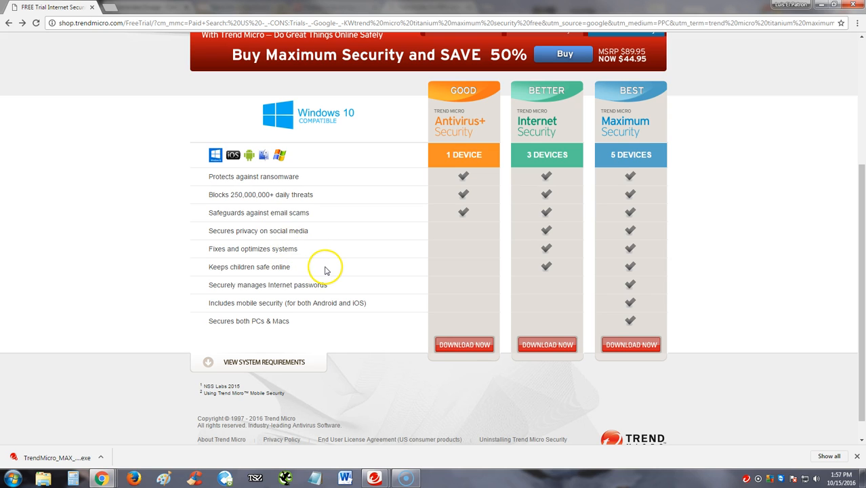
pyautogui.moveTo(326, 270)
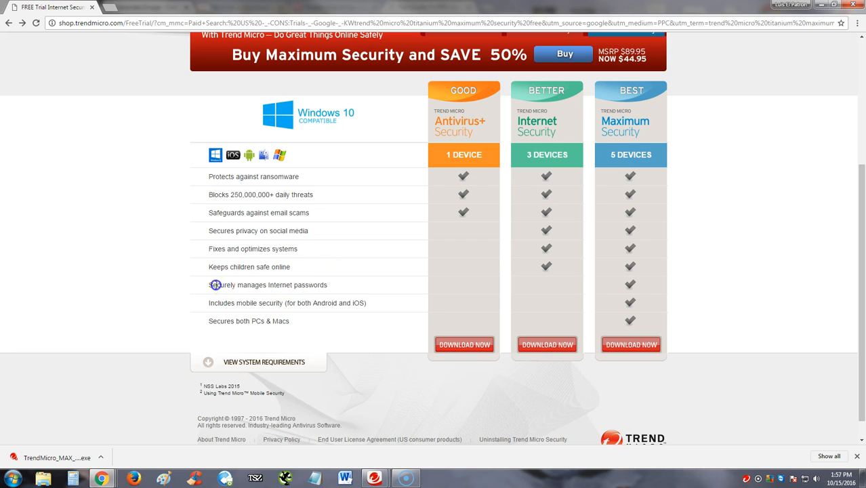
pyautogui.moveTo(209, 303)
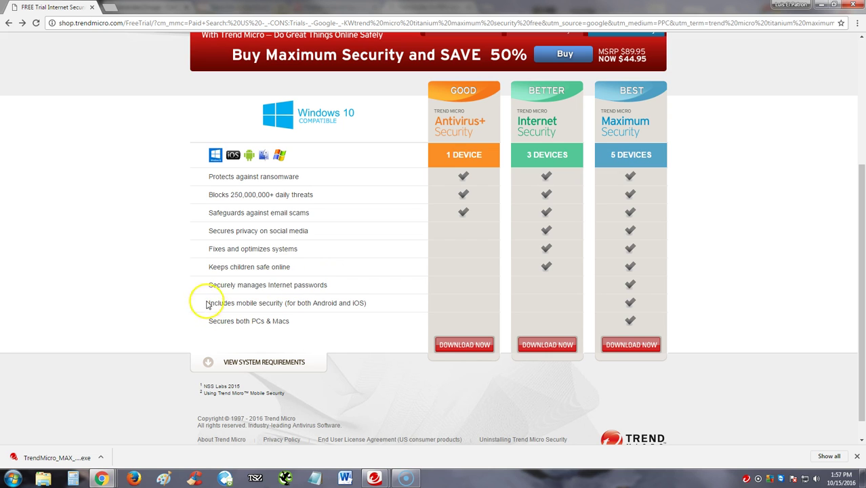
pyautogui.moveTo(351, 320)
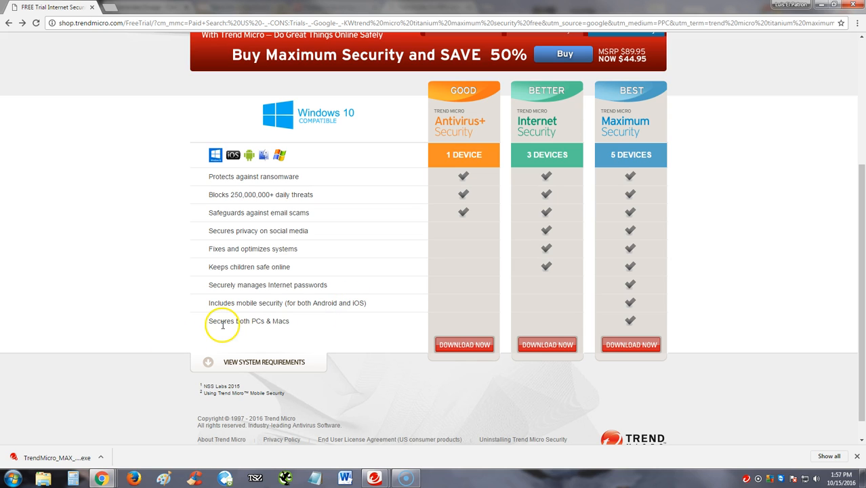
pyautogui.moveTo(265, 324)
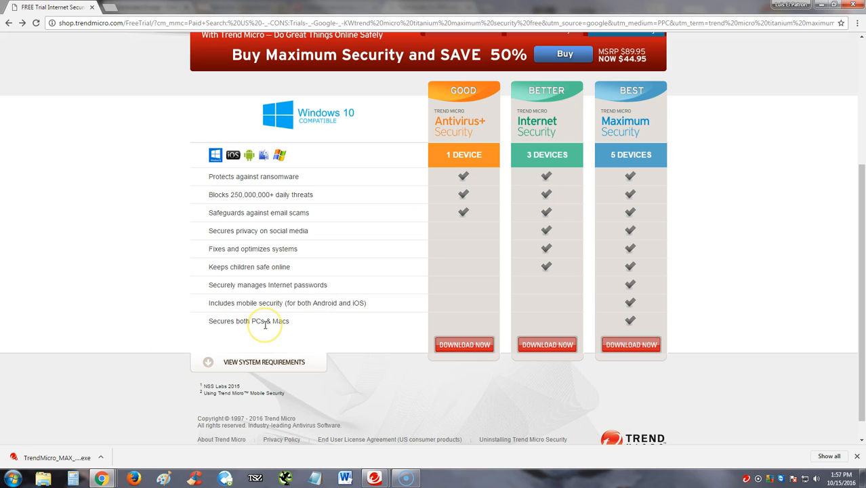
pyautogui.moveTo(405, 477)
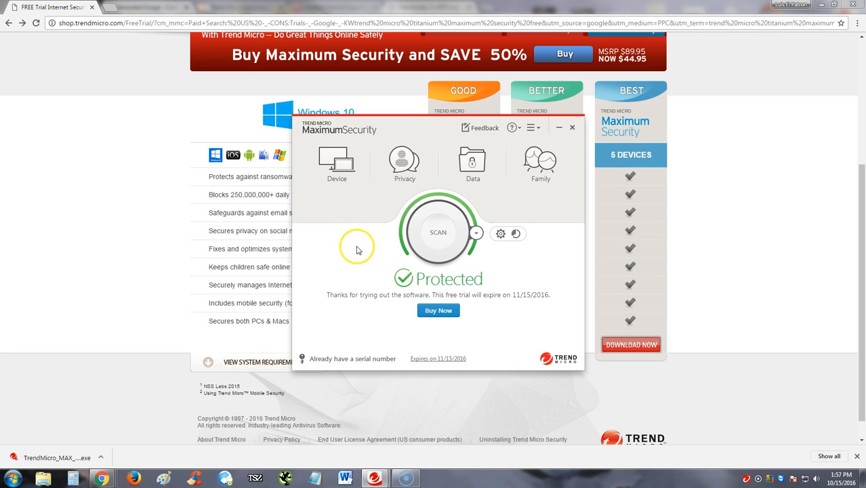
pyautogui.moveTo(353, 244)
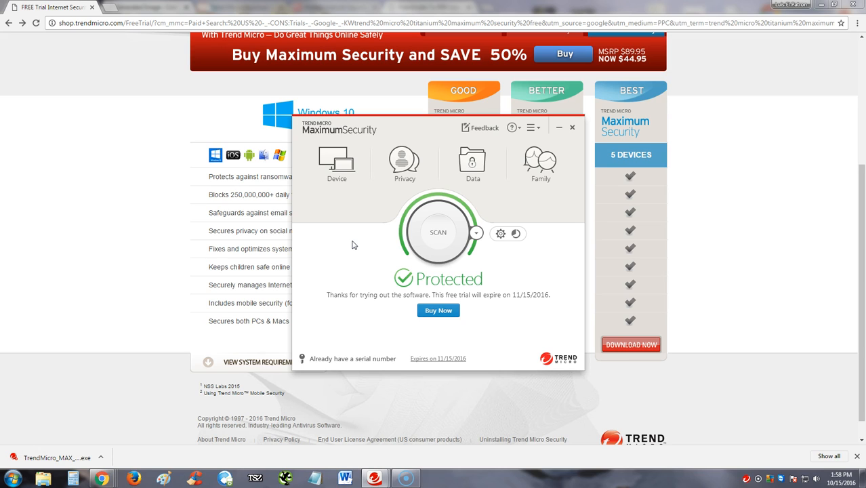
pyautogui.moveTo(427, 278)
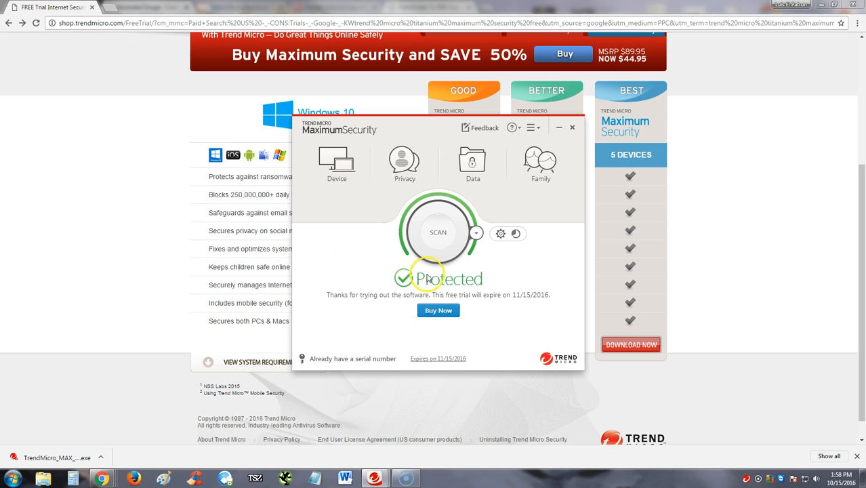
pyautogui.moveTo(419, 264)
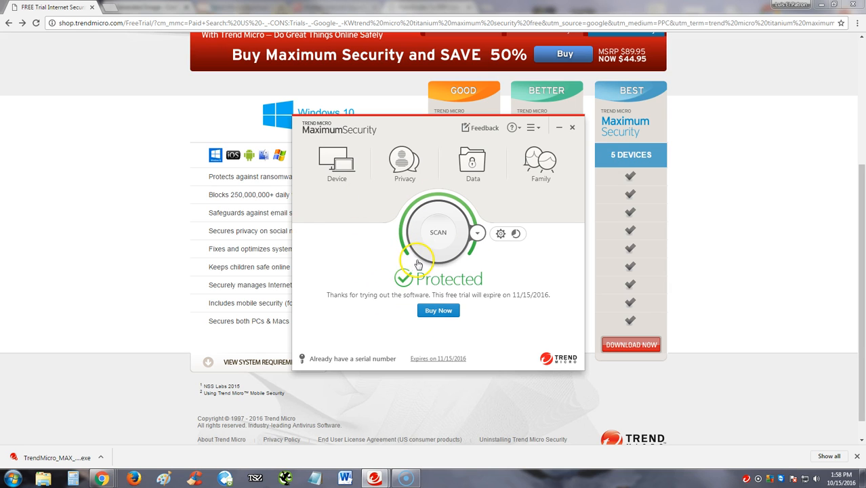
pyautogui.moveTo(351, 212)
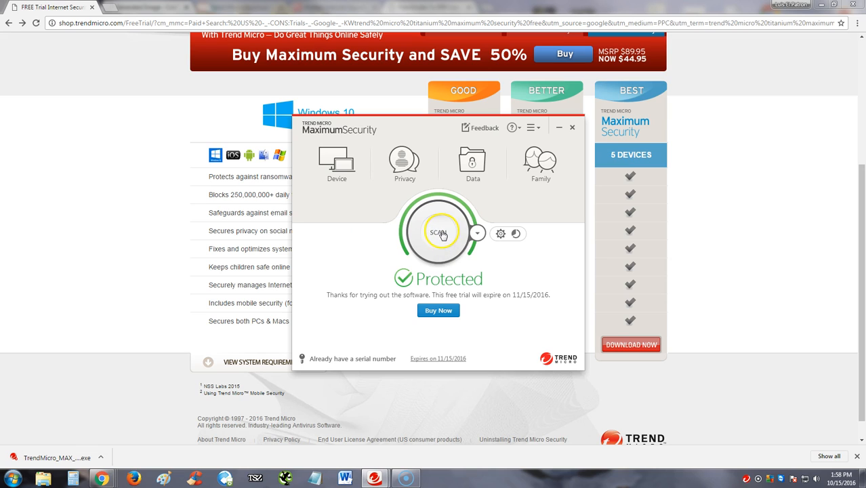
# Step: Start a Quick Scan, stop it, and dismiss the No Threats Found results
pyautogui.click(438, 232)
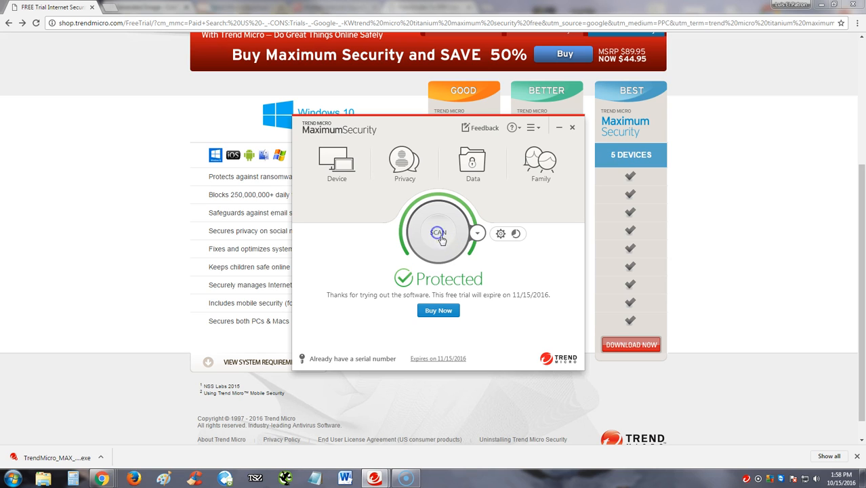
pyautogui.moveTo(508, 320)
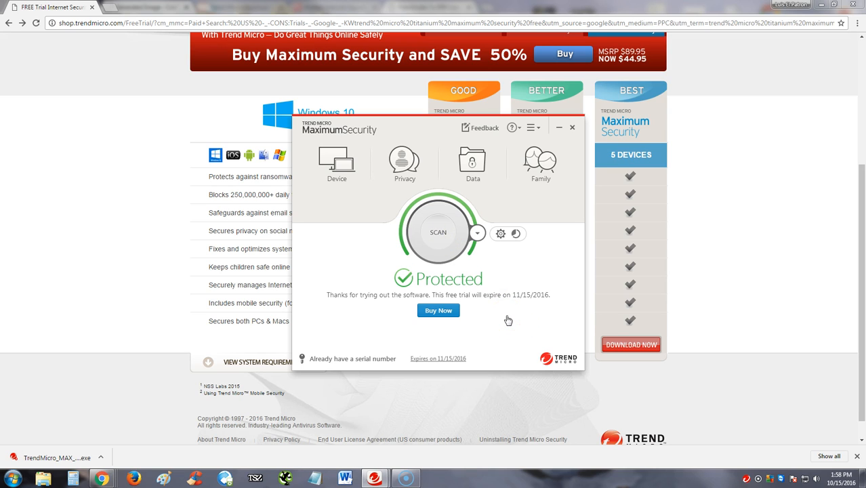
pyautogui.moveTo(439, 249)
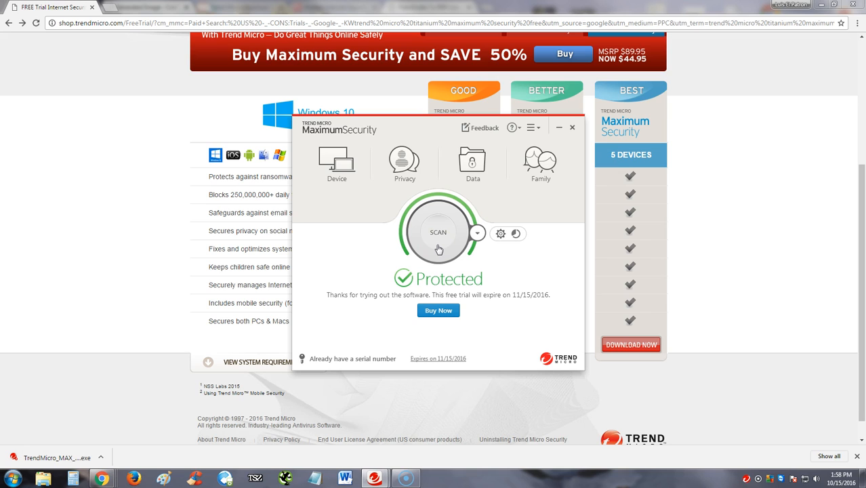
pyautogui.moveTo(471, 265)
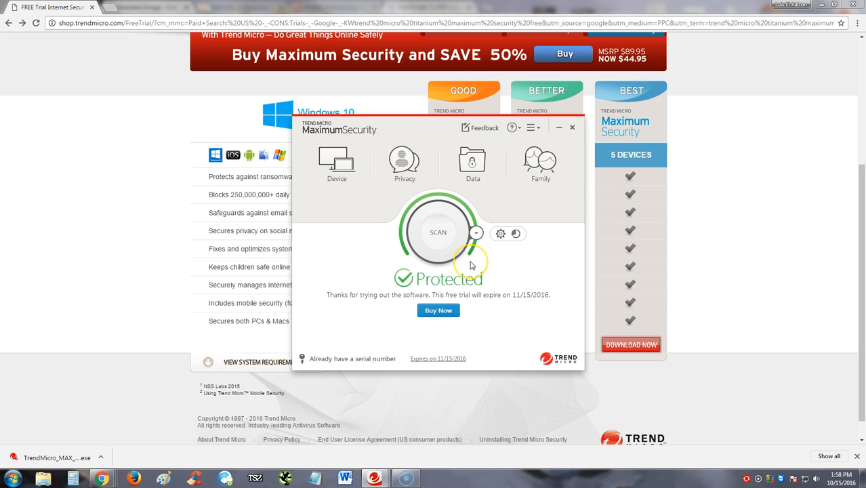
pyautogui.click(438, 231)
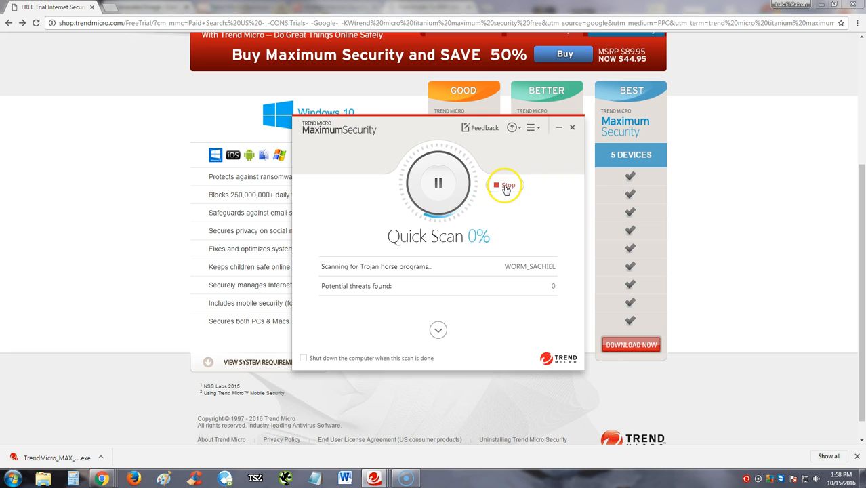
pyautogui.click(506, 185)
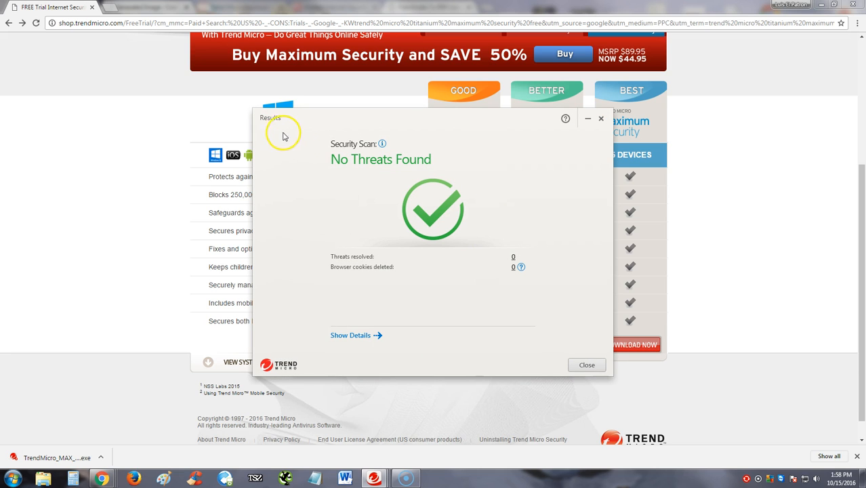
pyautogui.click(586, 364)
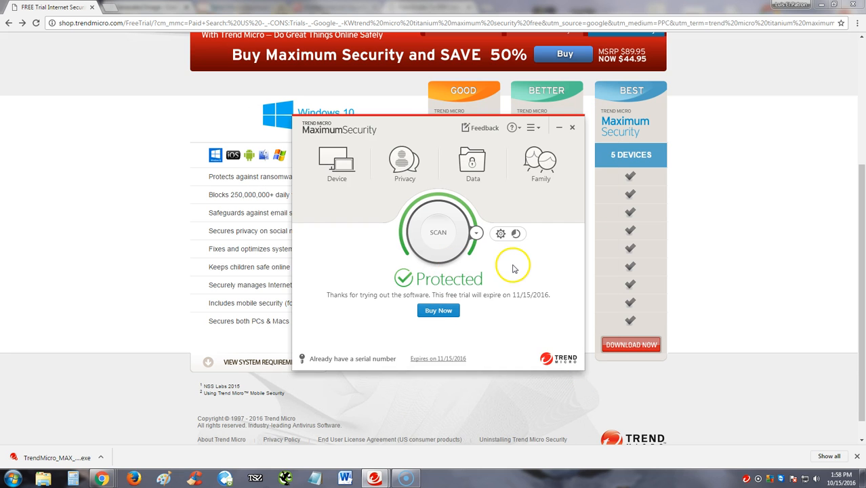
pyautogui.moveTo(428, 211)
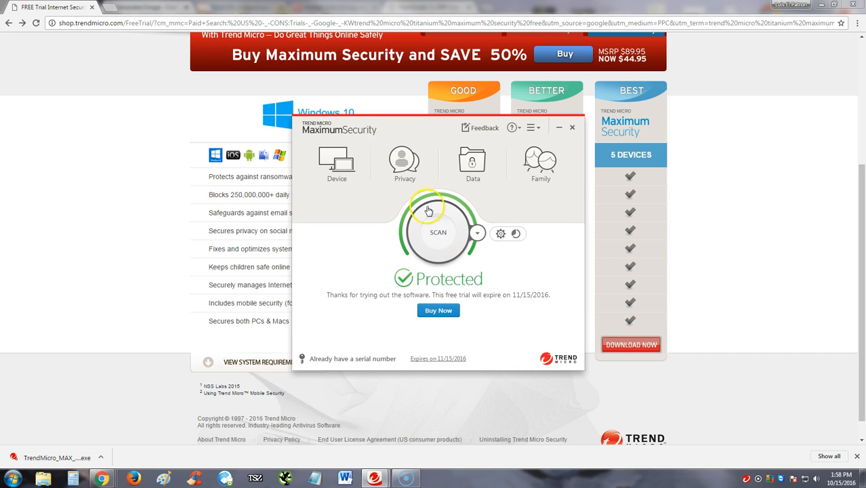
# Step: Launch a Full Scan from the scan types, hide its progress details, and stop it
pyautogui.click(477, 233)
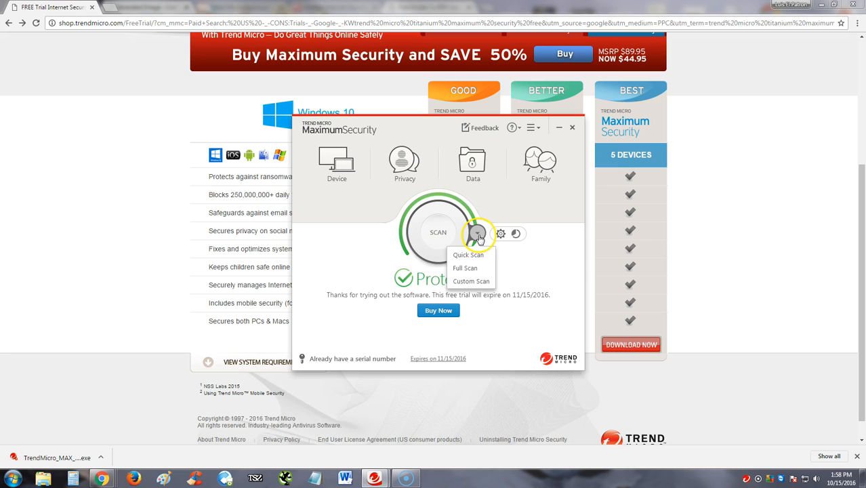
pyautogui.click(529, 268)
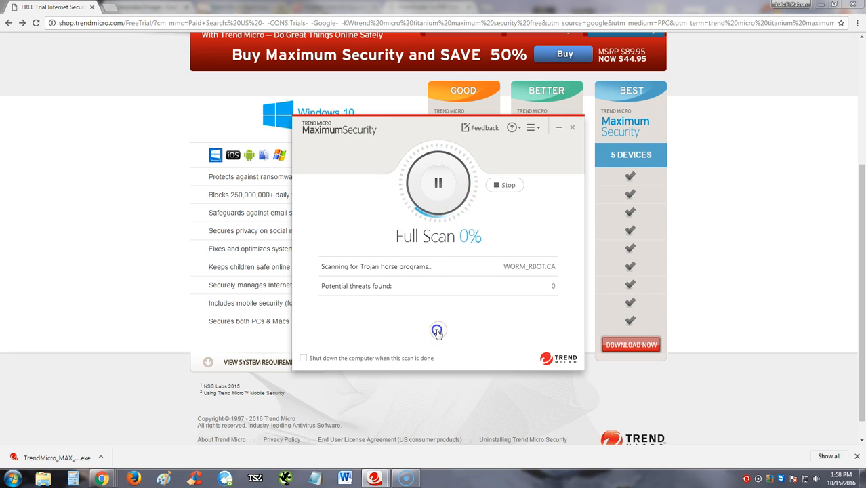
pyautogui.click(438, 331)
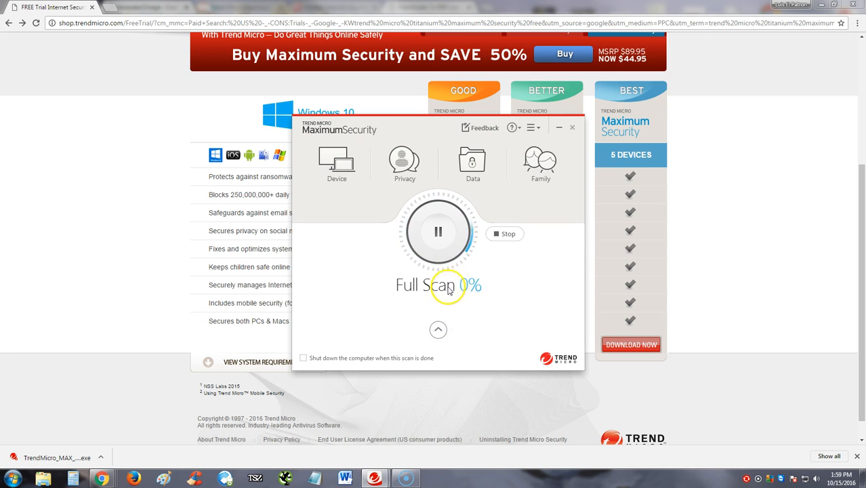
pyautogui.click(531, 127)
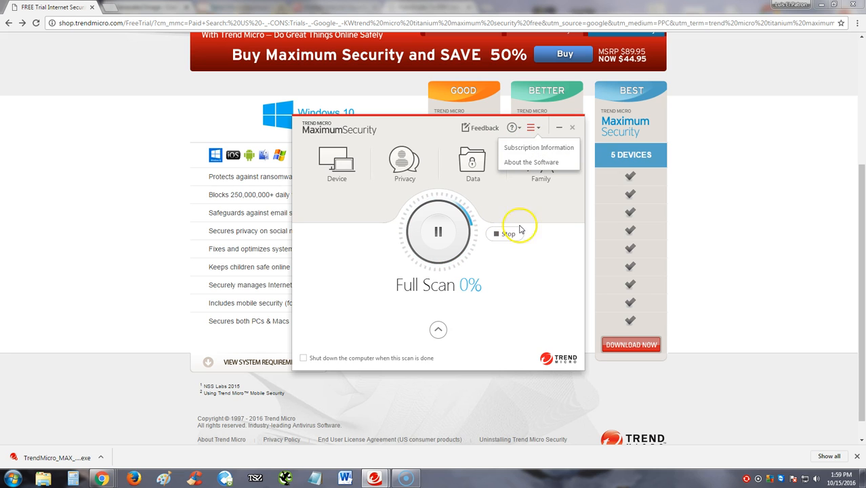
pyautogui.moveTo(529, 351)
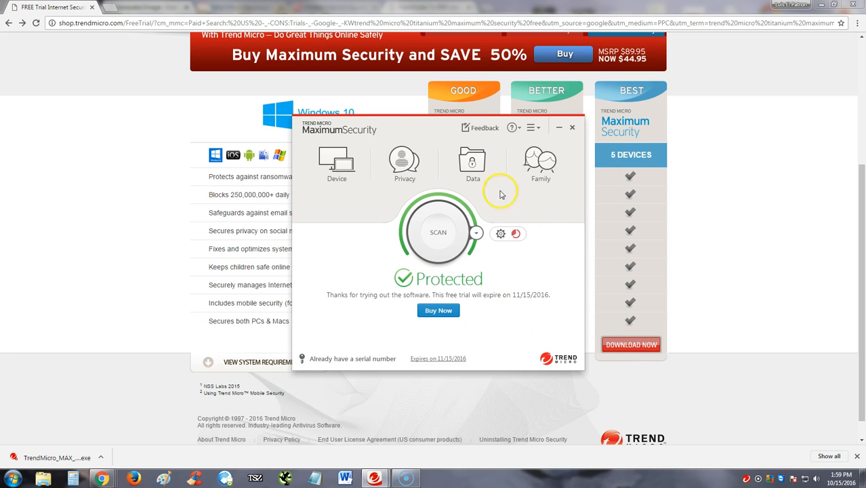
pyautogui.moveTo(518, 290)
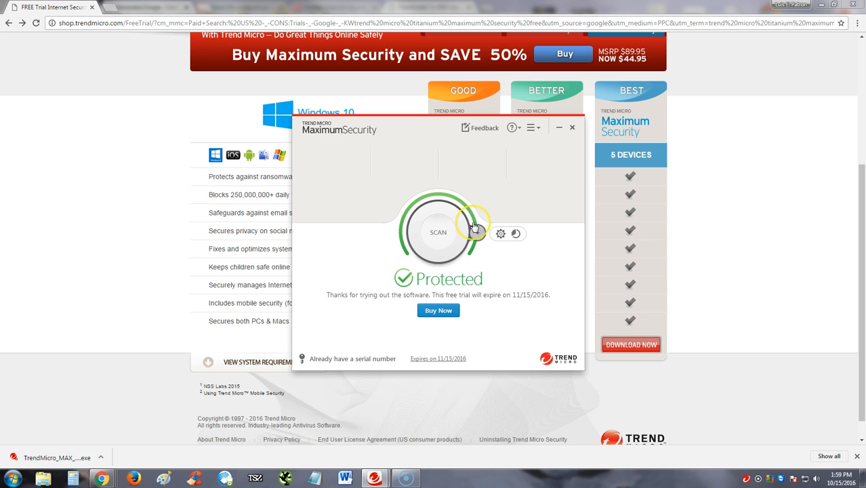
# Step: Look at the Device protection overview, then return to the main Protected screen
pyautogui.click(501, 233)
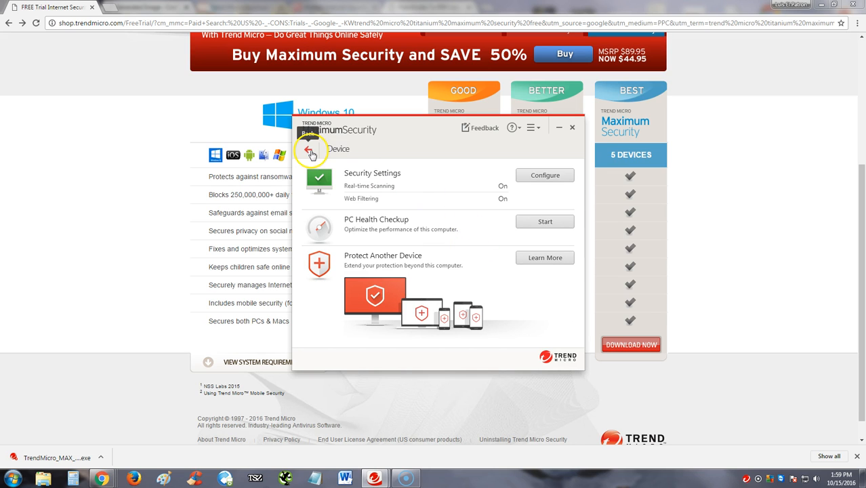
pyautogui.click(311, 150)
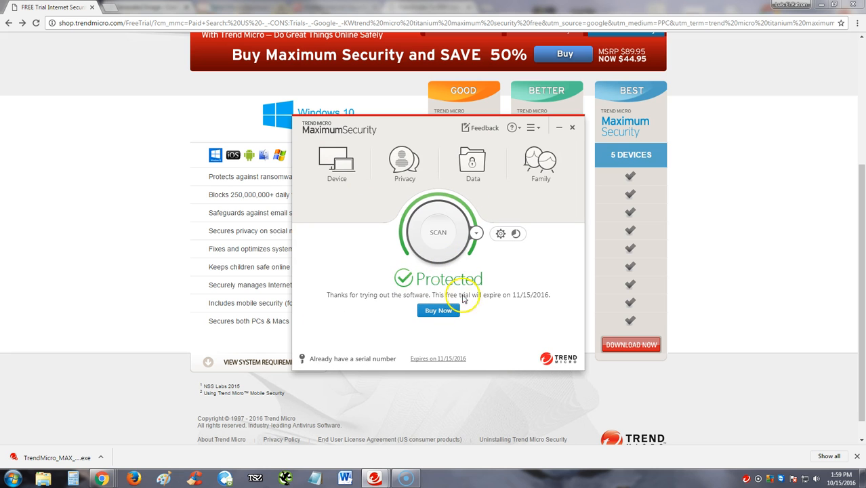
pyautogui.moveTo(501, 233)
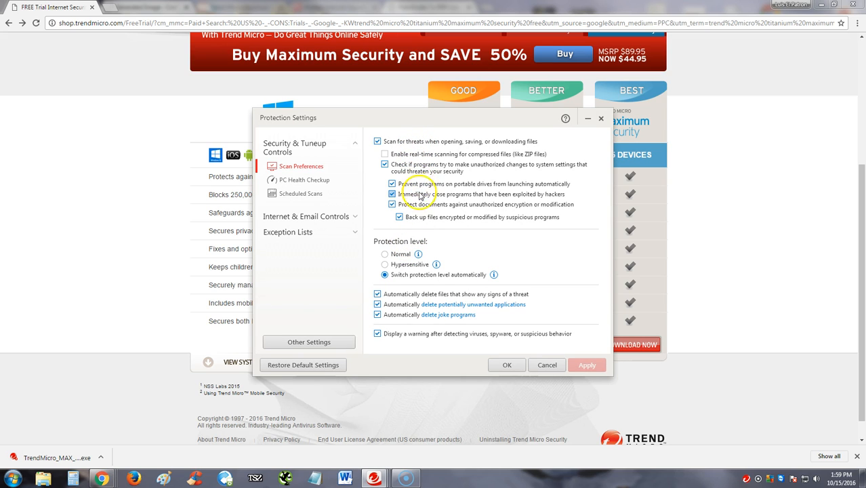
# Step: Review Other Settings such as system startup, then cancel Protection Settings unchanged
pyautogui.click(309, 341)
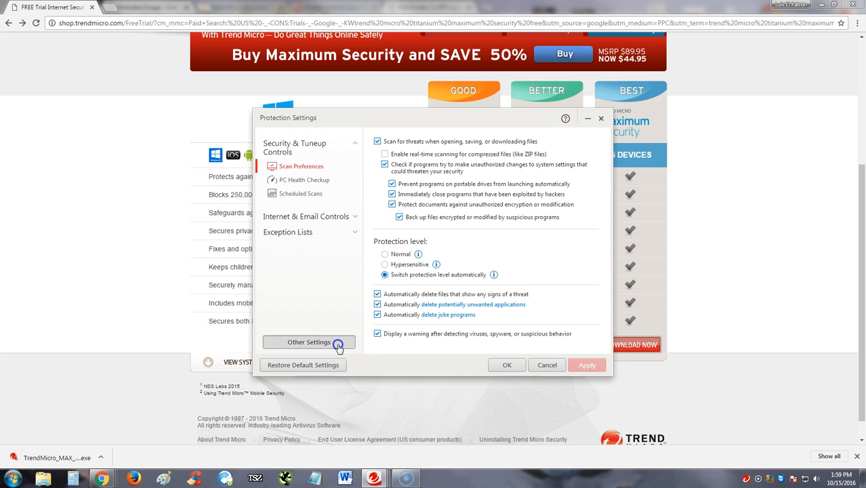
pyautogui.click(309, 341)
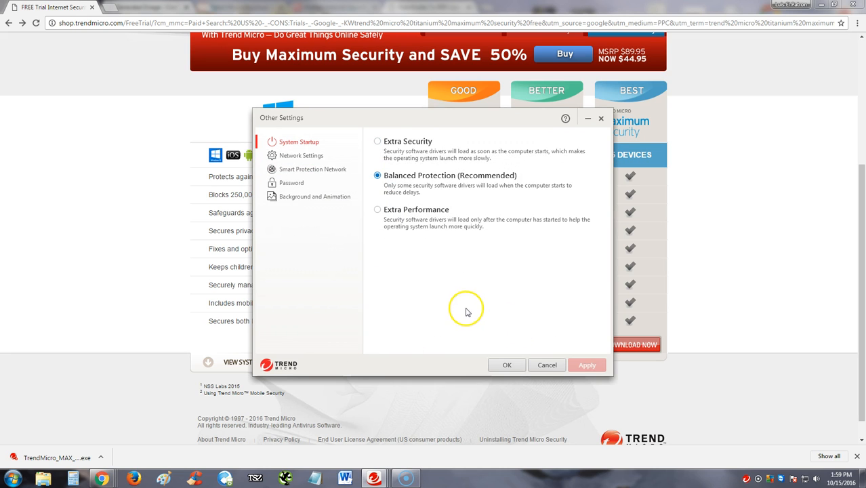
pyautogui.moveTo(349, 213)
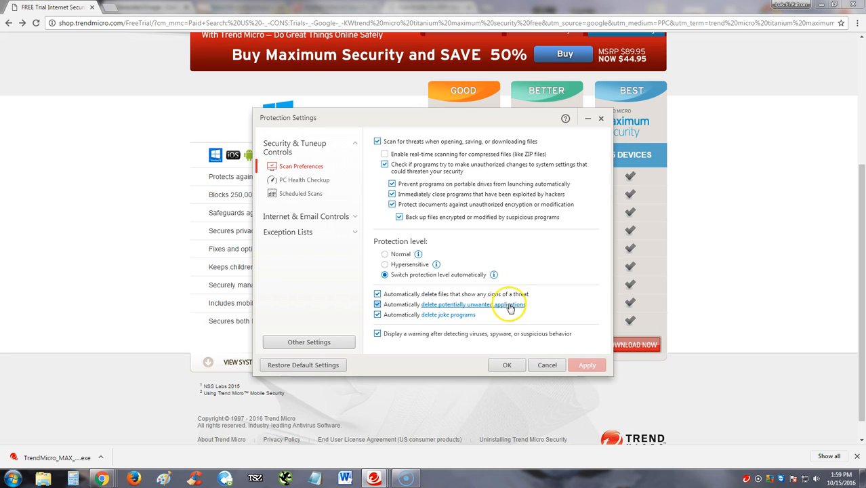
pyautogui.moveTo(341, 281)
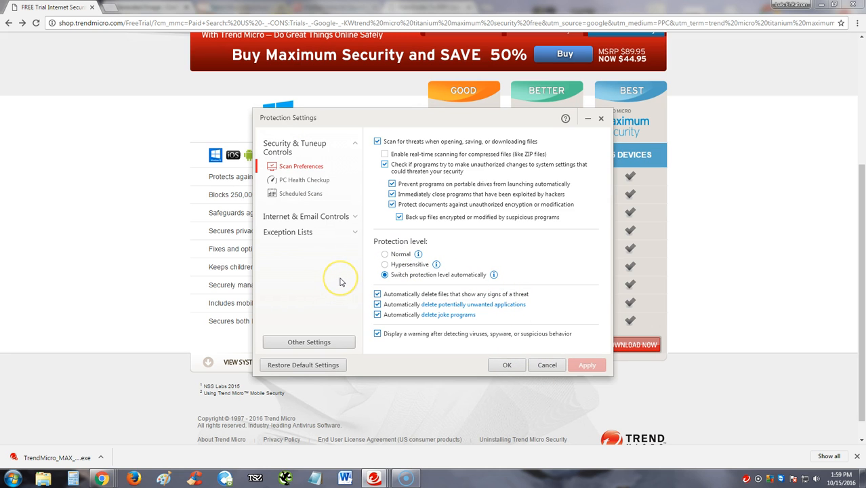
pyautogui.moveTo(546, 365)
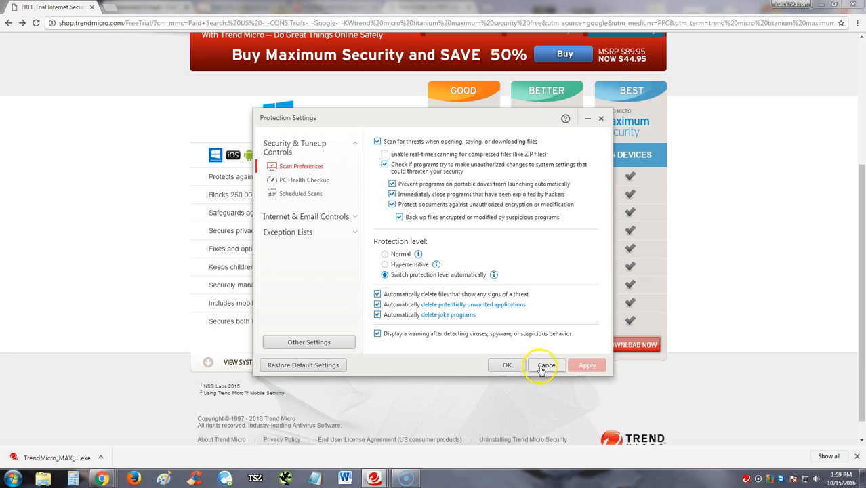
pyautogui.click(546, 365)
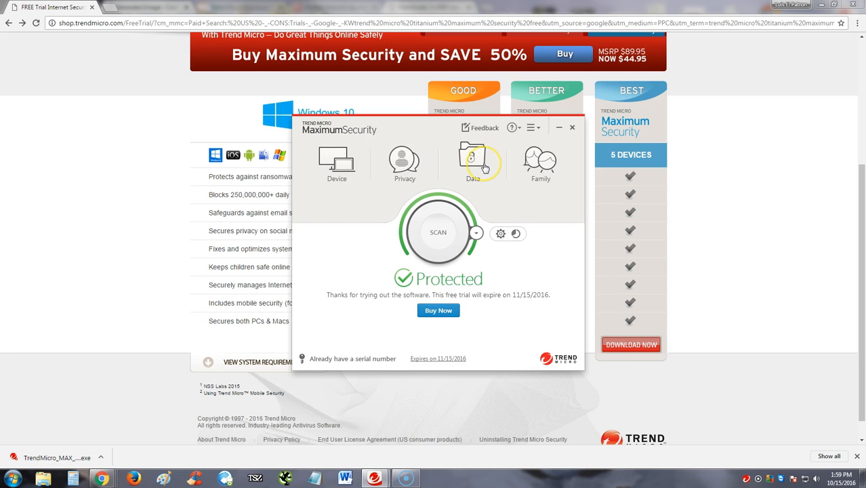
pyautogui.moveTo(405, 163)
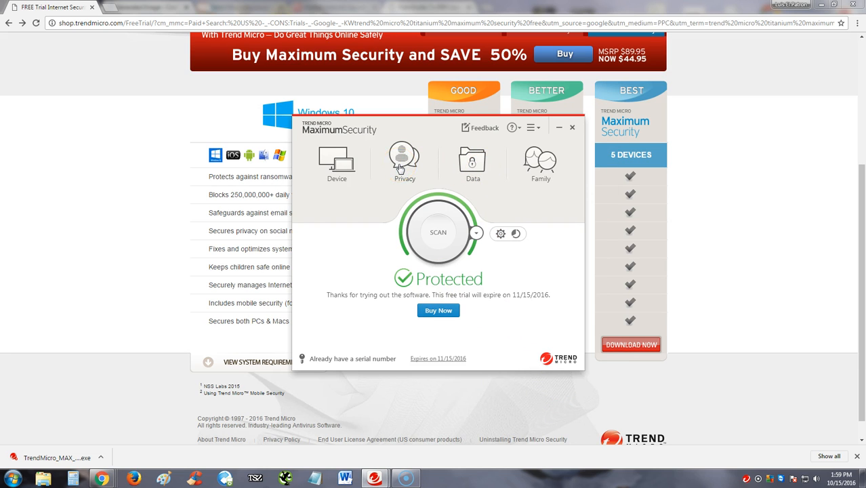
pyautogui.moveTo(503, 302)
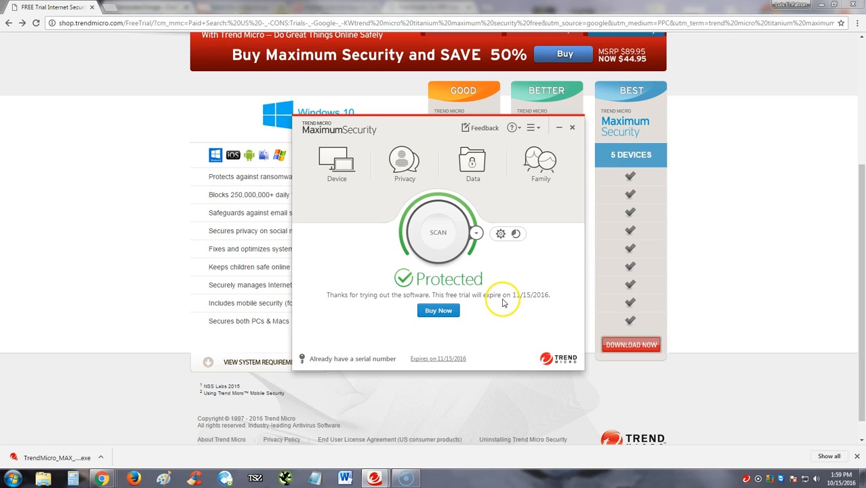
pyautogui.moveTo(507, 298)
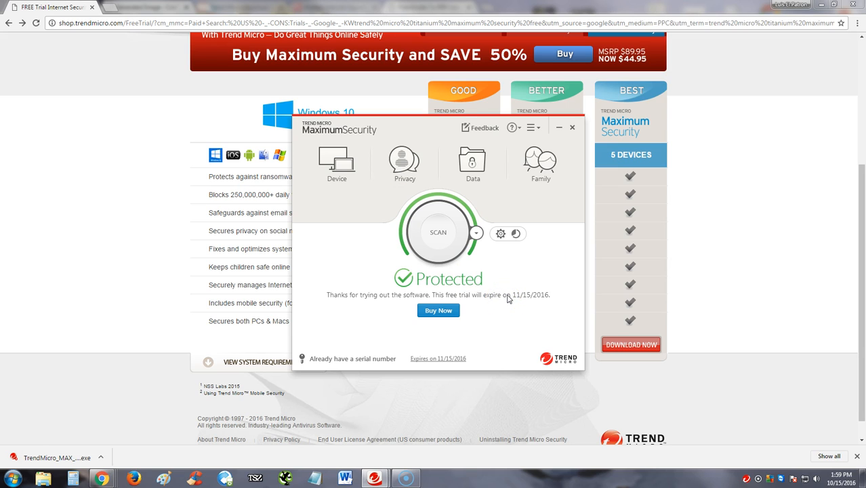
pyautogui.moveTo(513, 296)
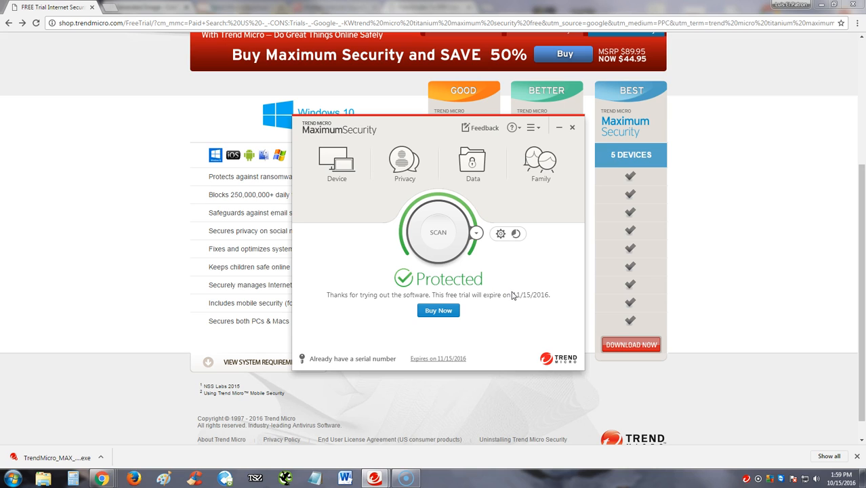
pyautogui.moveTo(530, 298)
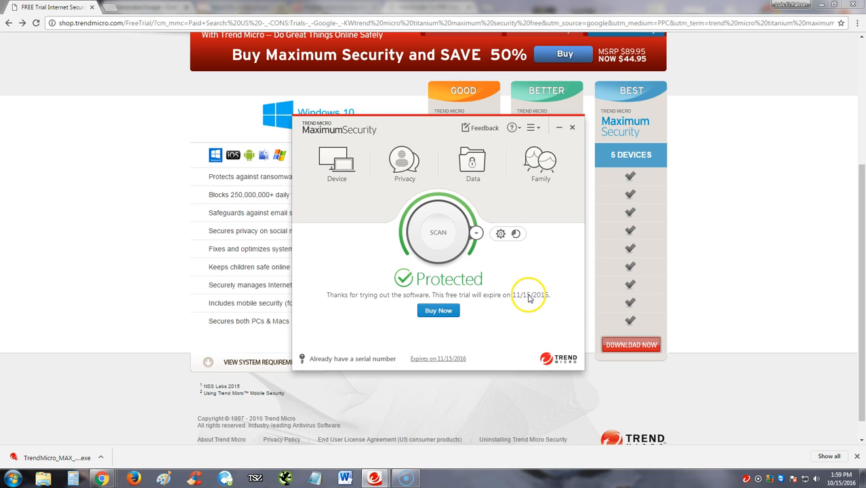
pyautogui.moveTo(518, 322)
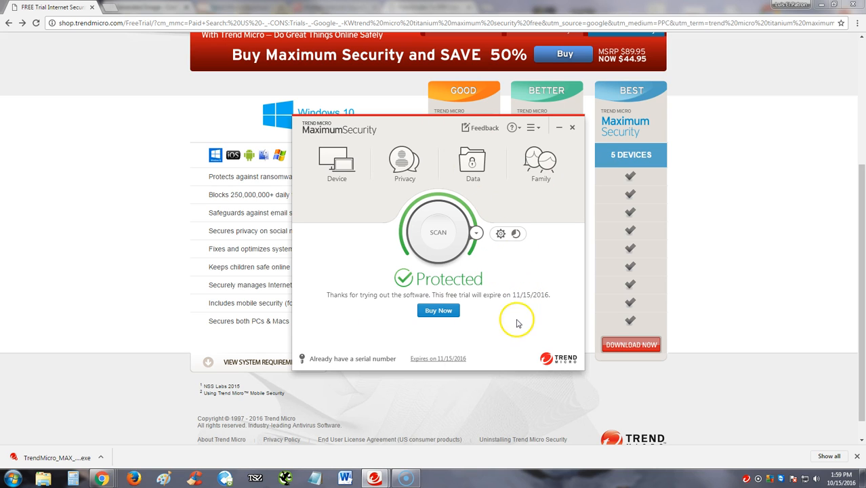
pyautogui.moveTo(499, 351)
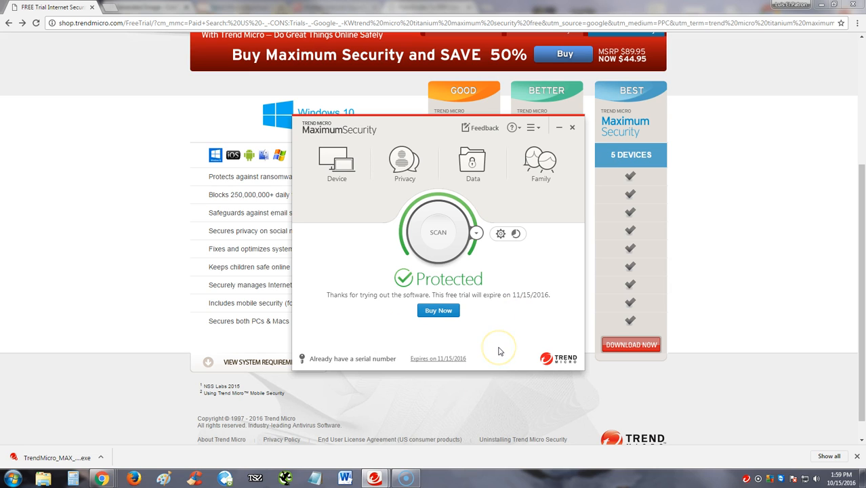
pyautogui.click(476, 233)
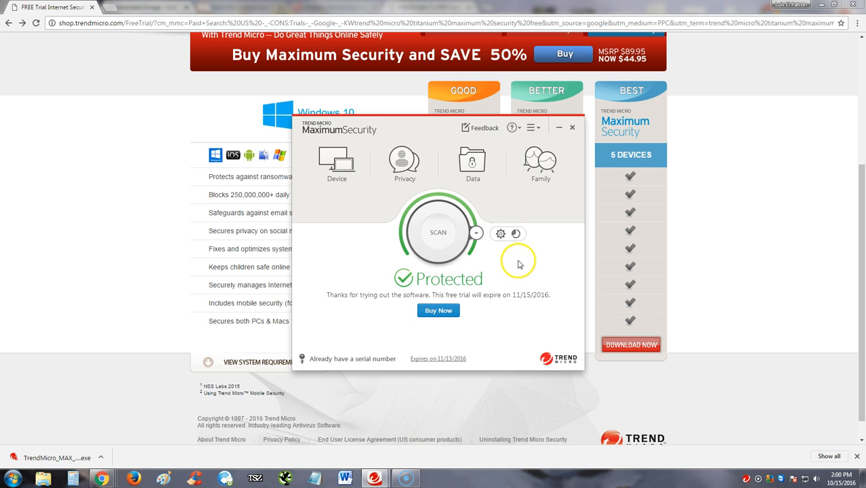
pyautogui.click(501, 233)
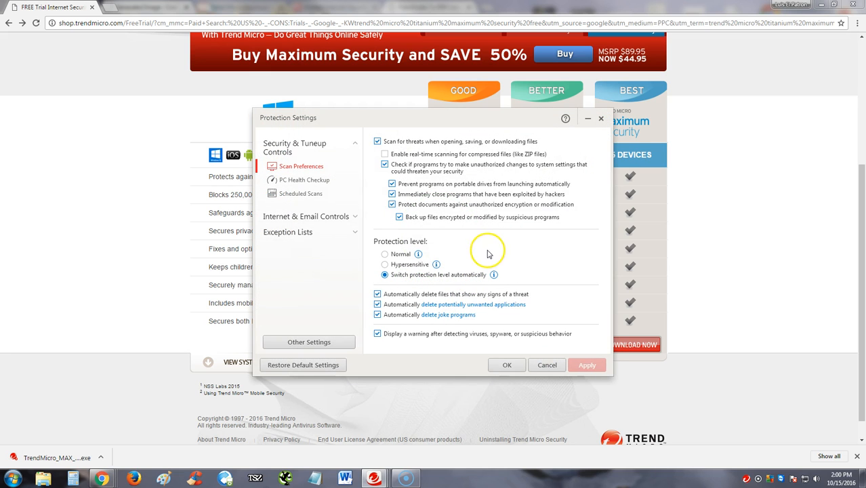
pyautogui.moveTo(401, 151)
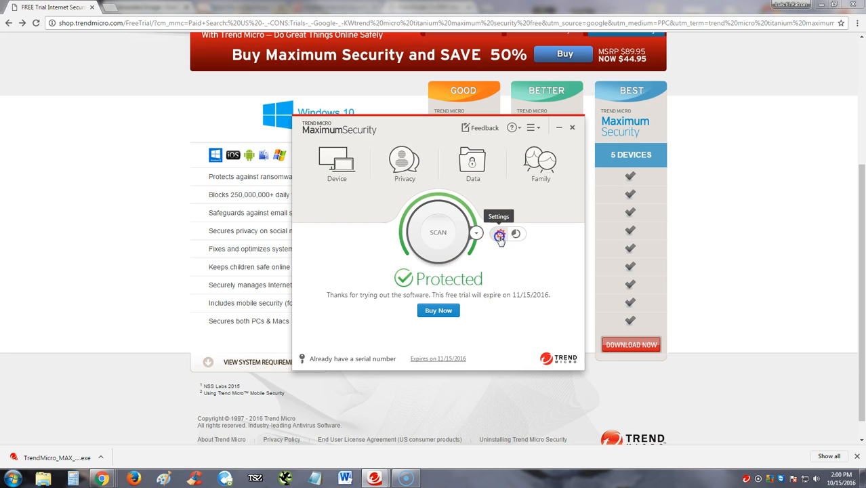
# Step: Switch Scheduled Scans to a specific schedule, Sunday 12:00 PM, running a full scan
pyautogui.click(500, 233)
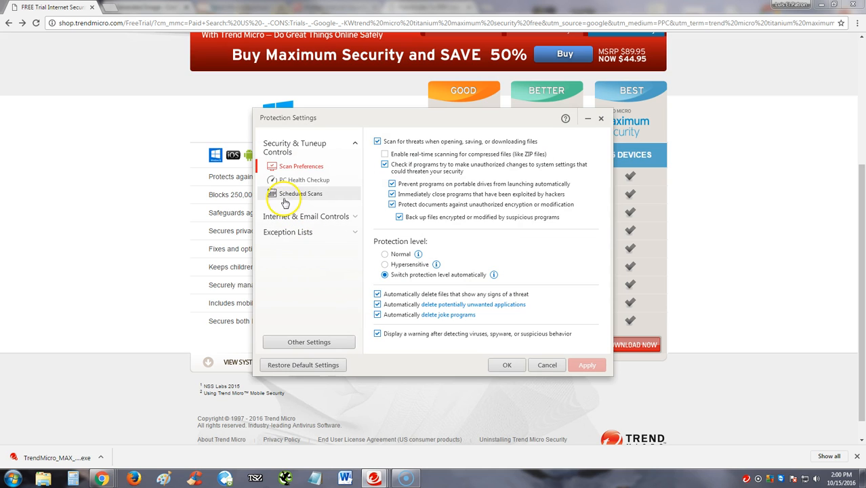
pyautogui.click(301, 193)
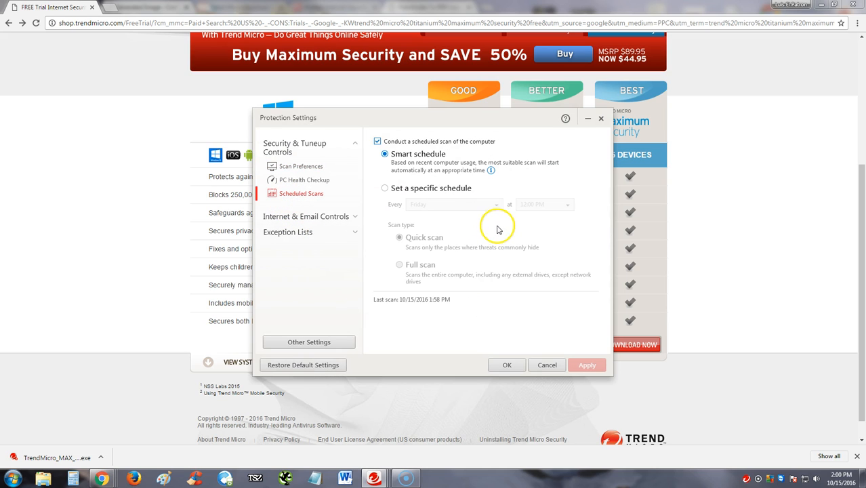
pyautogui.moveTo(408, 190)
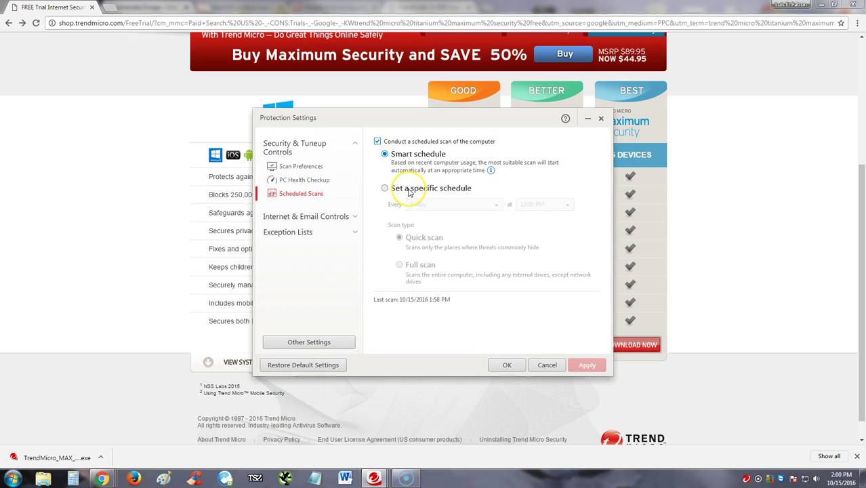
pyautogui.moveTo(424, 169)
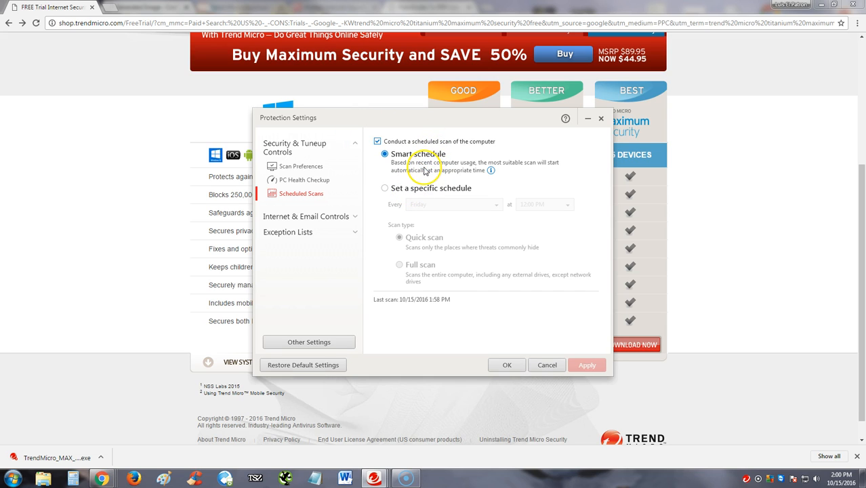
pyautogui.moveTo(473, 169)
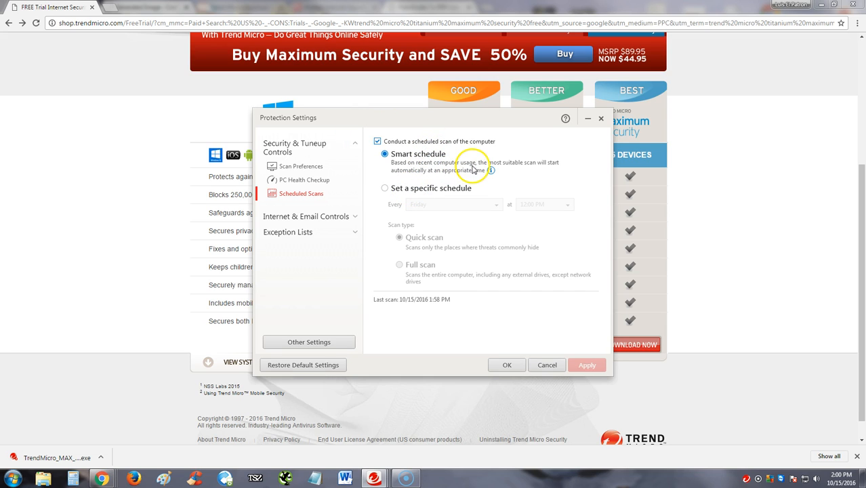
pyautogui.moveTo(448, 180)
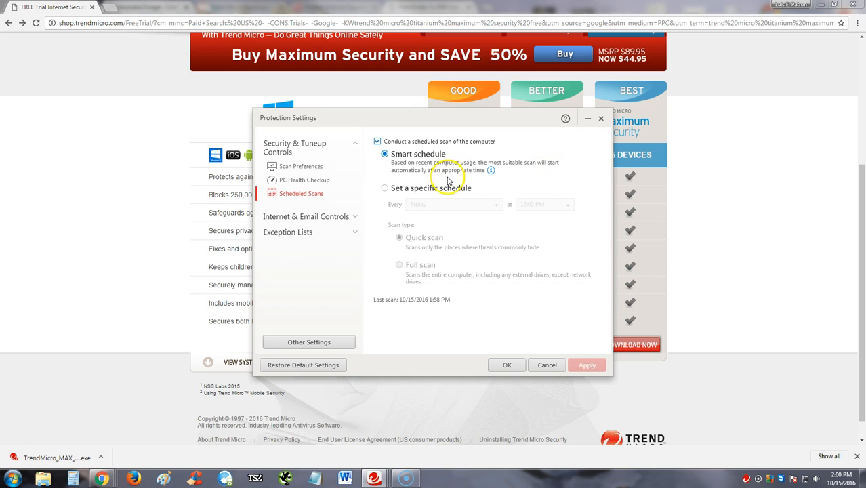
pyautogui.moveTo(491, 170)
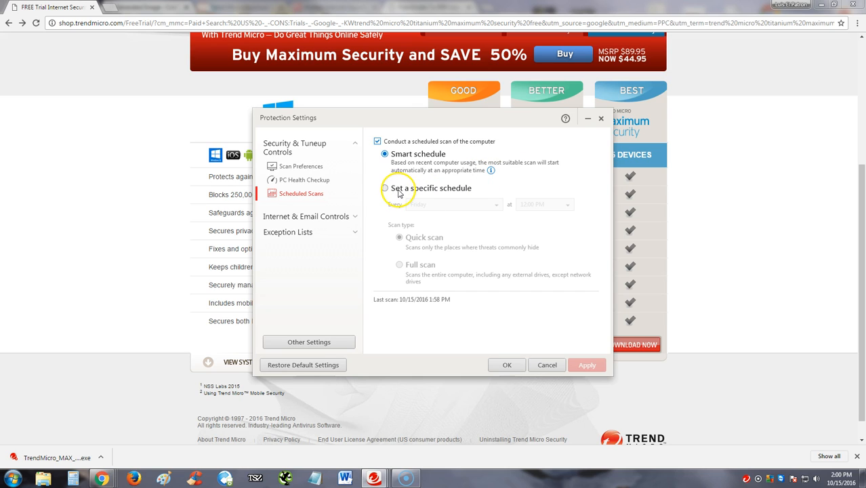
pyautogui.click(384, 188)
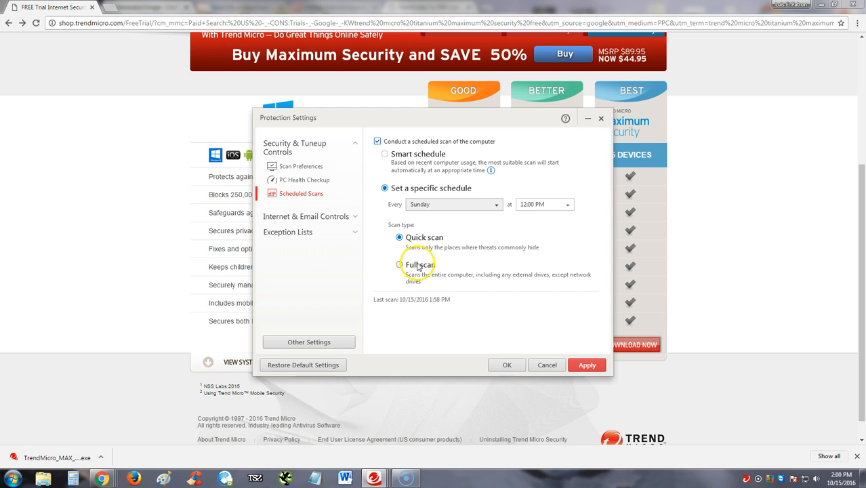
pyautogui.click(399, 264)
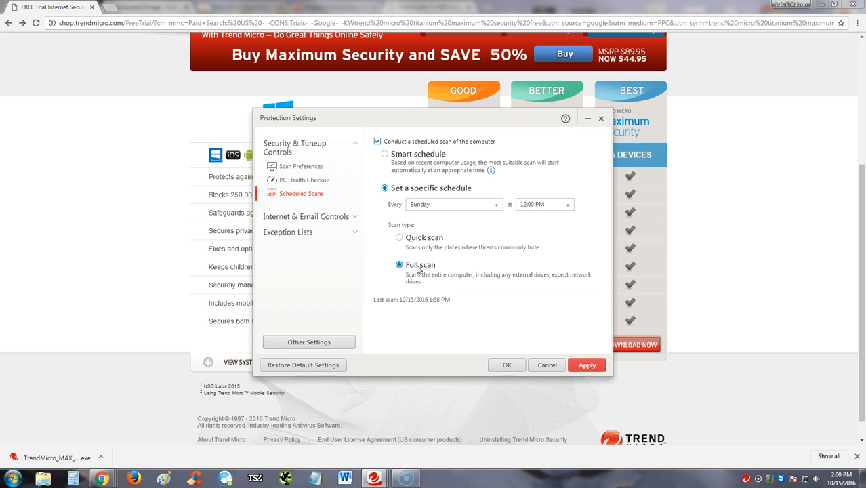
pyautogui.moveTo(408, 271)
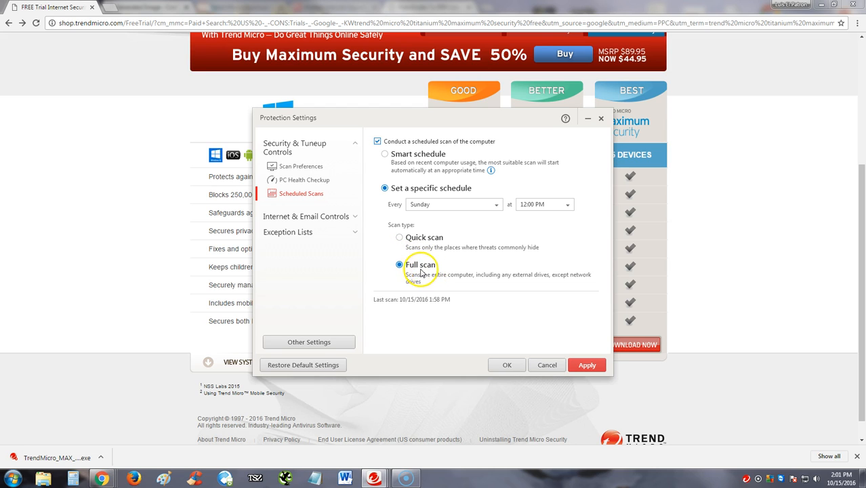
pyautogui.moveTo(547, 365)
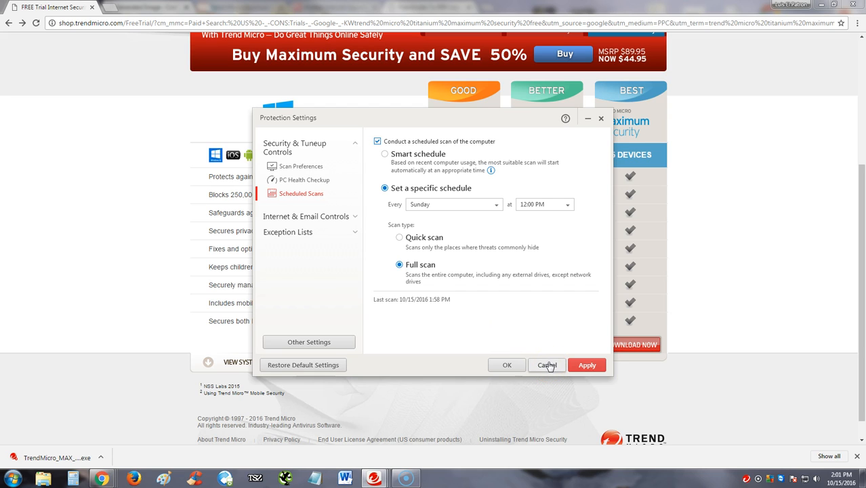
pyautogui.moveTo(547, 365)
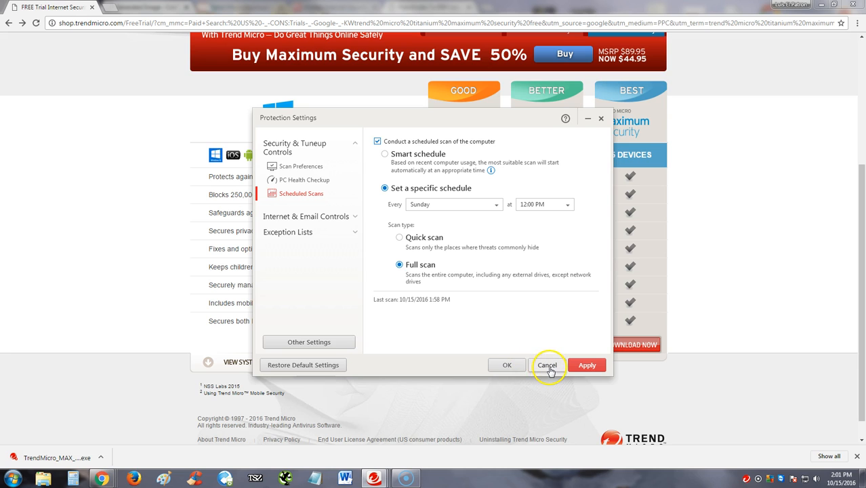
# Step: Check the PC Health Checkup options, then reopen Scheduled Scans and pick Sunday
pyautogui.click(304, 179)
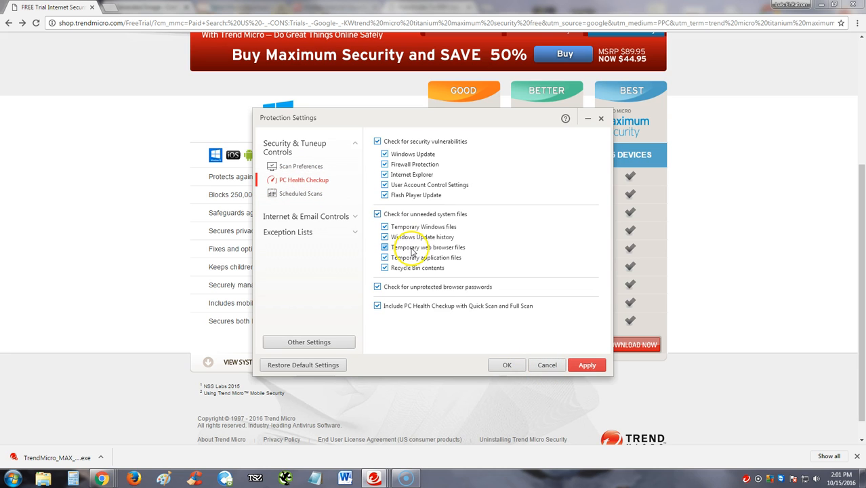
pyautogui.moveTo(437, 150)
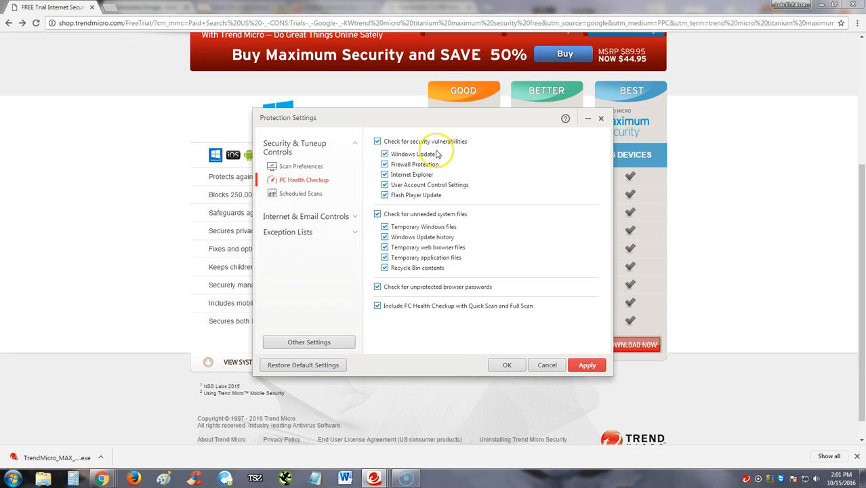
pyautogui.moveTo(506, 364)
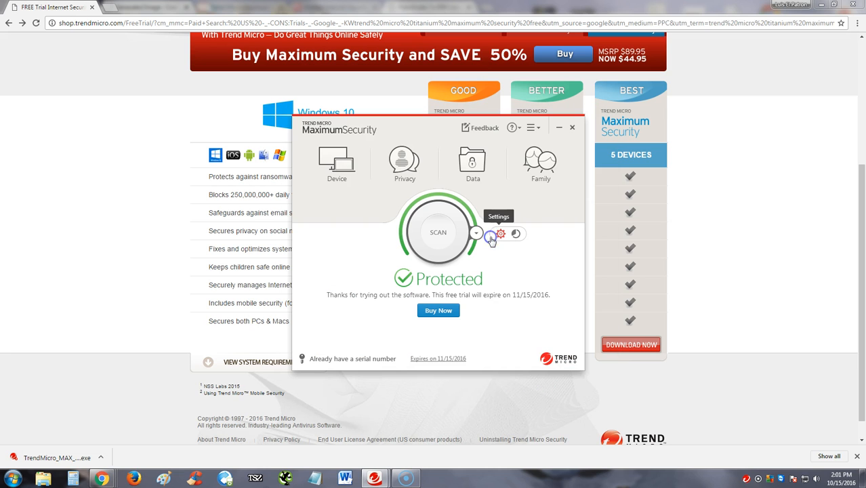
pyautogui.moveTo(545, 281)
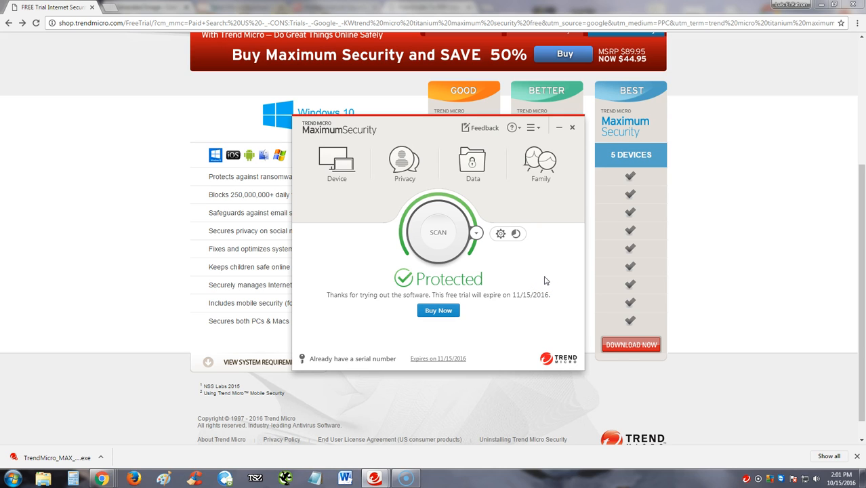
pyautogui.moveTo(501, 233)
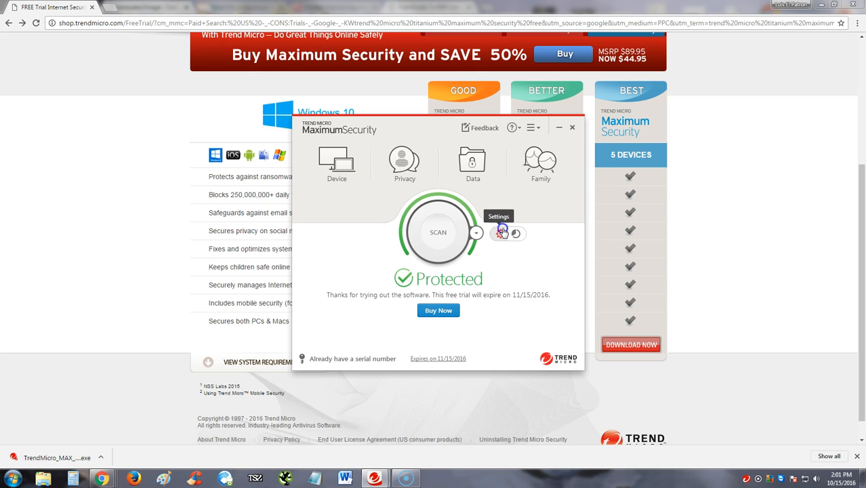
pyautogui.click(502, 233)
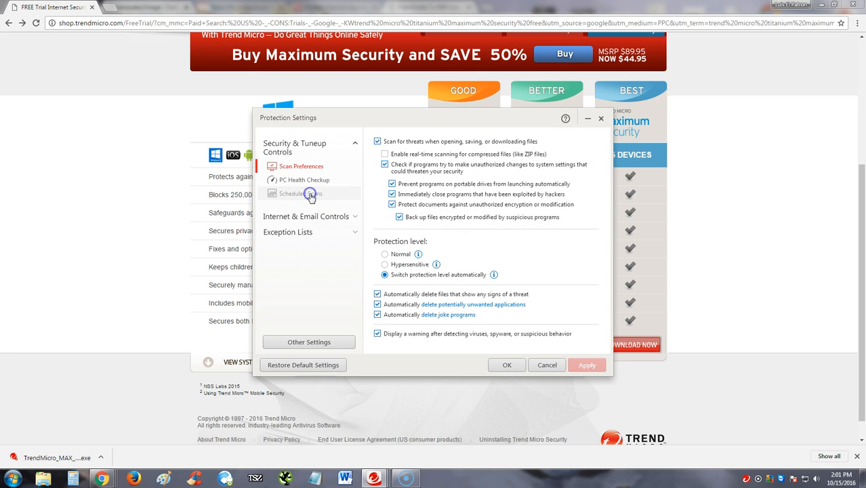
pyautogui.click(301, 193)
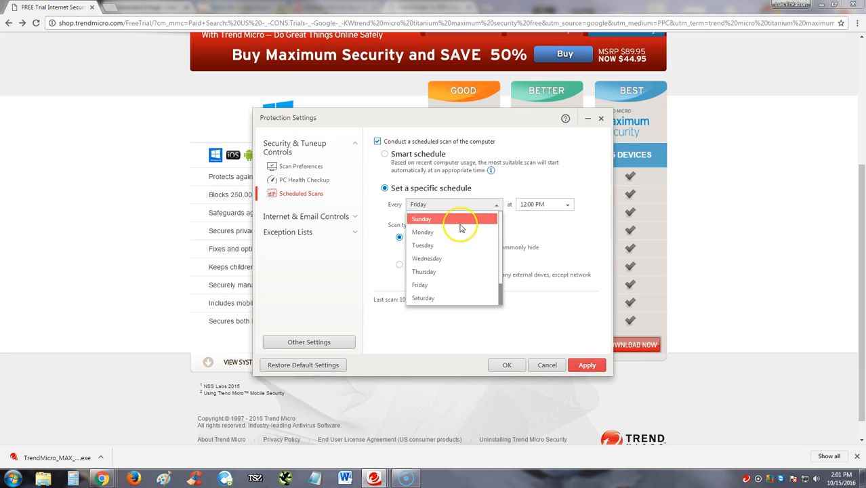
pyautogui.click(421, 219)
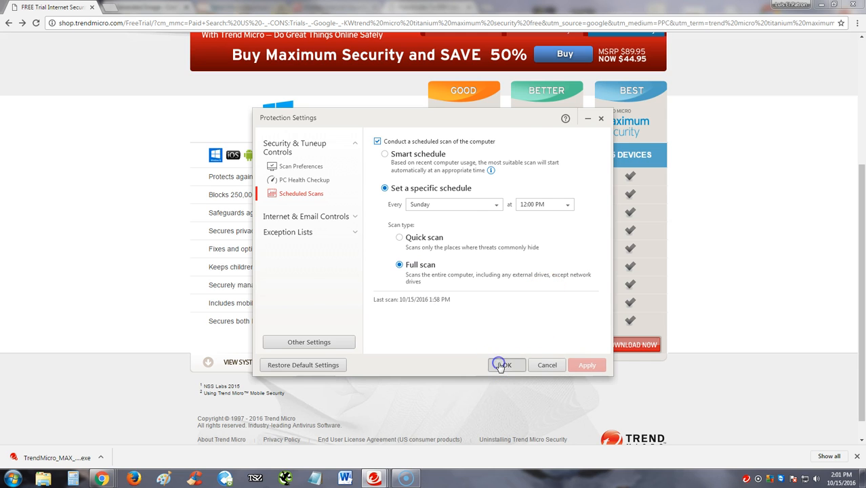
# Step: Save the Sunday 12:00 PM full scan schedule with OK
pyautogui.click(504, 364)
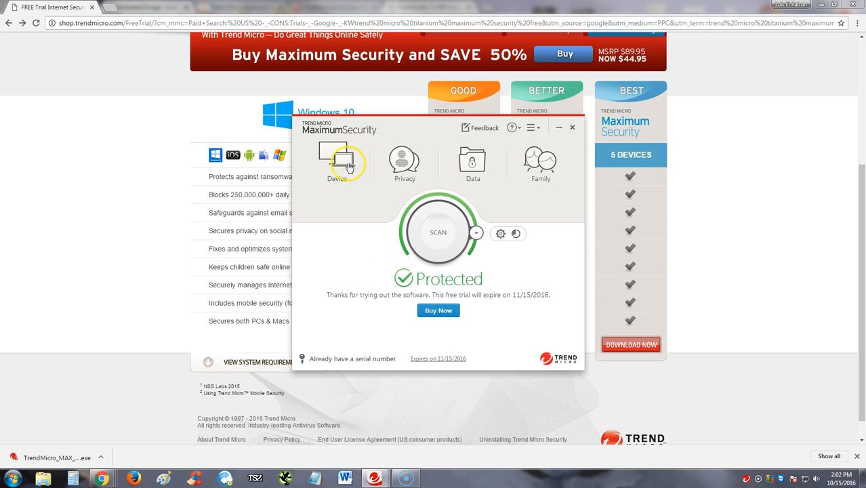
pyautogui.click(337, 163)
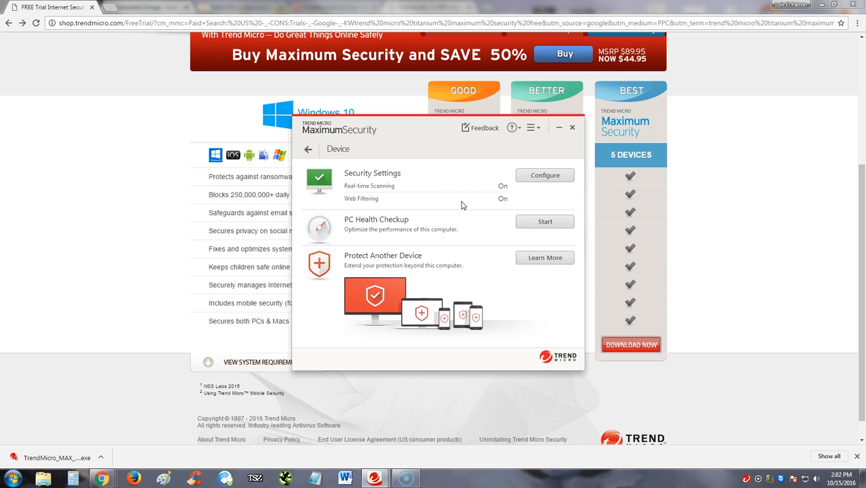
pyautogui.moveTo(358, 263)
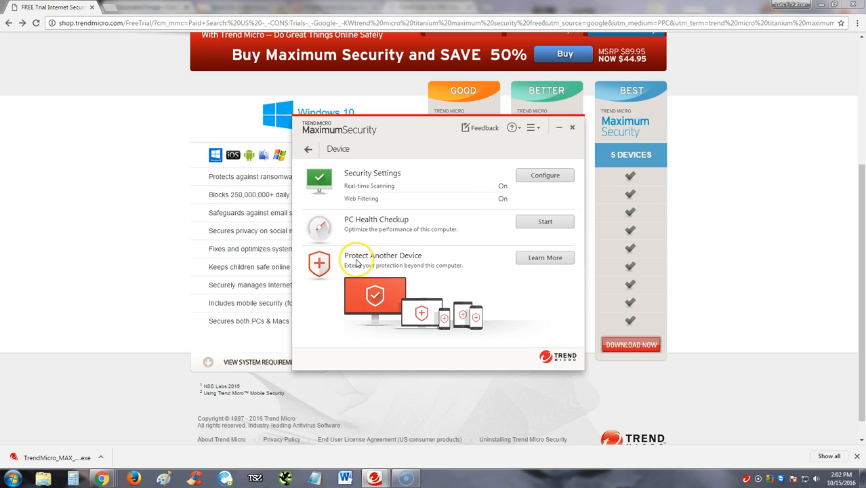
pyautogui.moveTo(442, 258)
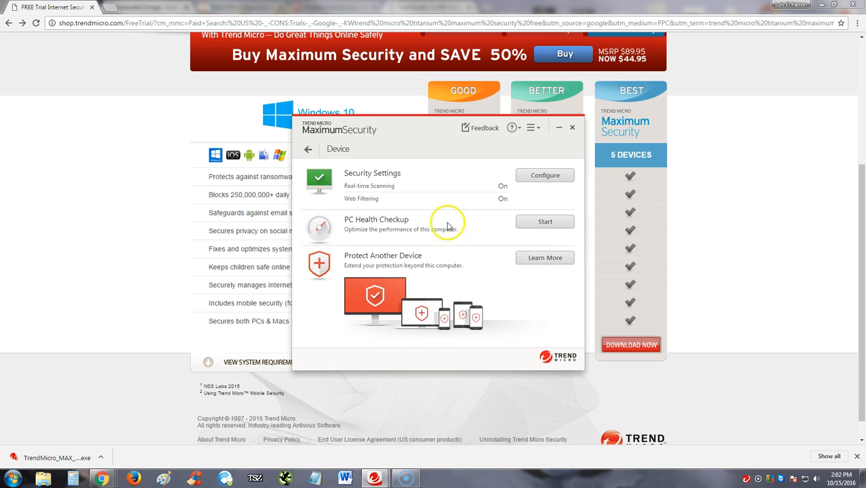
pyautogui.moveTo(560, 276)
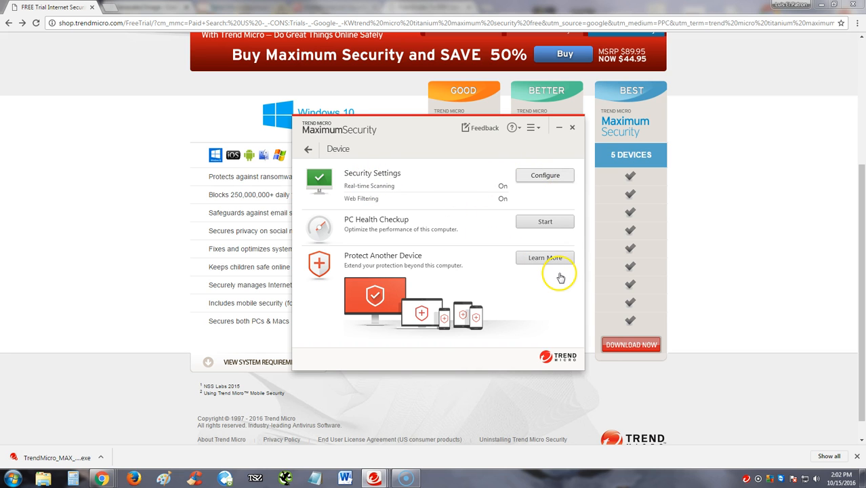
pyautogui.click(545, 175)
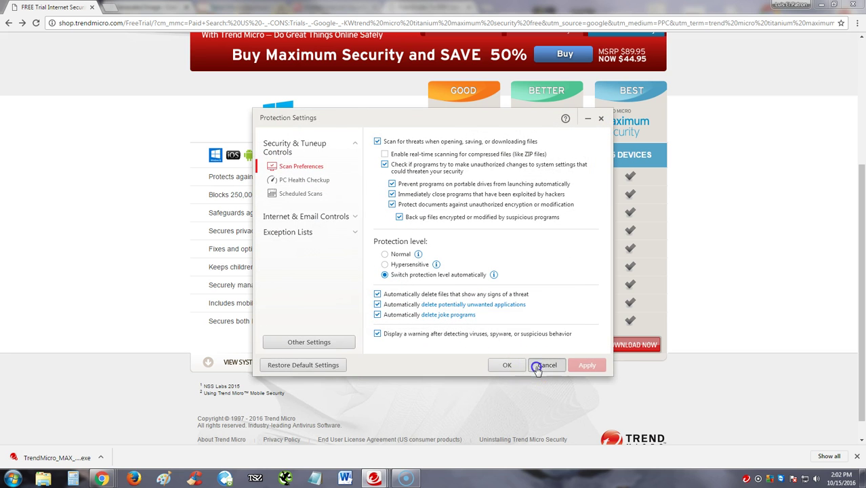
pyautogui.click(546, 365)
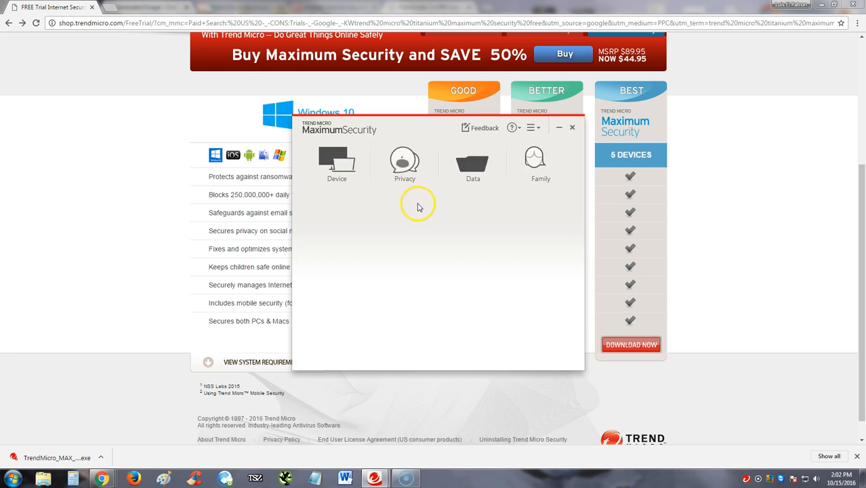
pyautogui.click(404, 163)
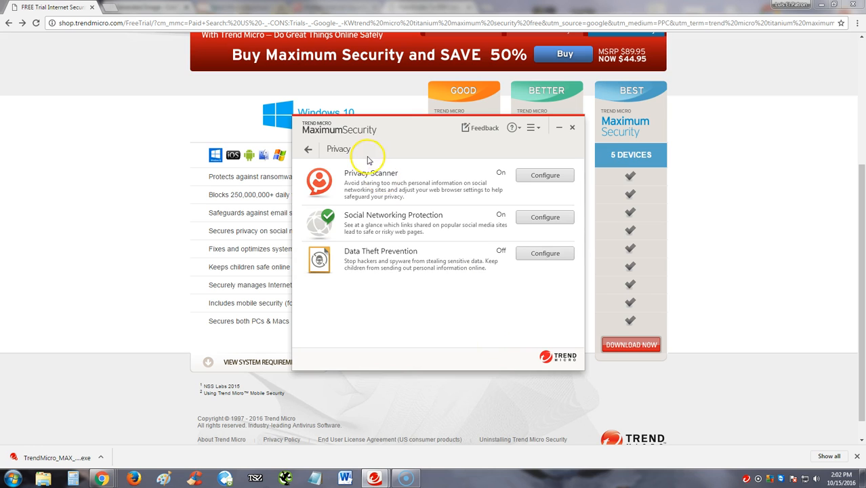
pyautogui.moveTo(407, 200)
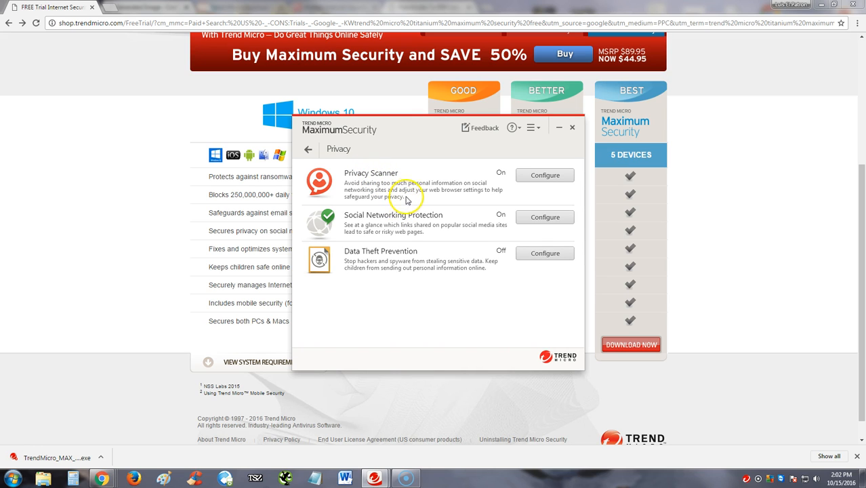
# Step: Leave the Privacy Scanner options unchanged and go back to the Privacy feature list
pyautogui.click(545, 175)
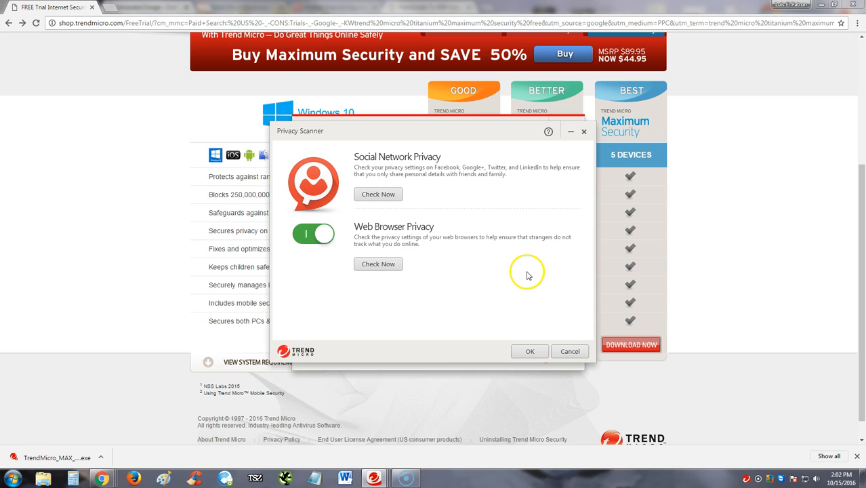
pyautogui.moveTo(570, 351)
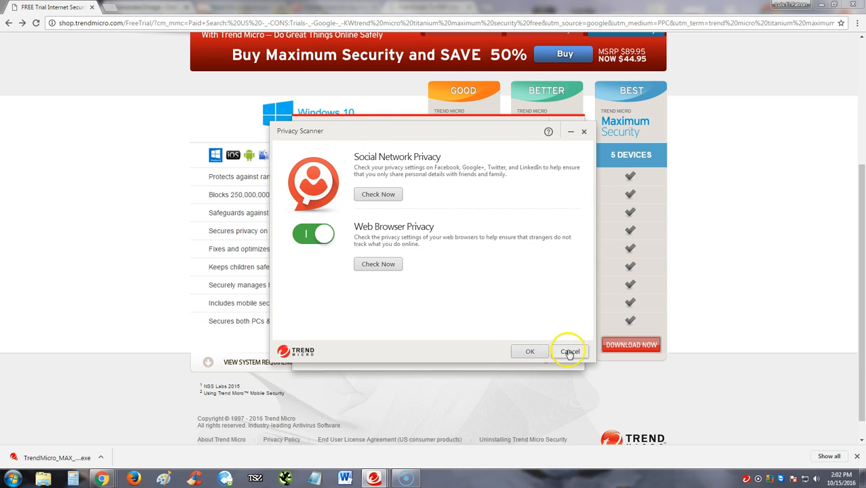
pyautogui.click(570, 352)
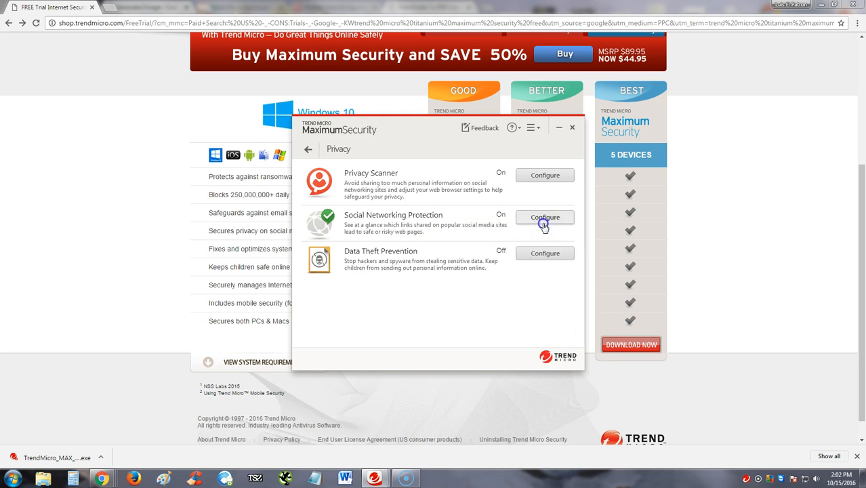
# Step: Open Social Networking Protection settings to see Internet Explorer, Firefox and Chrome unprotected
pyautogui.click(545, 217)
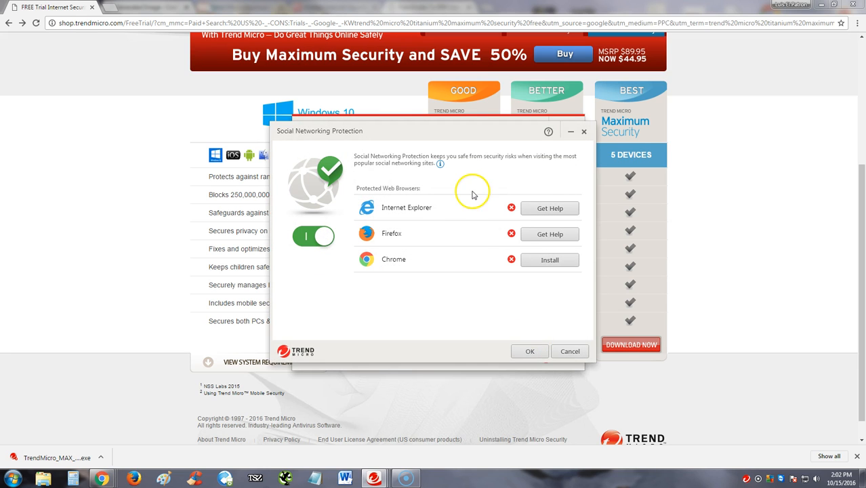
pyautogui.moveTo(444, 210)
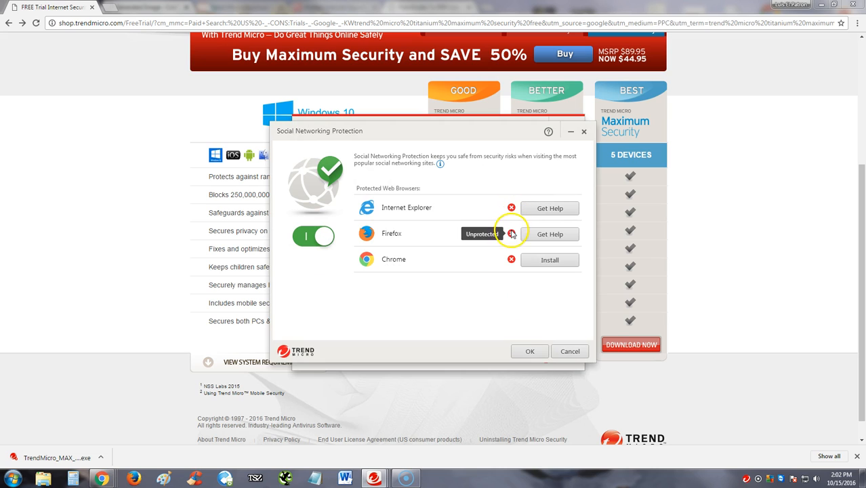
pyautogui.moveTo(447, 165)
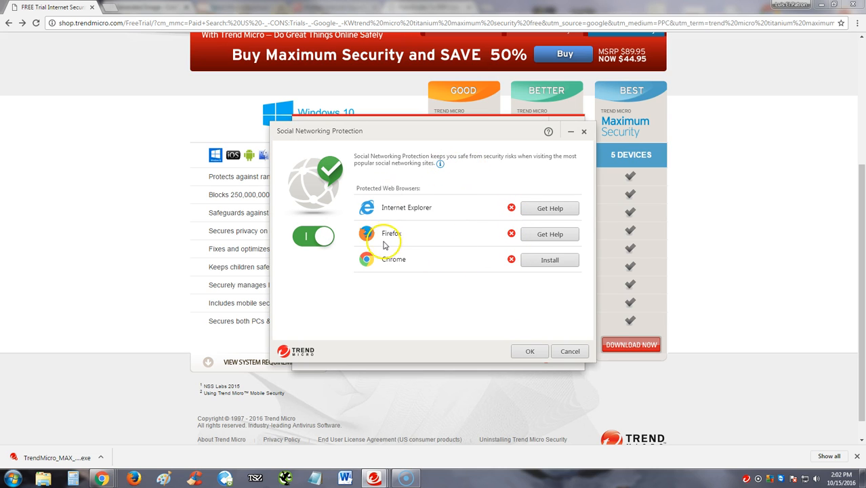
pyautogui.moveTo(503, 260)
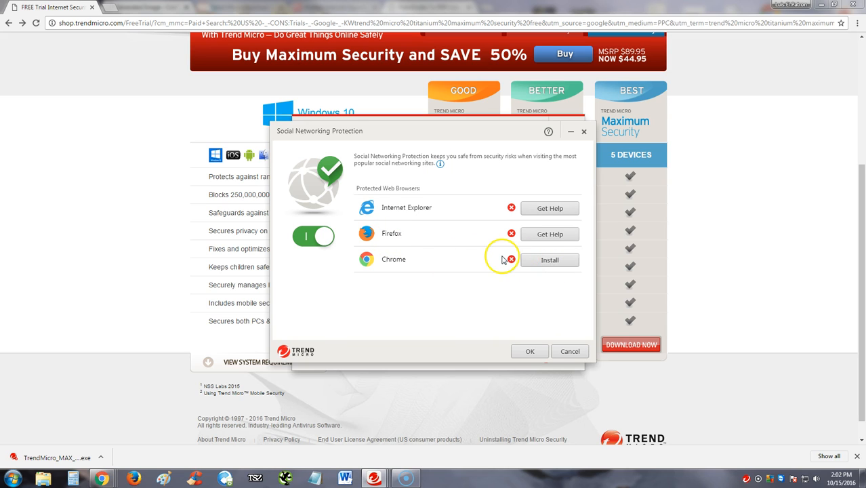
pyautogui.moveTo(573, 234)
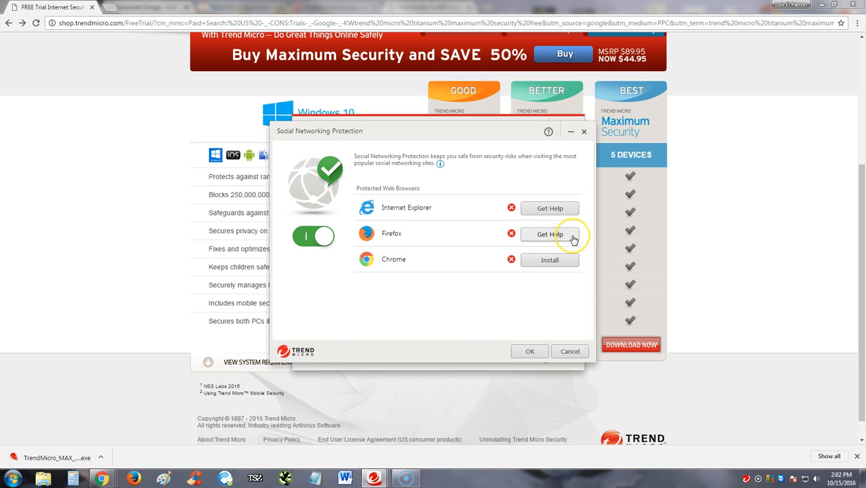
# Step: Open Firefox's support article on enabling the Trend Micro Toolbar and scroll to its steps
pyautogui.click(550, 233)
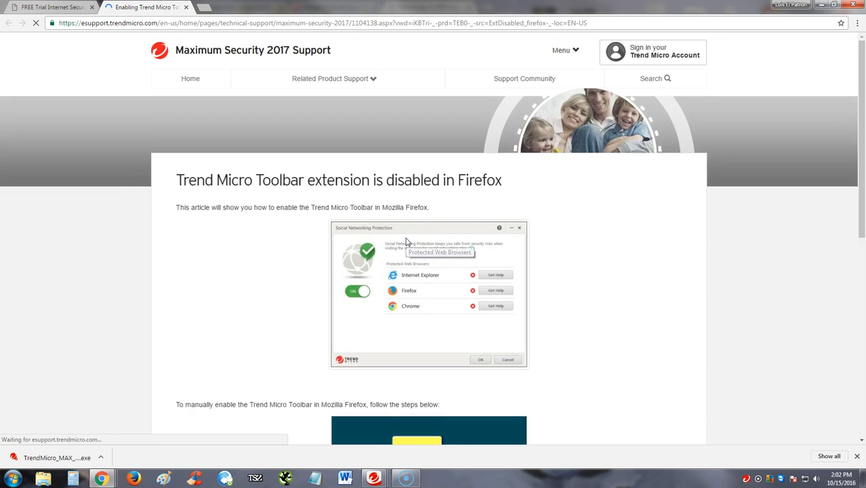
pyautogui.moveTo(488, 251)
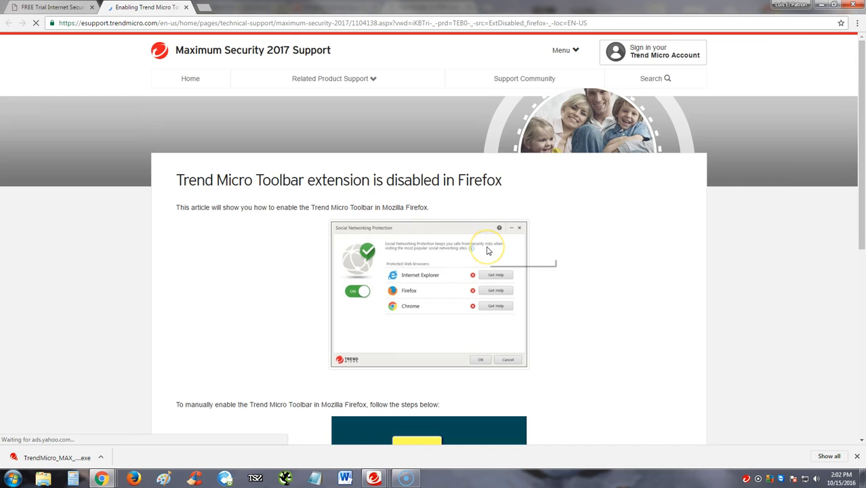
pyautogui.click(653, 52)
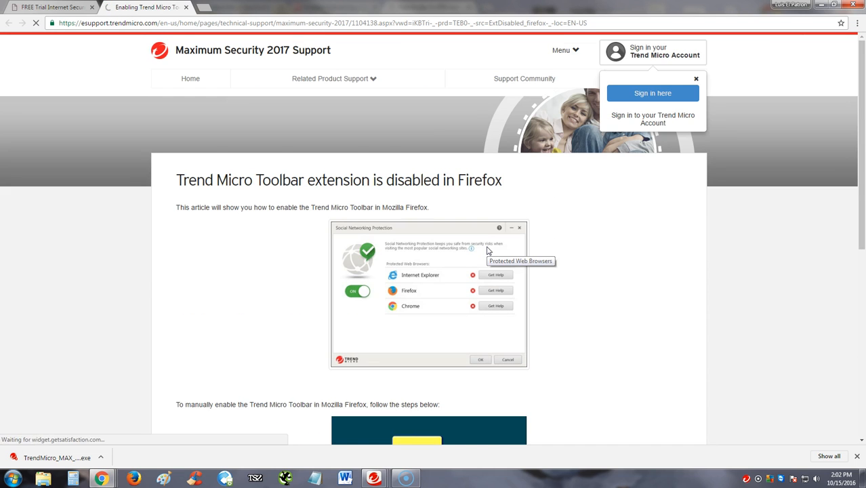
pyautogui.scroll(-3)
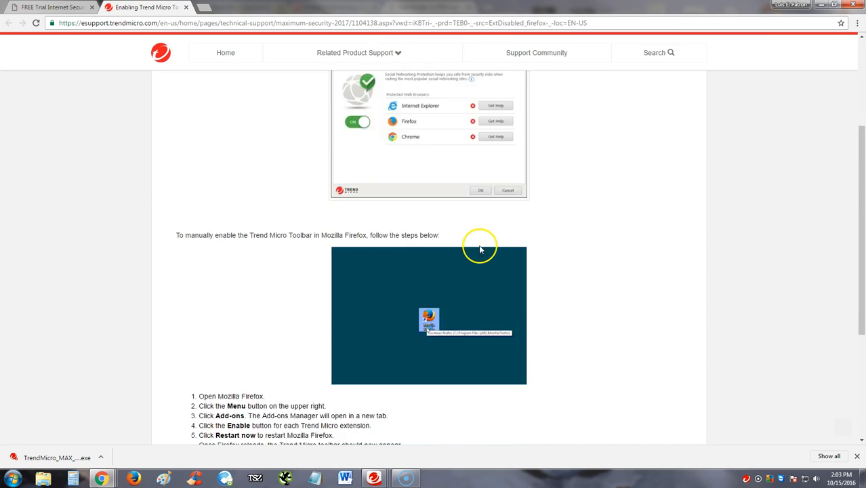
pyautogui.scroll(-3)
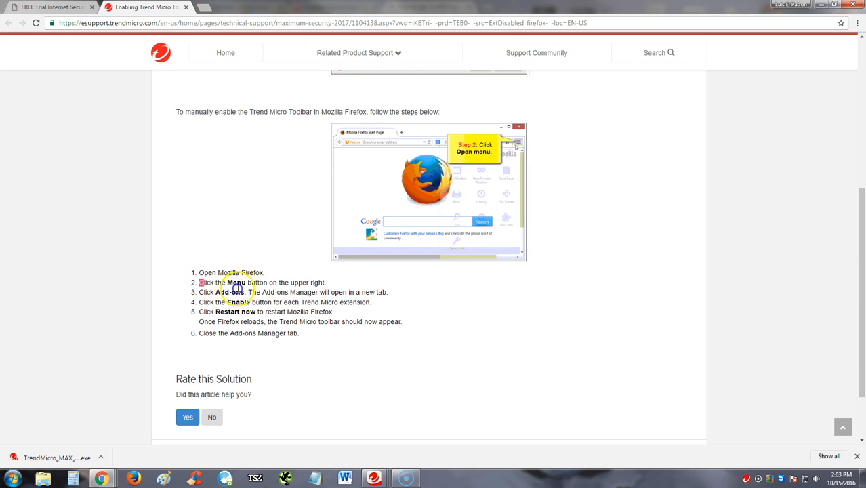
pyautogui.scroll(-3)
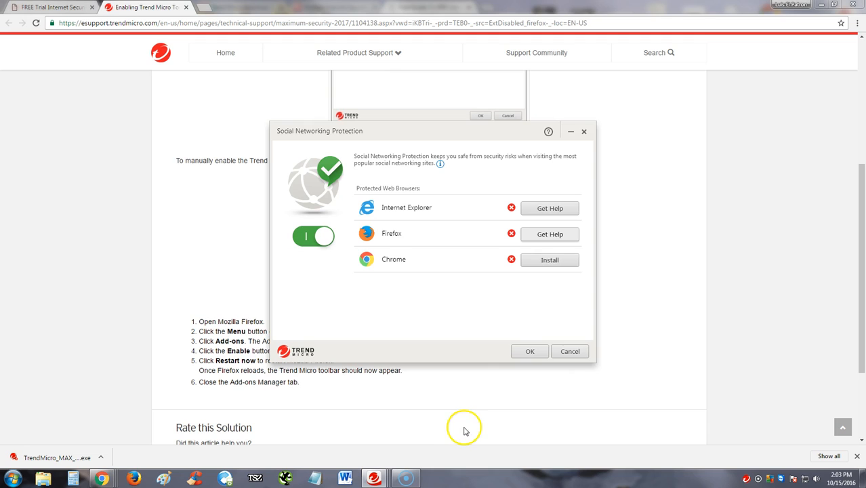
pyautogui.moveTo(414, 256)
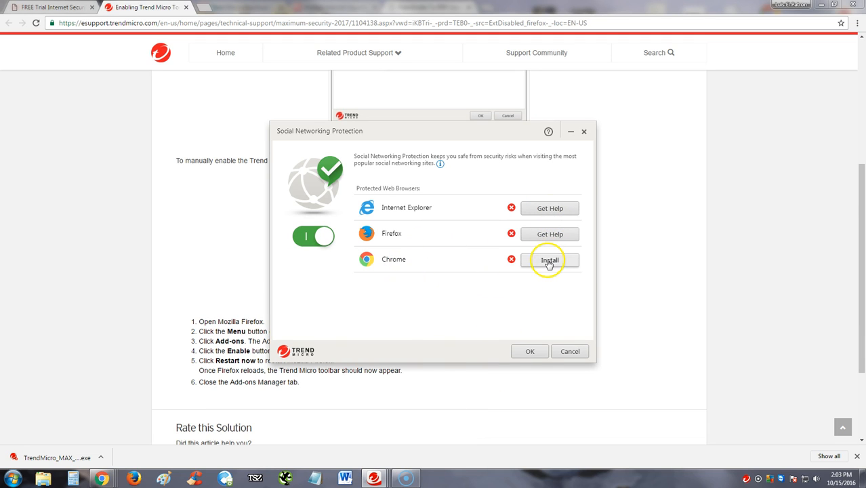
pyautogui.moveTo(576, 145)
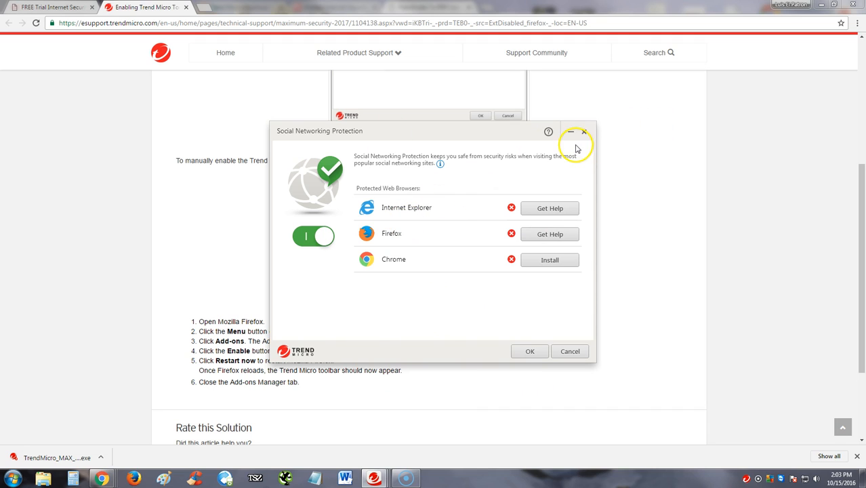
pyautogui.moveTo(411, 168)
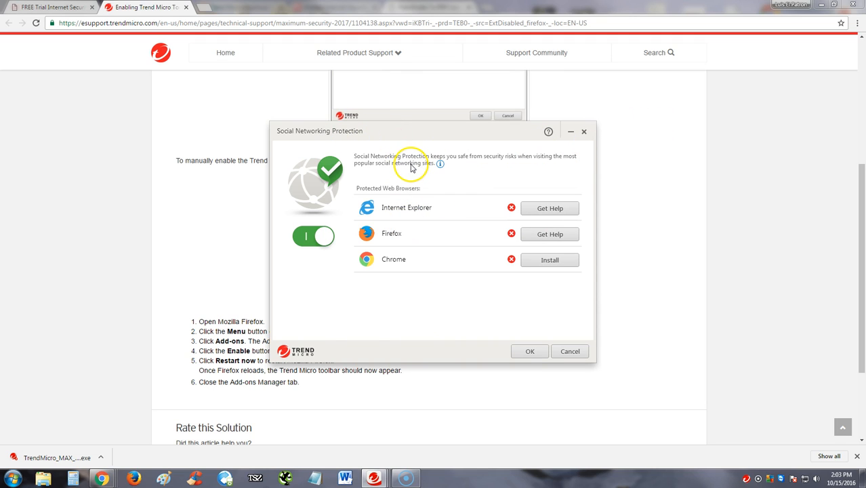
pyautogui.moveTo(406, 169)
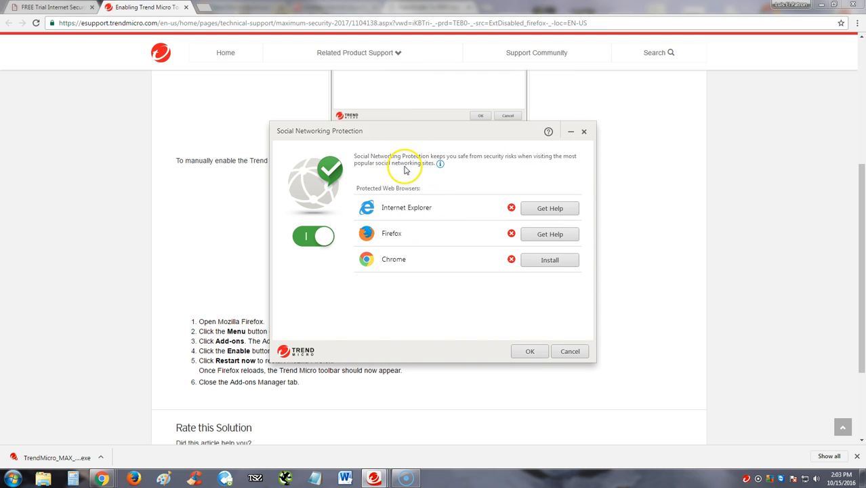
pyautogui.moveTo(521, 301)
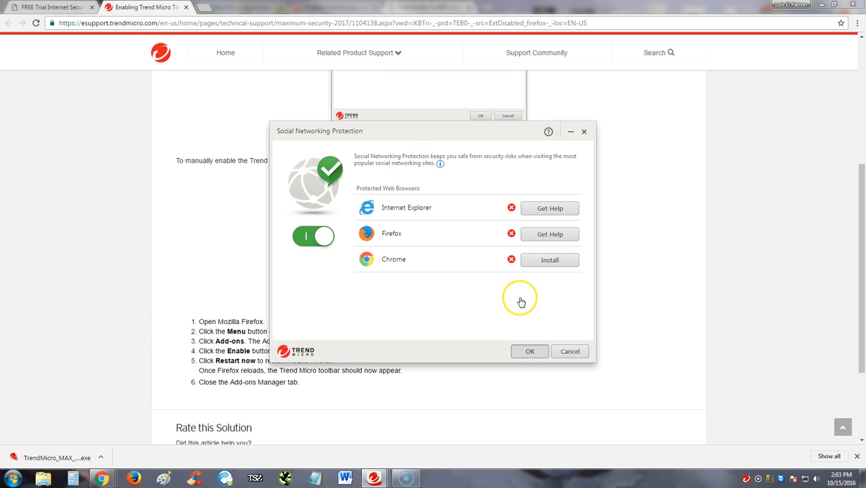
# Step: Close Social Networking Protection and bring up the Folder Shield ransomware protection introduction
pyautogui.click(375, 478)
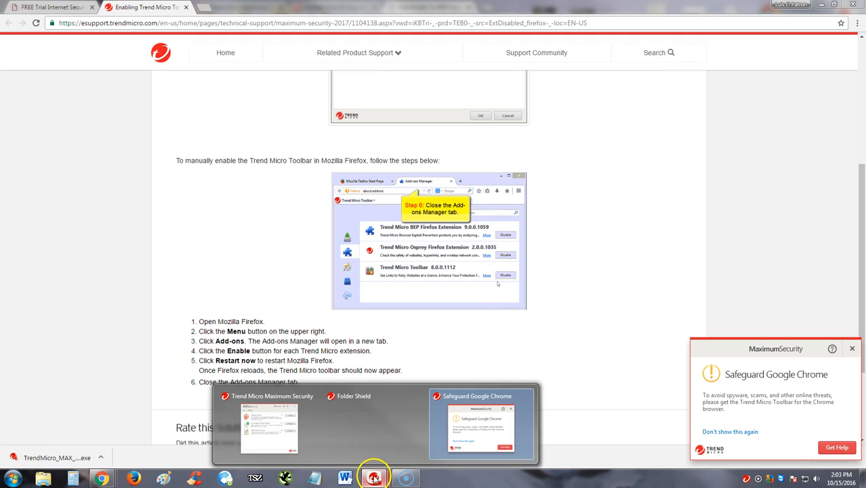
pyautogui.click(269, 427)
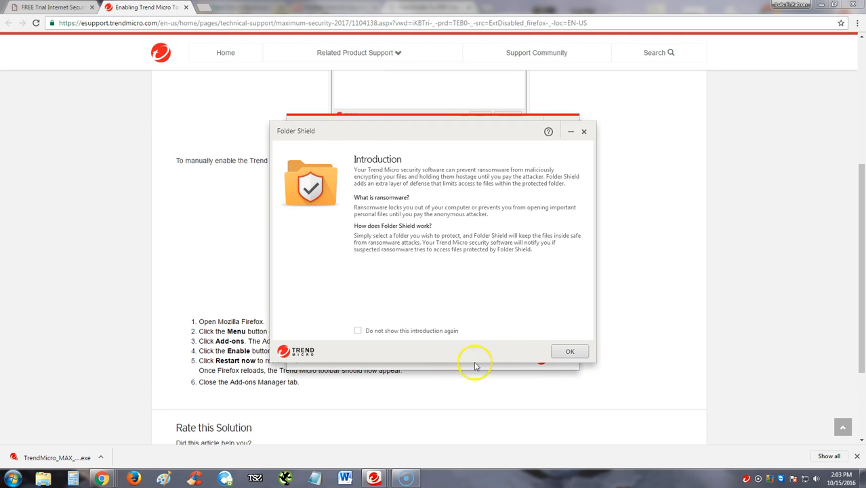
# Step: Dismiss the Folder Shield introduction and show the Data tools: Folder Shield, Secure Erase, Vault
pyautogui.click(569, 351)
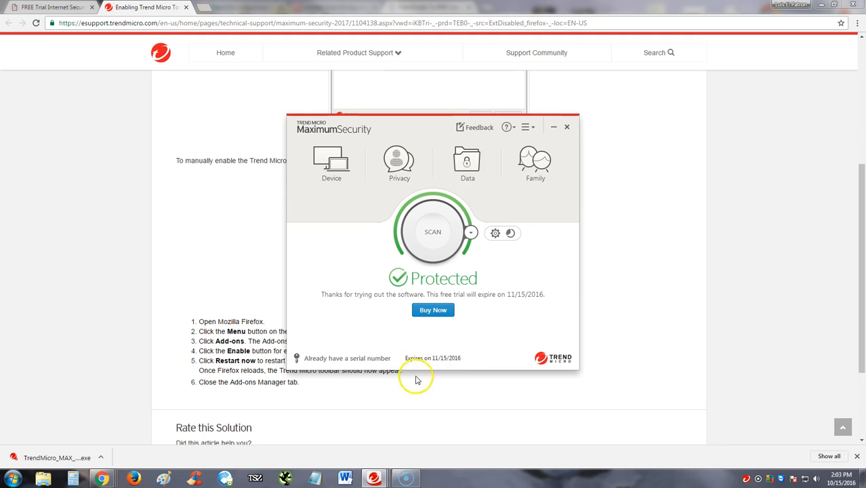
pyautogui.moveTo(467, 162)
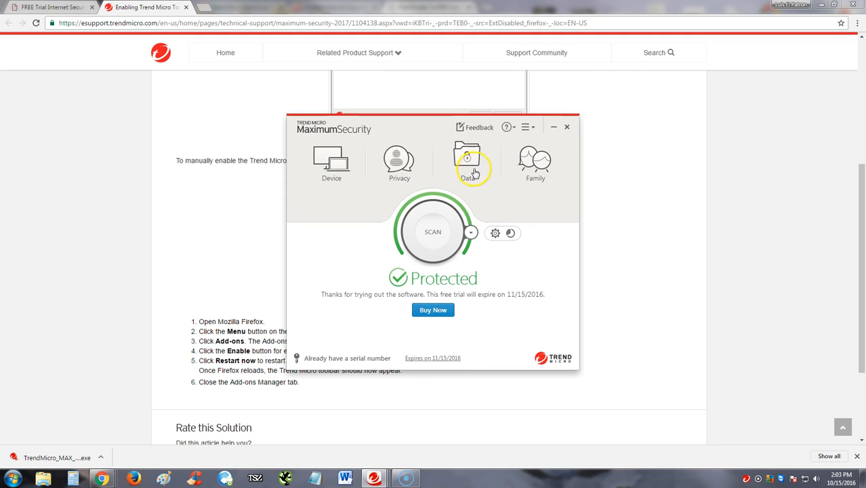
pyautogui.click(467, 161)
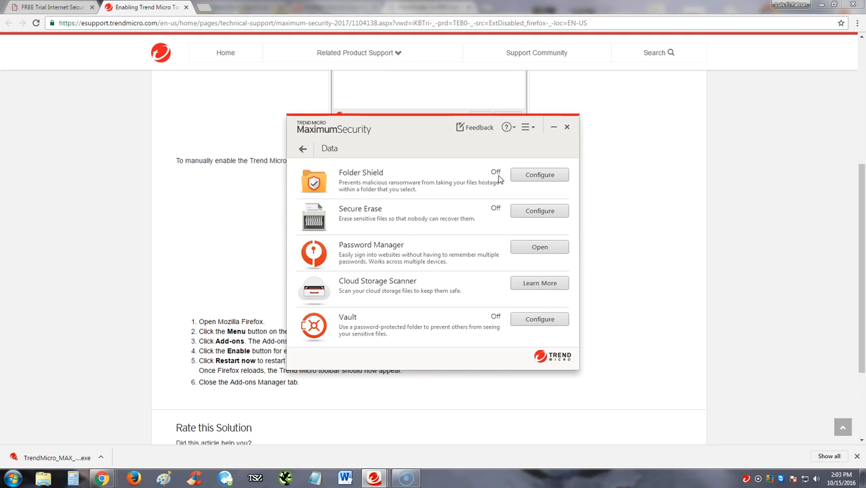
pyautogui.moveTo(426, 190)
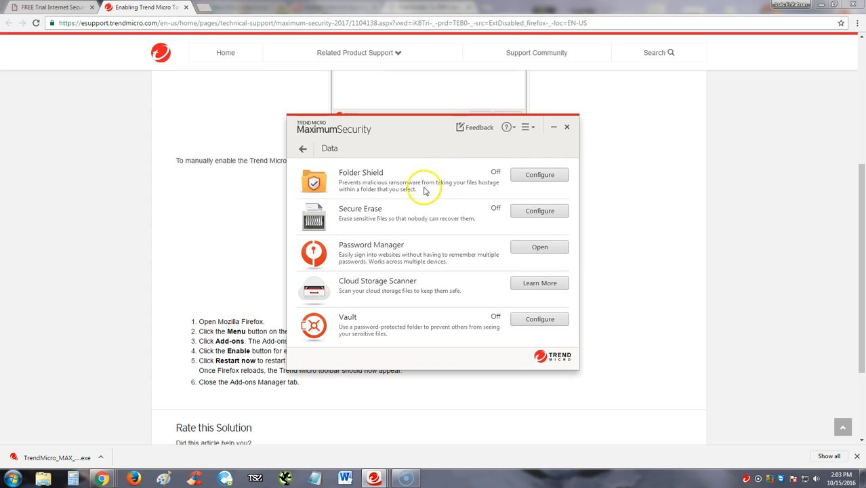
pyautogui.moveTo(471, 188)
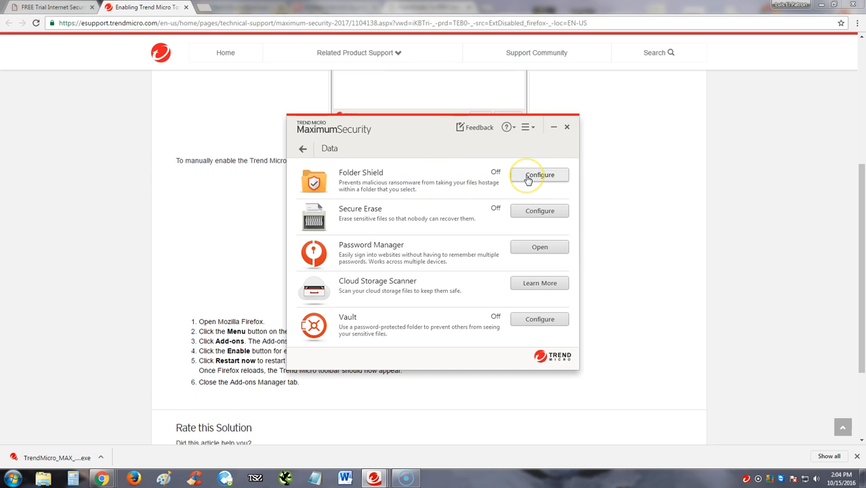
pyautogui.moveTo(346, 223)
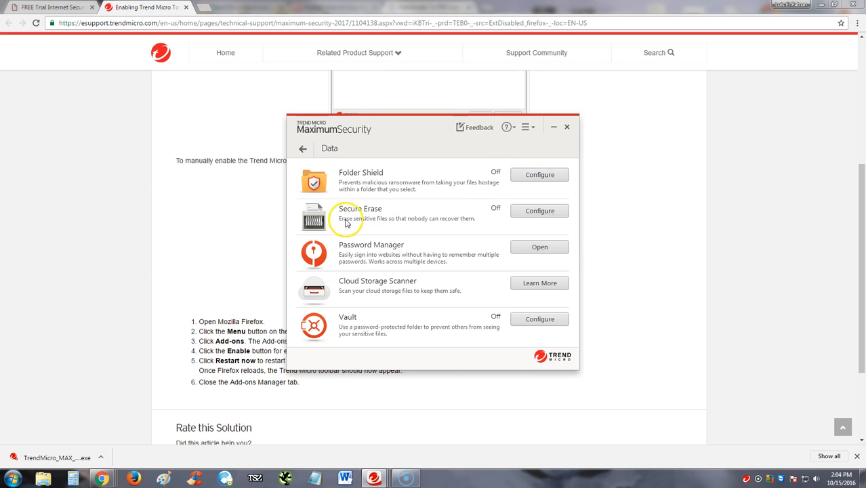
pyautogui.moveTo(408, 227)
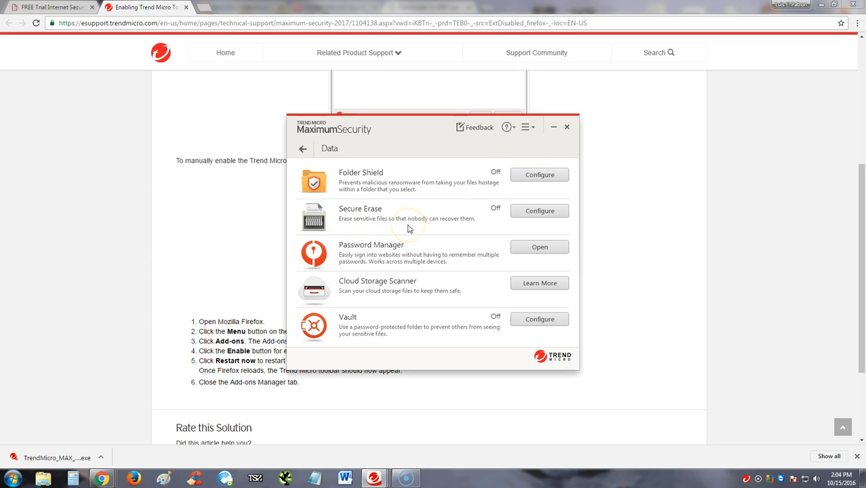
pyautogui.moveTo(365, 260)
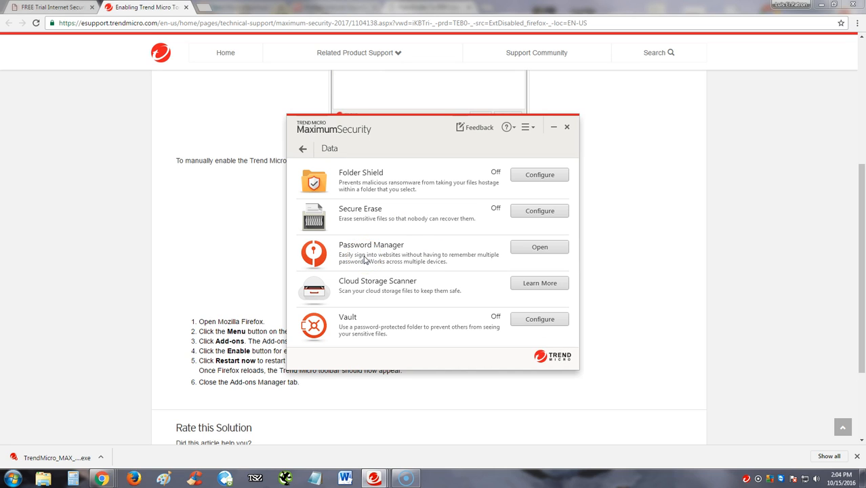
pyautogui.moveTo(408, 298)
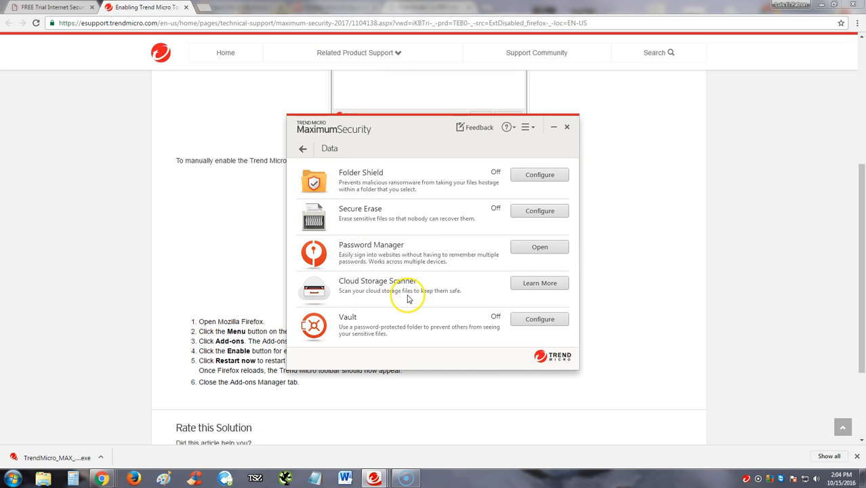
pyautogui.moveTo(373, 303)
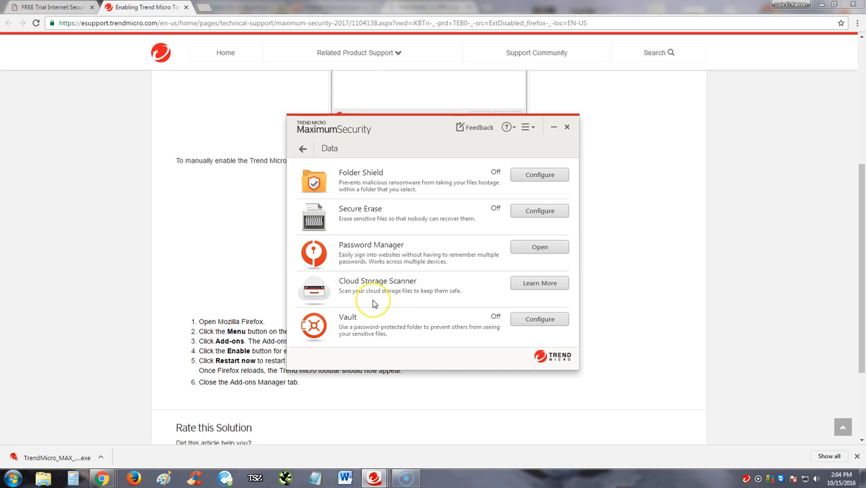
pyautogui.moveTo(393, 284)
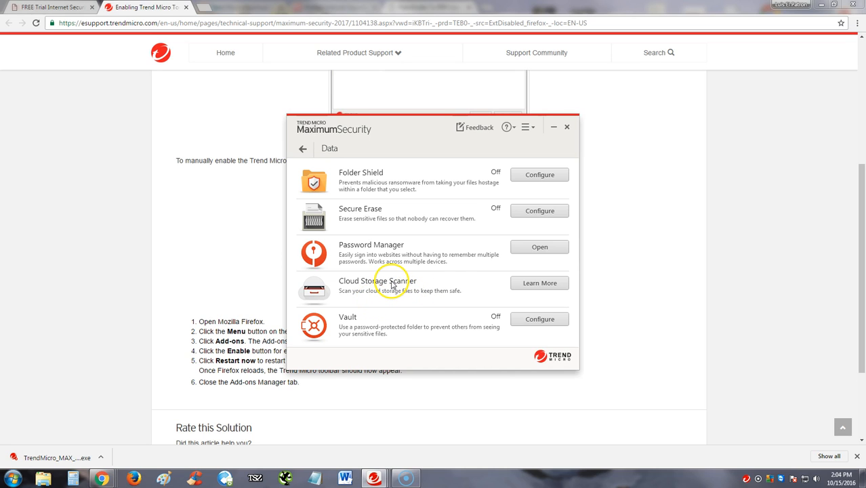
pyautogui.moveTo(393, 283)
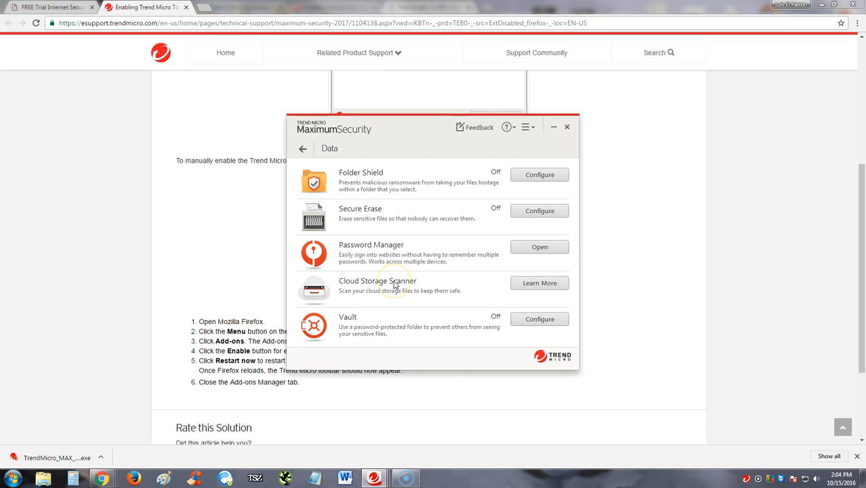
# Step: Show the Cloud Storage Scanner introduction about scanning cloud-stored files for threats
pyautogui.click(540, 283)
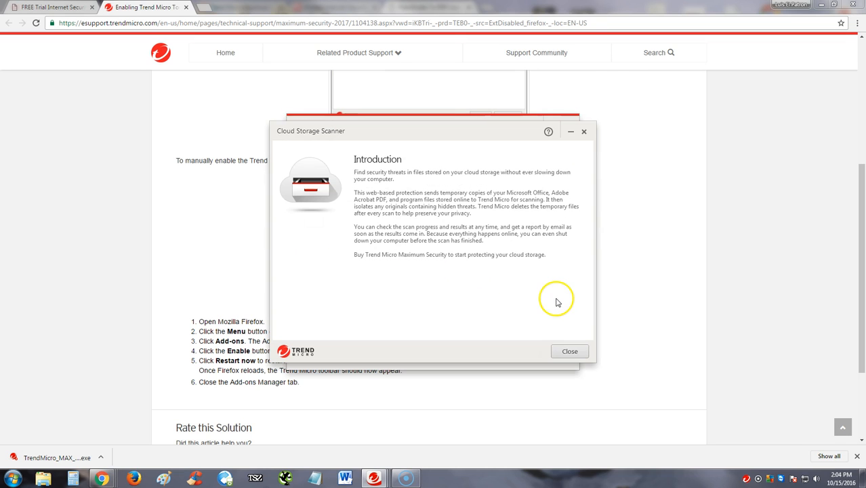
pyautogui.moveTo(471, 281)
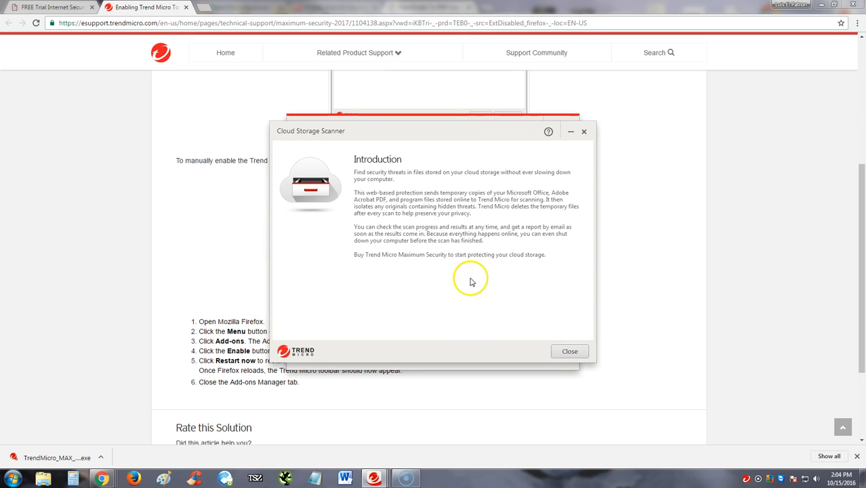
pyautogui.moveTo(523, 201)
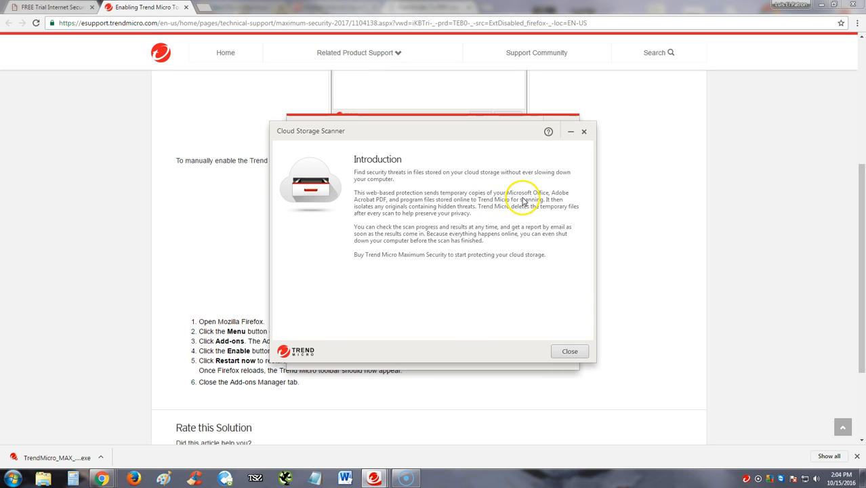
pyautogui.moveTo(535, 201)
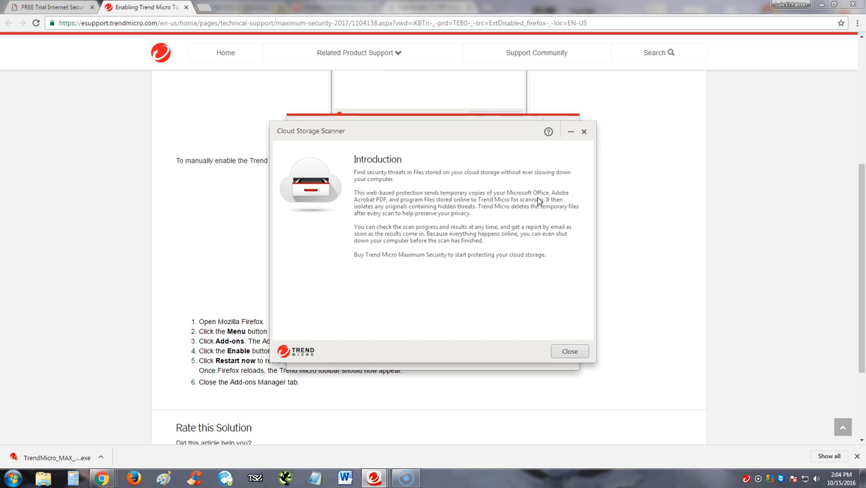
pyautogui.moveTo(500, 214)
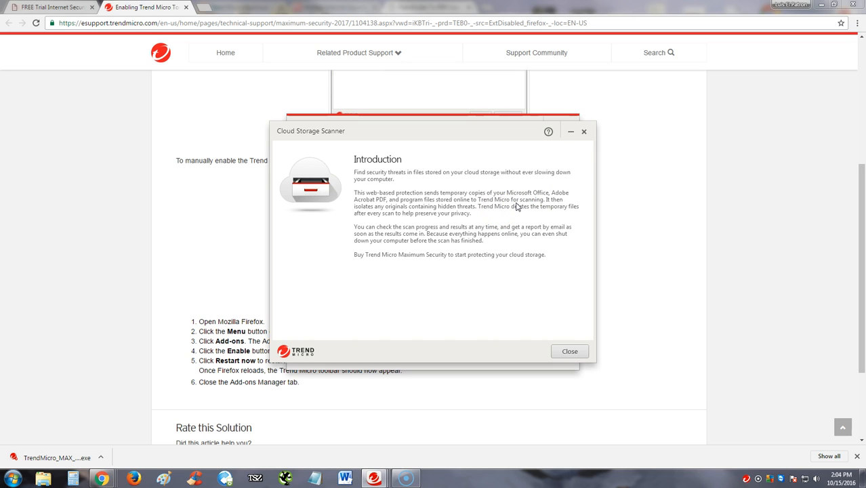
# Step: Close the Cloud Storage Scanner introduction to return to the Data list
pyautogui.click(570, 351)
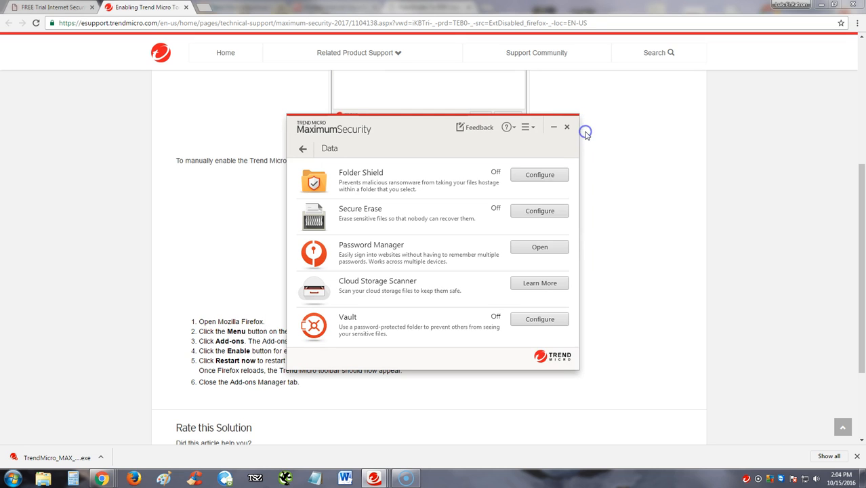
pyautogui.moveTo(378, 336)
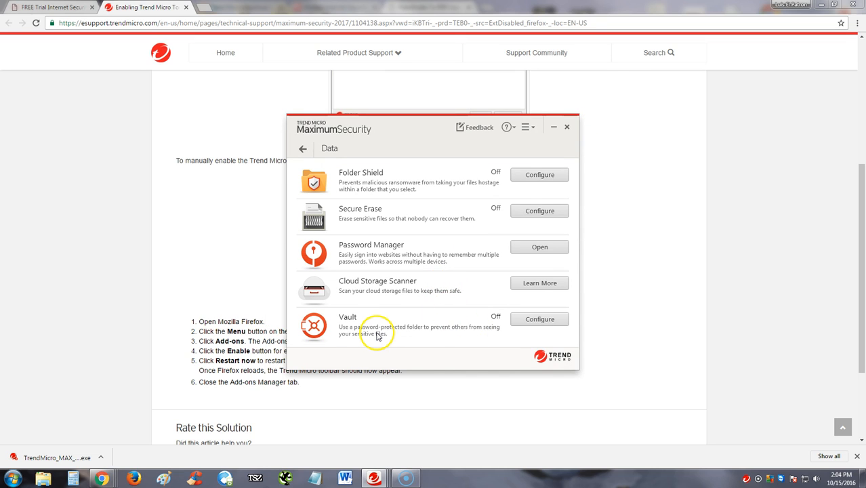
pyautogui.moveTo(452, 332)
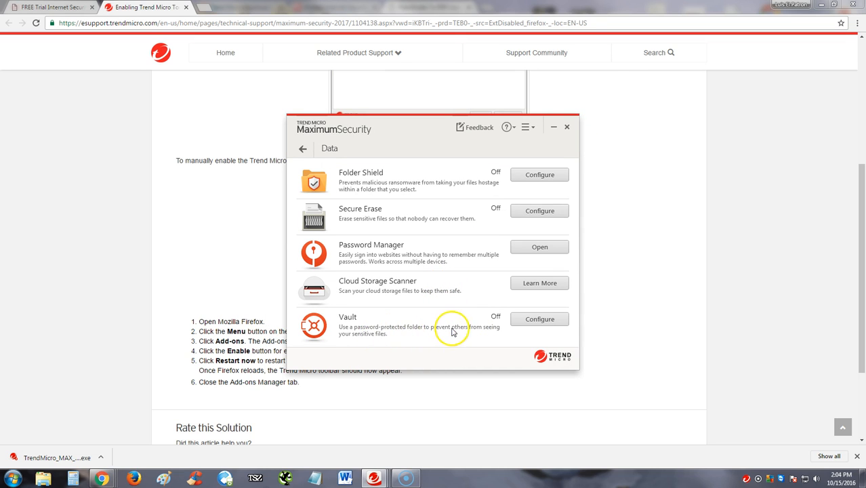
pyautogui.moveTo(370, 338)
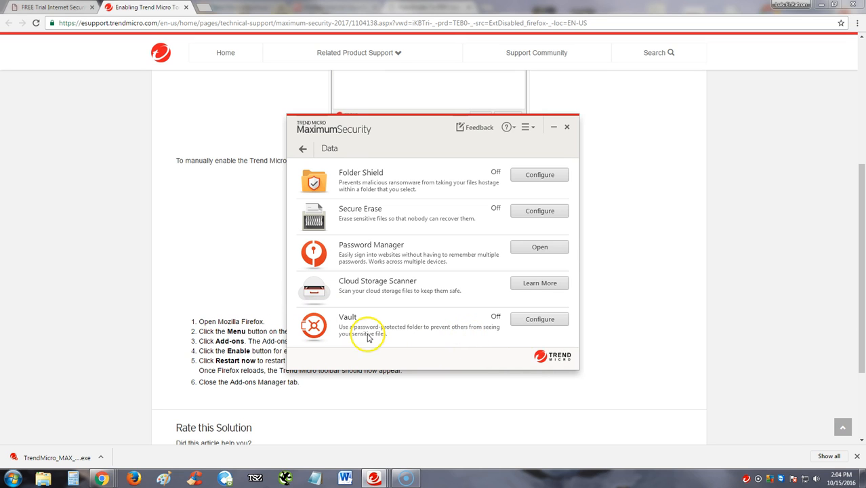
# Step: View and dismiss the Vault introduction, reaching the empty Select a Password form
pyautogui.click(539, 319)
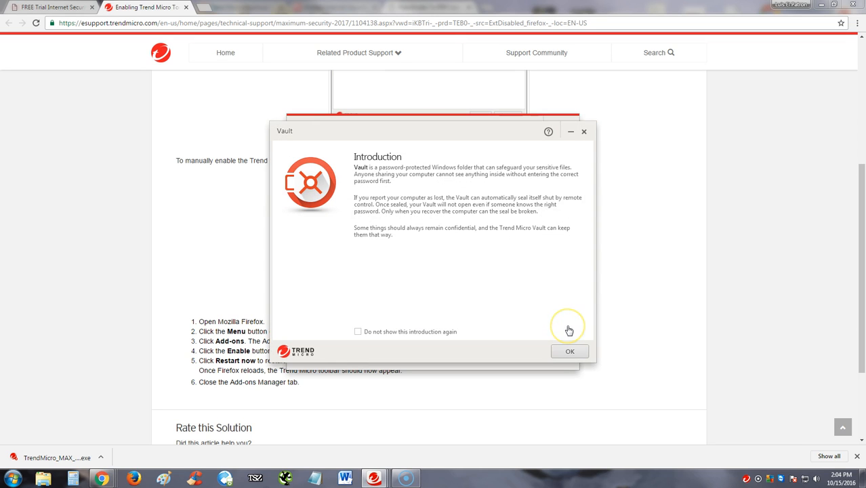
pyautogui.moveTo(570, 331)
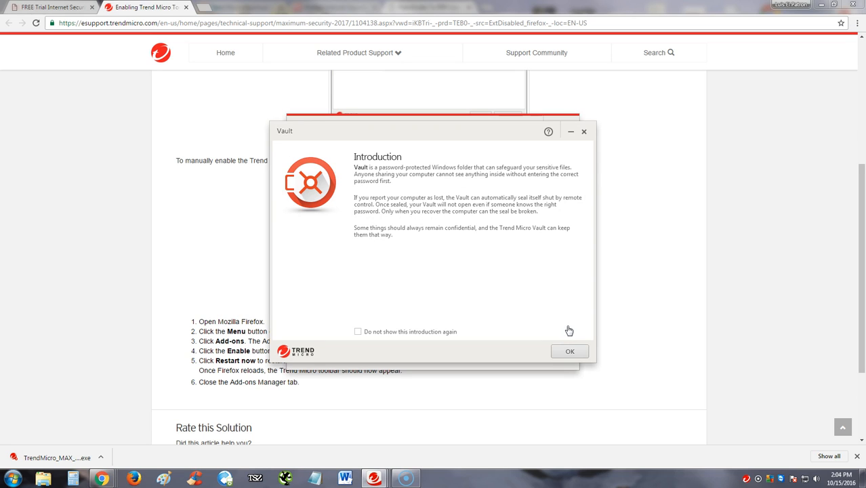
pyautogui.moveTo(560, 370)
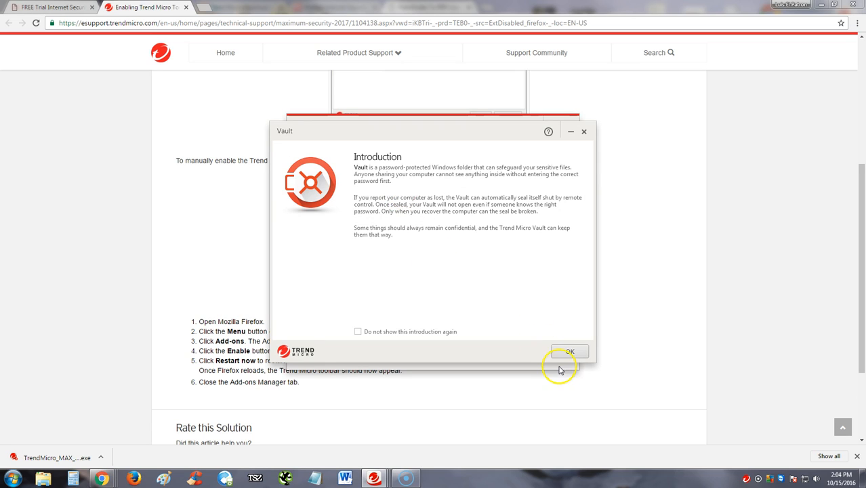
pyautogui.click(569, 351)
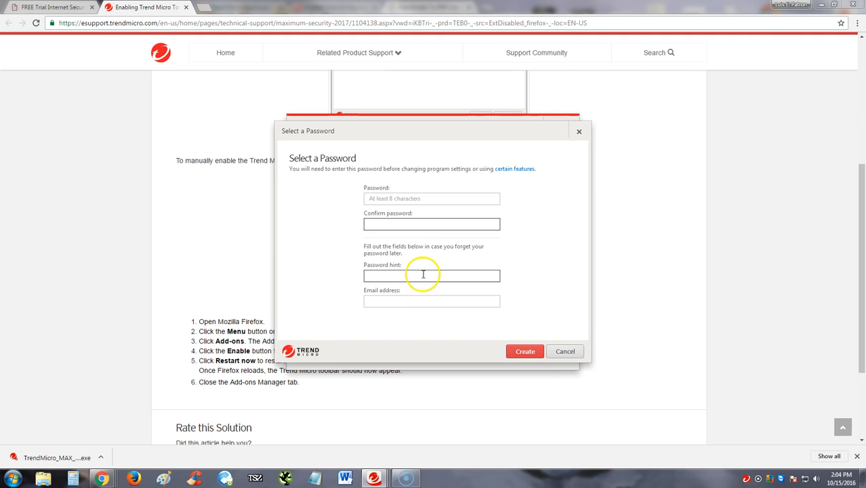
pyautogui.moveTo(549, 272)
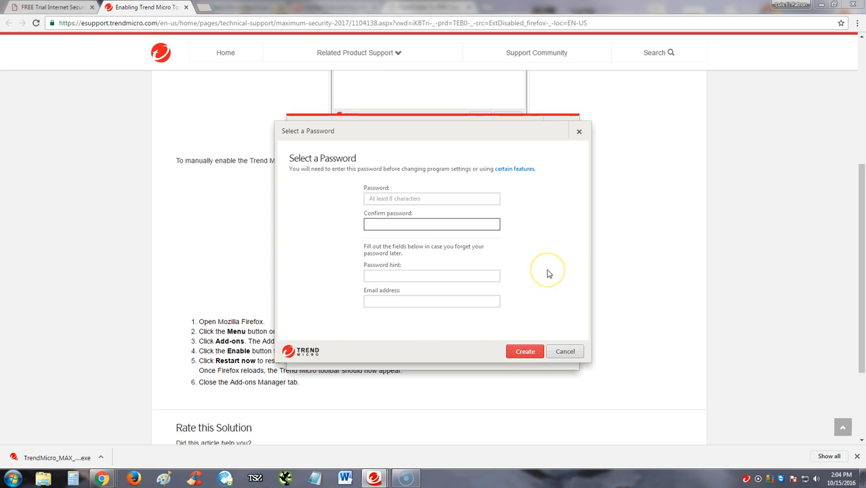
pyautogui.moveTo(549, 273)
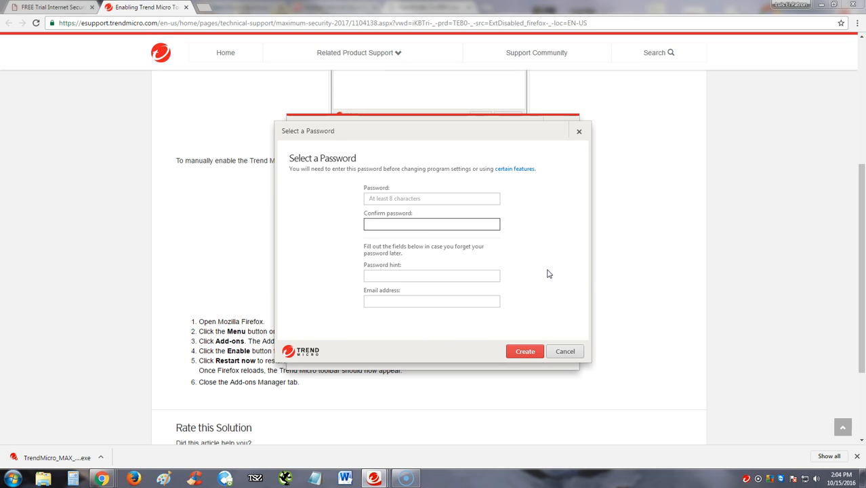
pyautogui.click(432, 223)
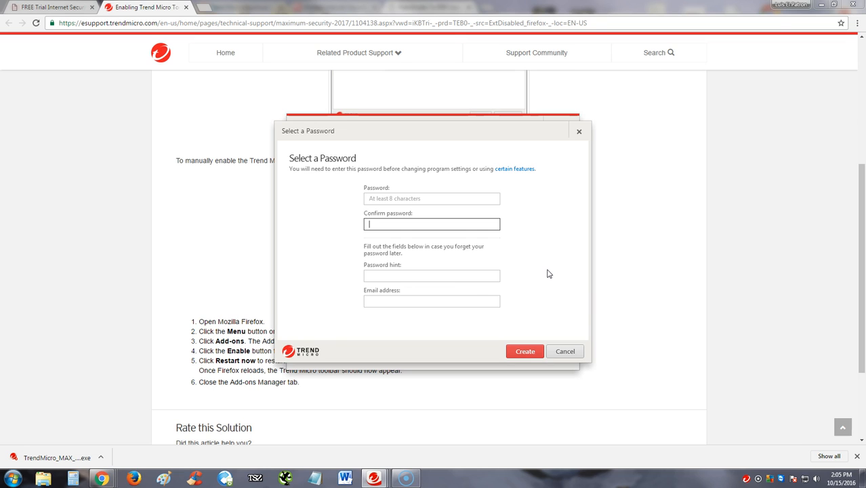
pyautogui.moveTo(850, 133)
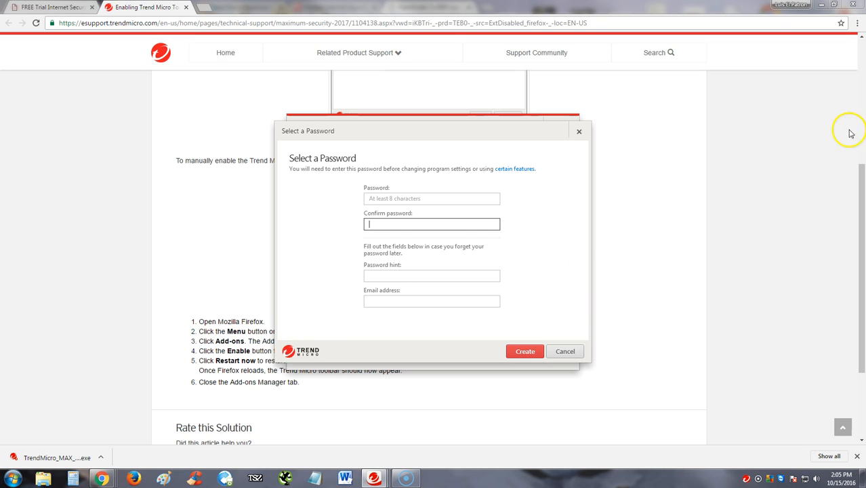
# Step: Cancel the Vault password and start Parental Controls setup from the Family section
pyautogui.click(565, 352)
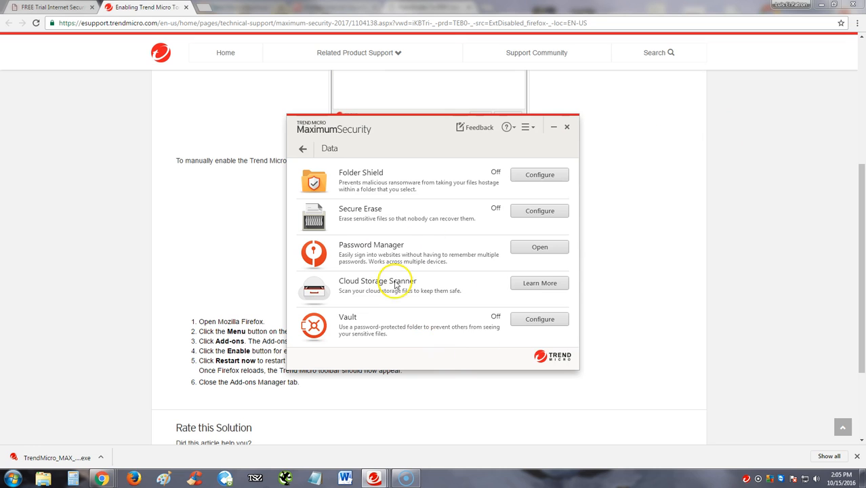
pyautogui.moveTo(607, 296)
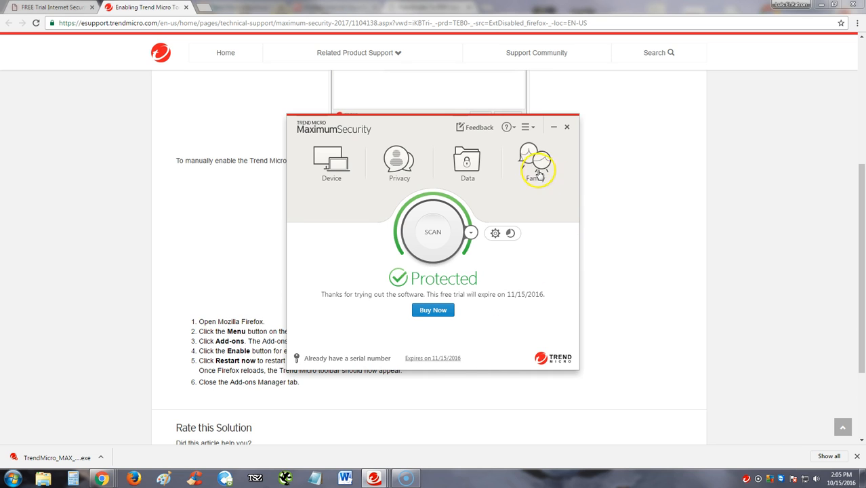
pyautogui.click(535, 162)
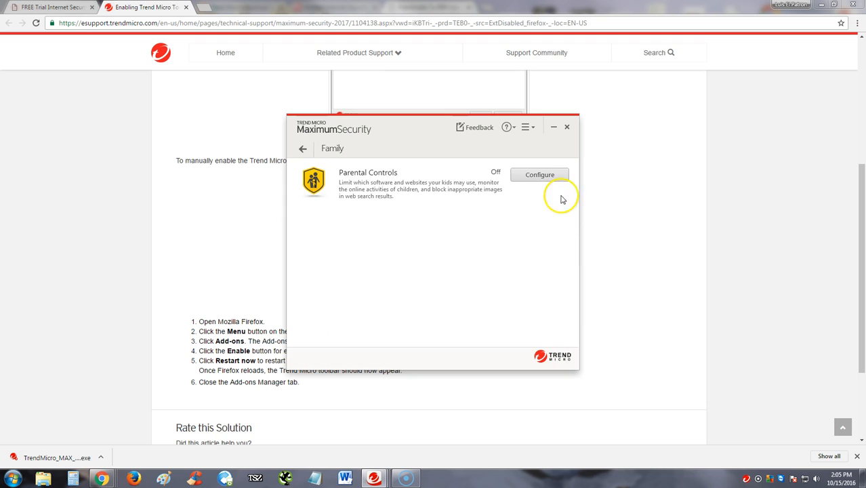
pyautogui.click(539, 174)
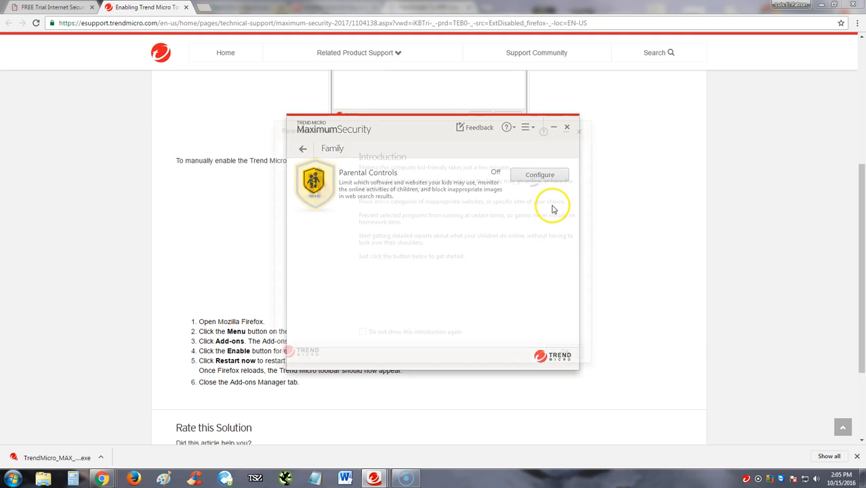
pyautogui.click(539, 175)
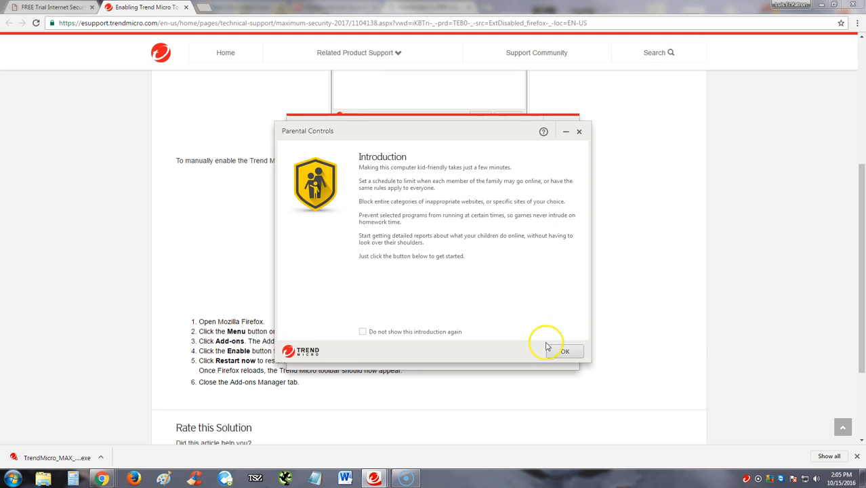
pyautogui.click(564, 351)
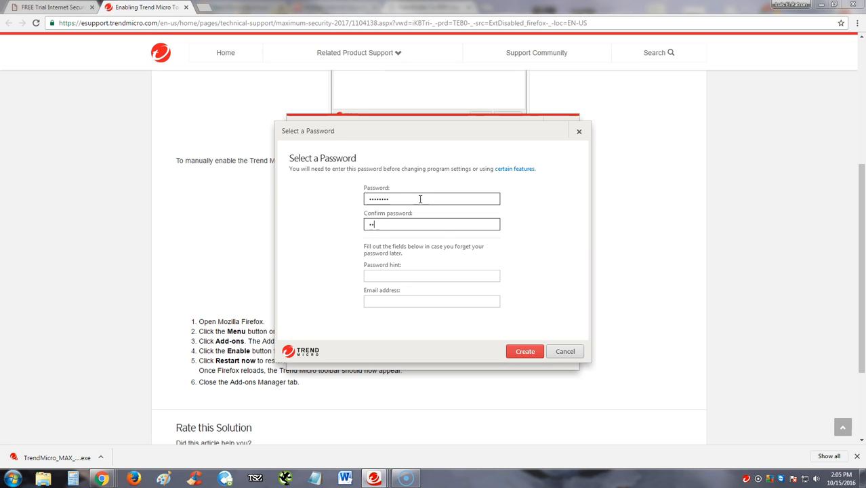
pyautogui.click(432, 275)
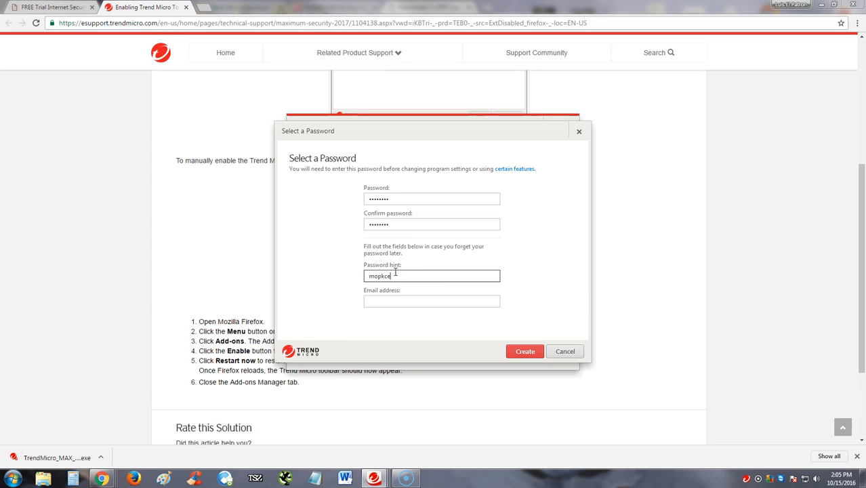
pyautogui.click(432, 301)
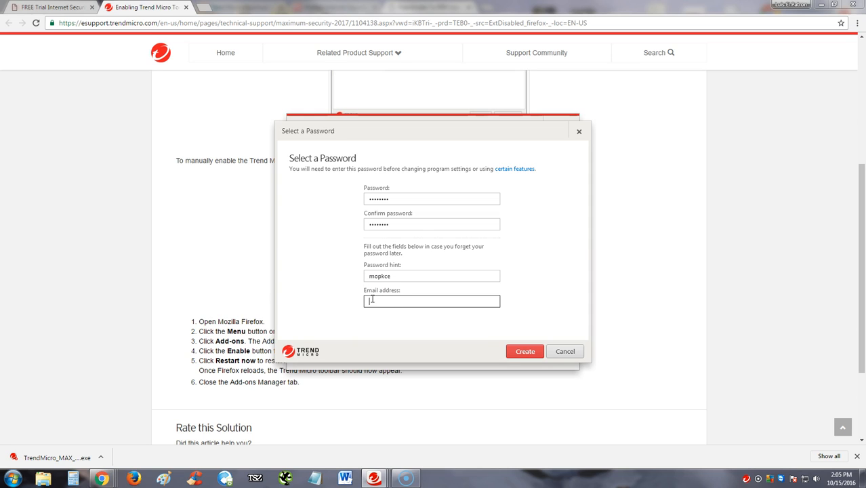
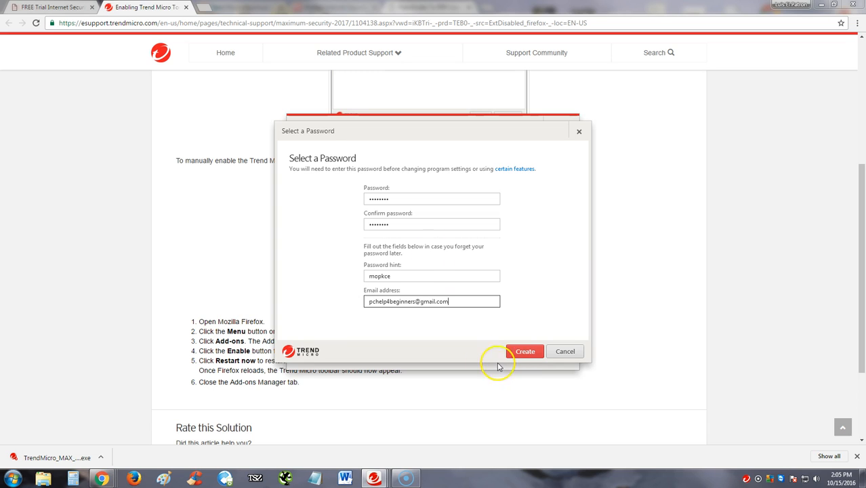
pyautogui.click(525, 351)
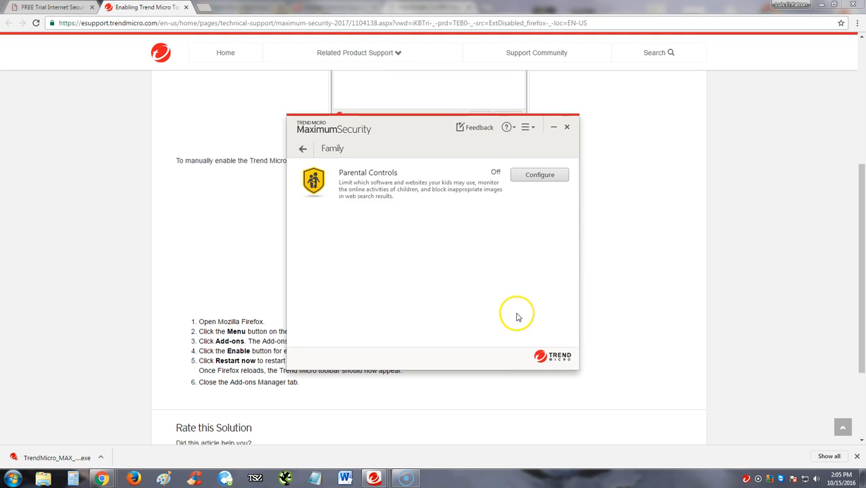
# Step: Start the Parental Controls wizard and browse the Website Filter Rules categories
pyautogui.click(539, 174)
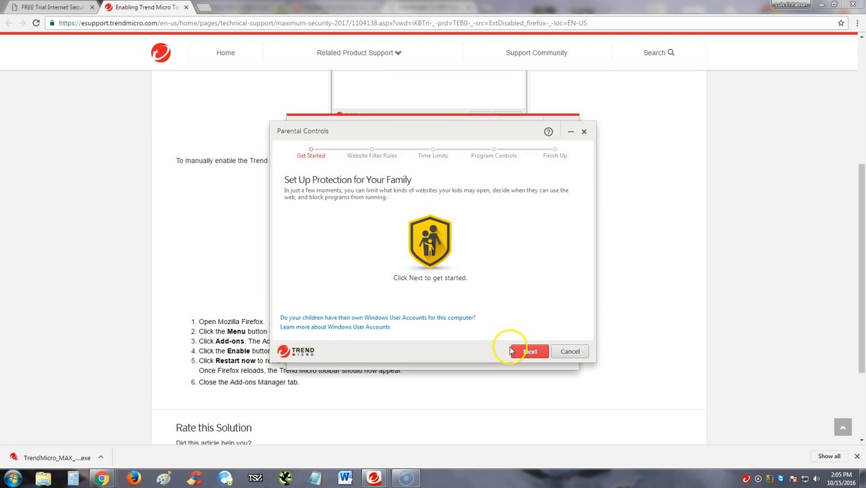
pyautogui.click(530, 351)
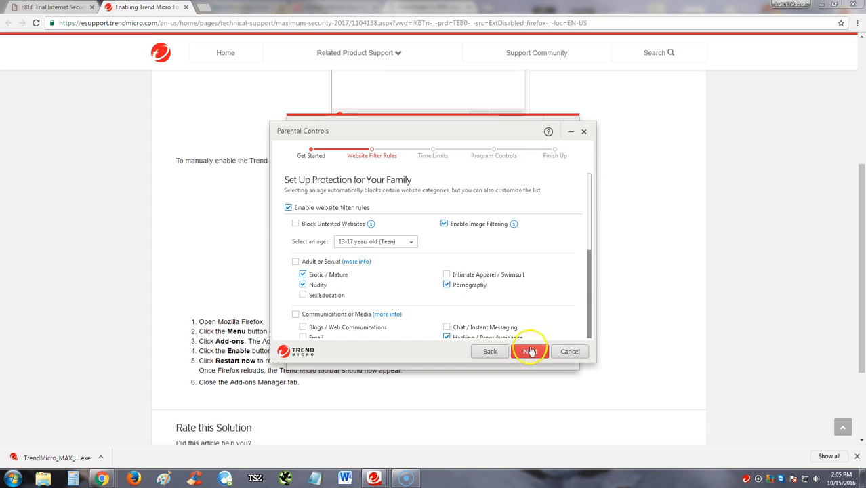
pyautogui.moveTo(363, 241)
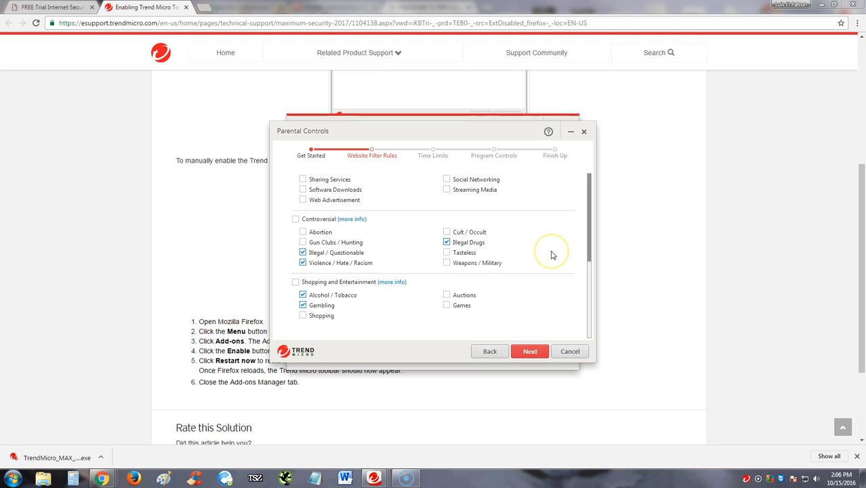
pyautogui.scroll(3)
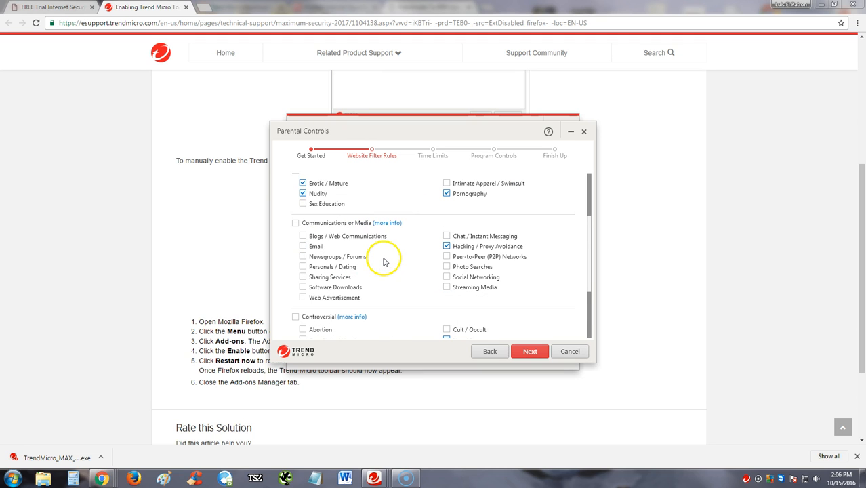
pyautogui.scroll(-3)
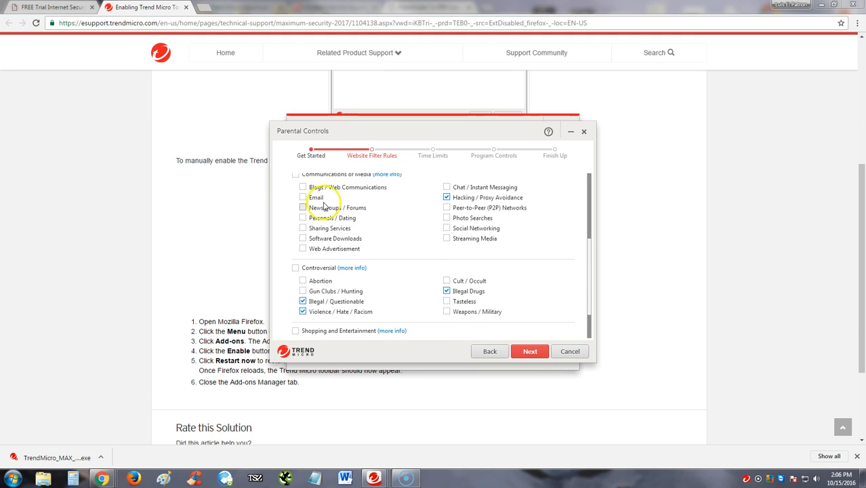
pyautogui.scroll(3)
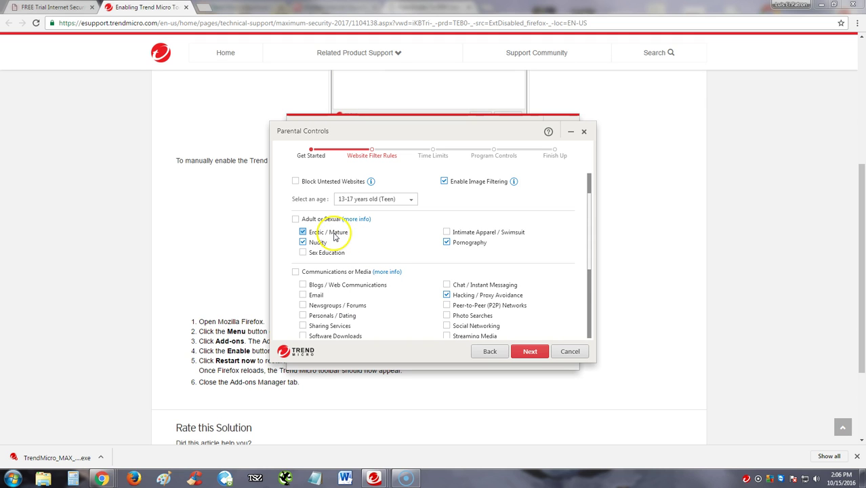
pyautogui.moveTo(510, 257)
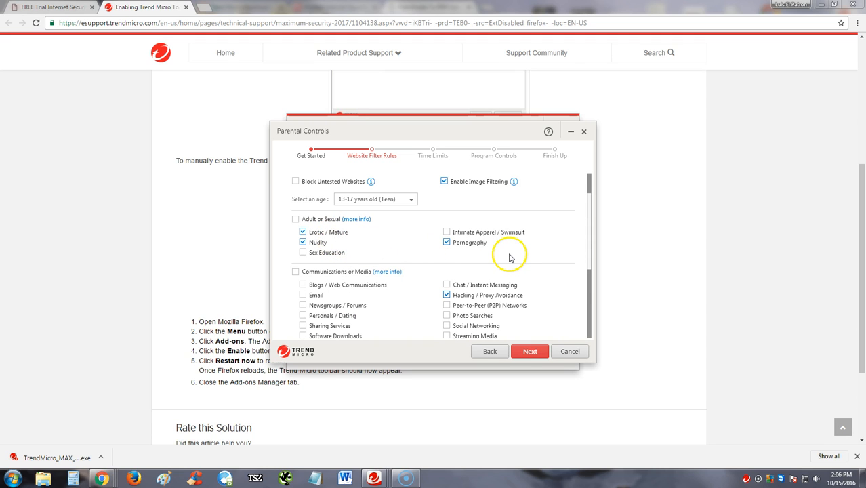
pyautogui.scroll(-3)
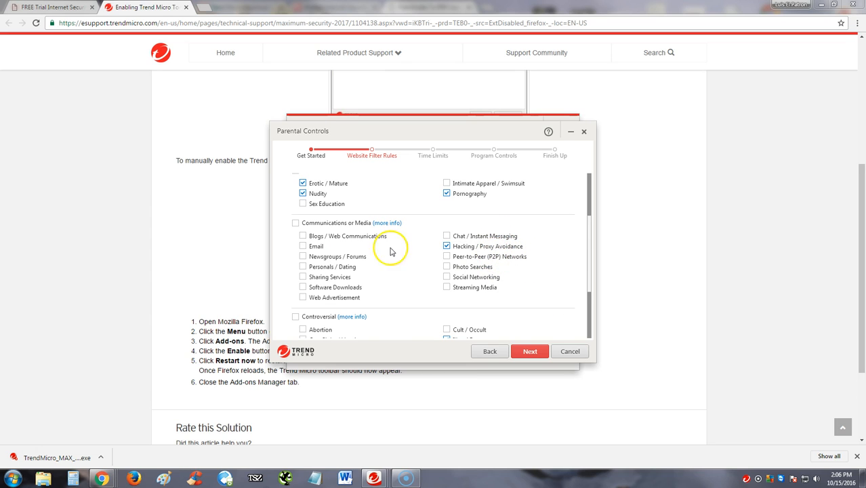
# Step: Block Newsgroups/Forums, Personals/Dating, Abortion and Weapons/Military websites, reaching Time Limits
pyautogui.click(303, 276)
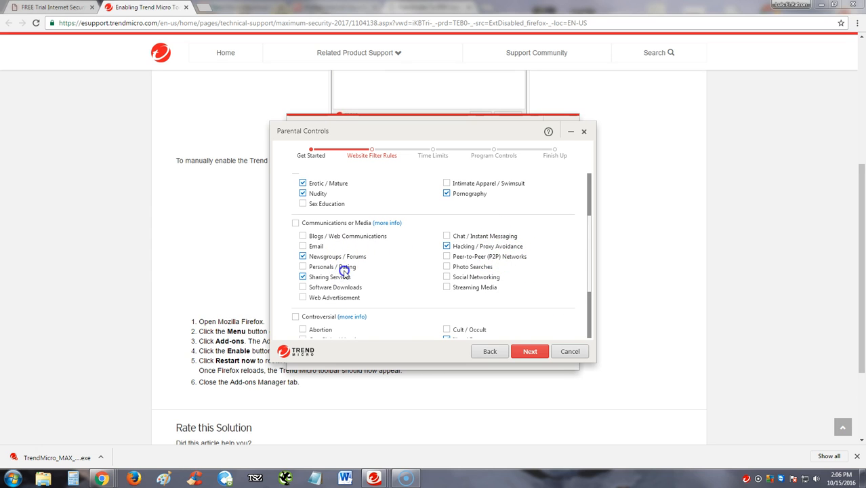
pyautogui.click(303, 266)
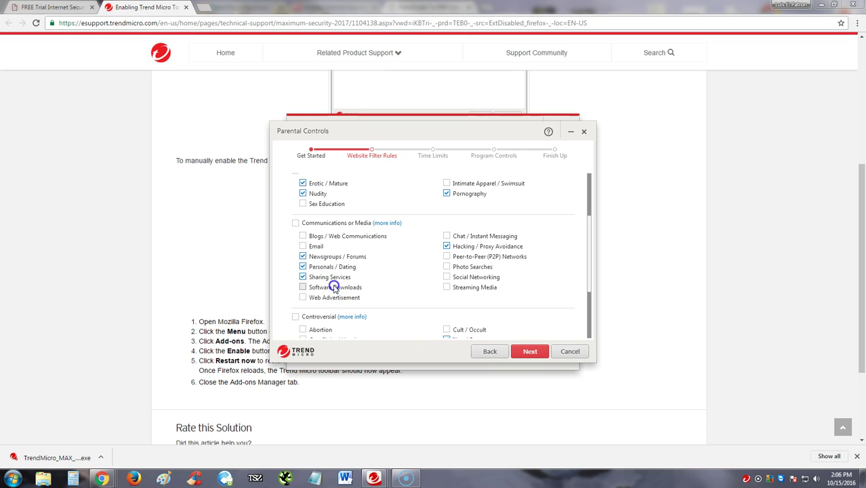
pyautogui.scroll(-3)
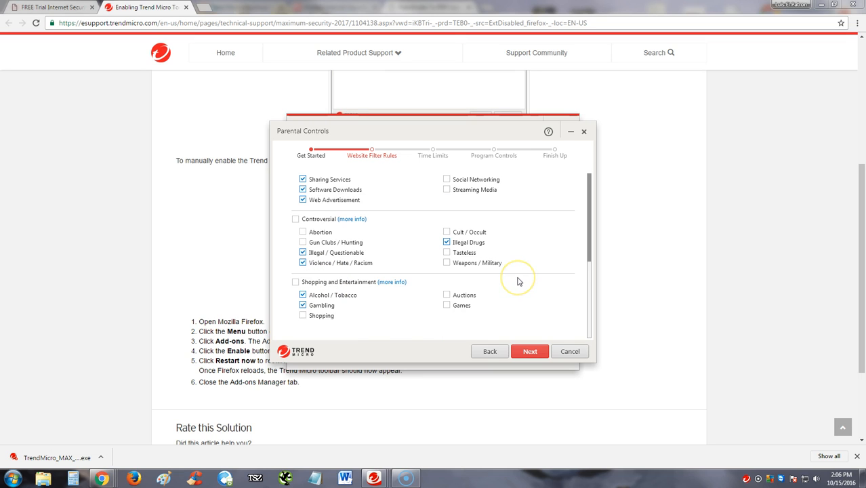
pyautogui.scroll(3)
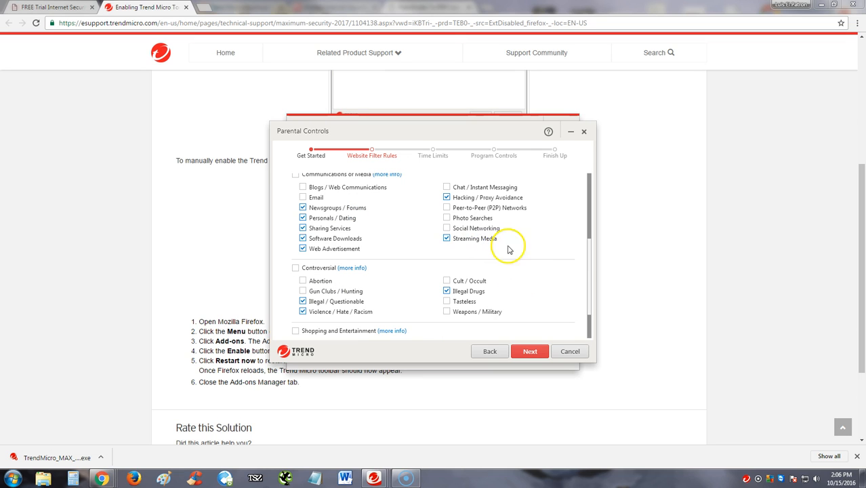
pyautogui.scroll(-3)
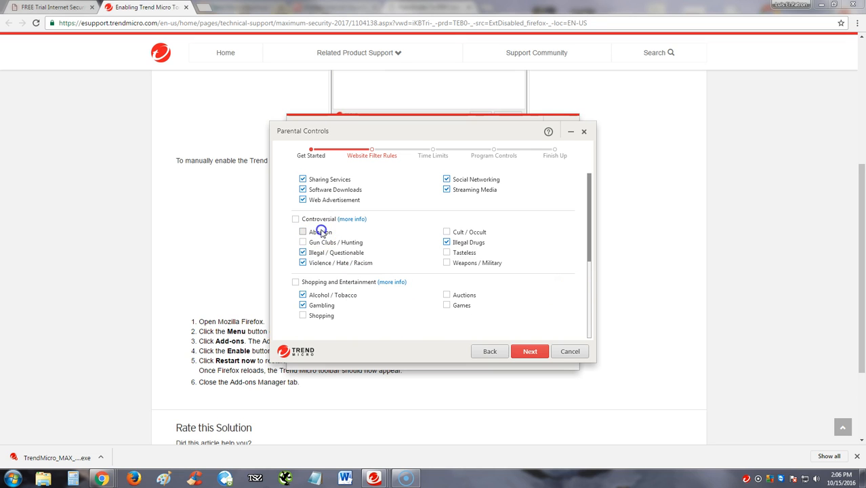
pyautogui.click(296, 218)
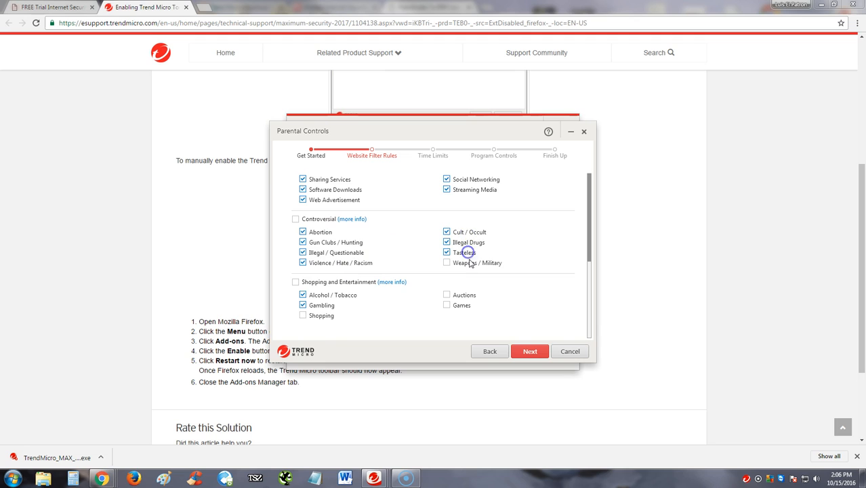
pyautogui.click(296, 219)
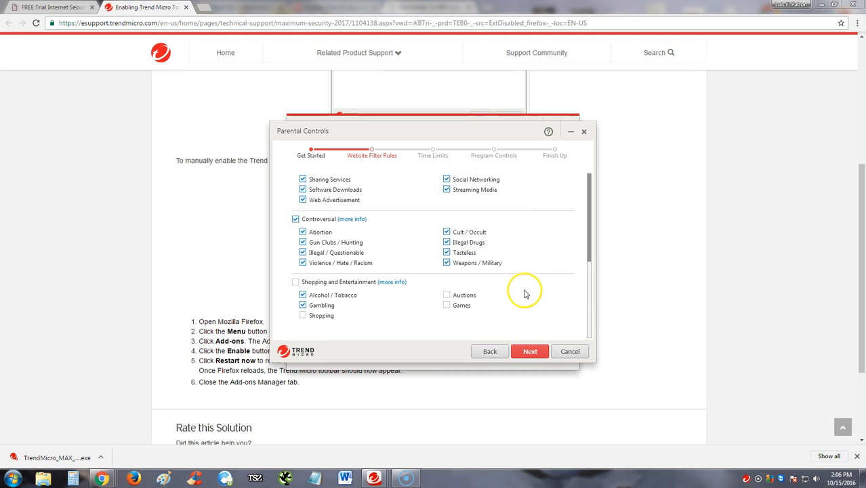
pyautogui.moveTo(575, 319)
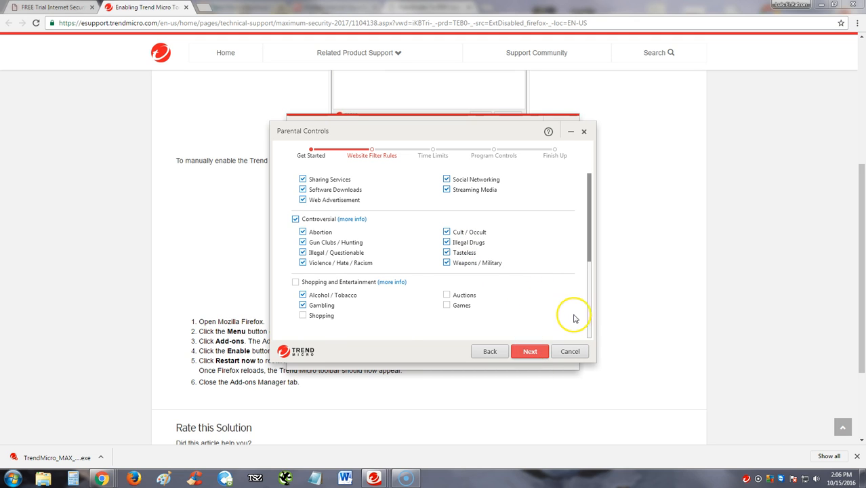
pyautogui.click(530, 351)
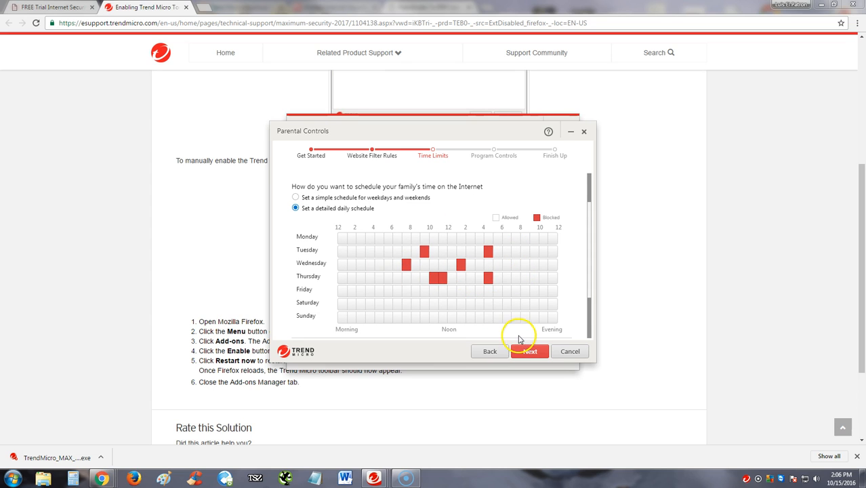
# Step: Add no restricted programs, finish the Parental Controls wizard and close its summary
pyautogui.click(530, 351)
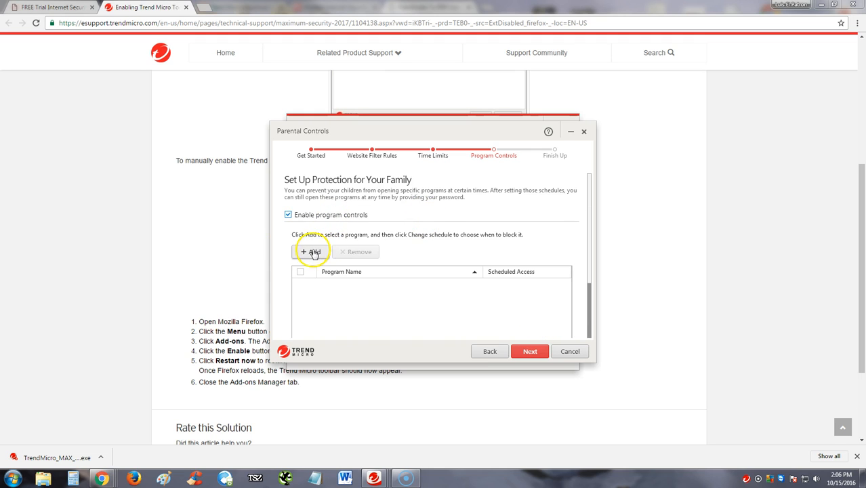
pyautogui.moveTo(384, 259)
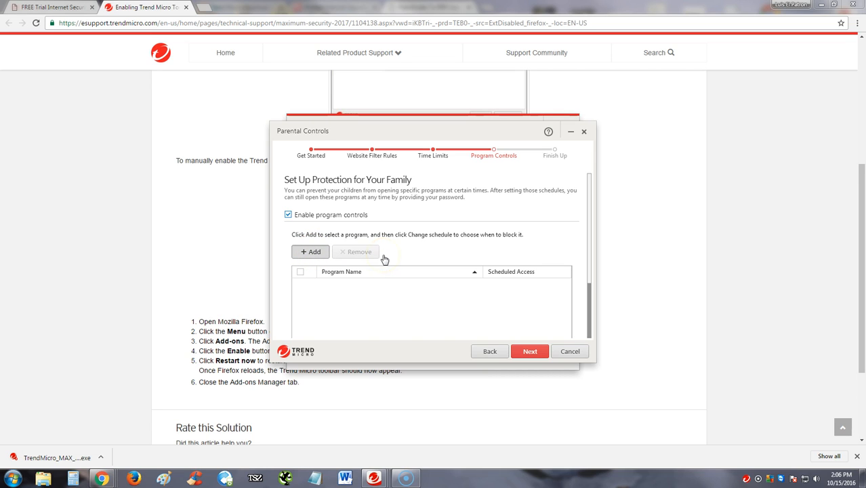
pyautogui.moveTo(492, 307)
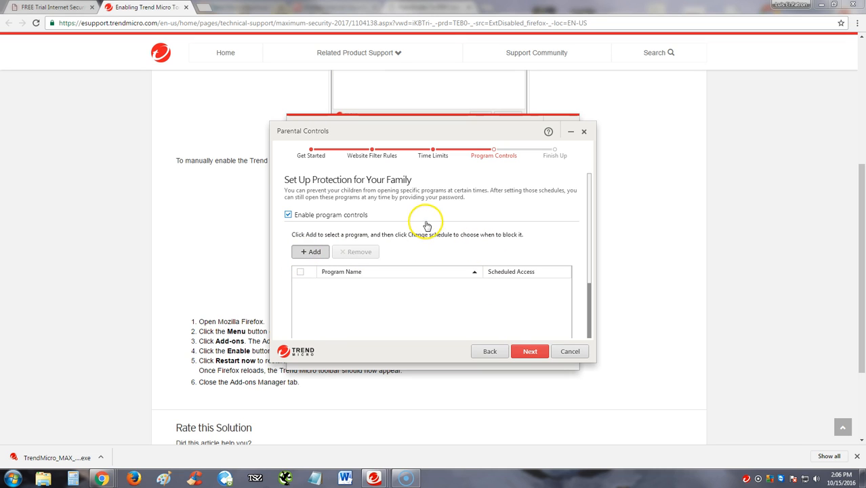
pyautogui.click(310, 252)
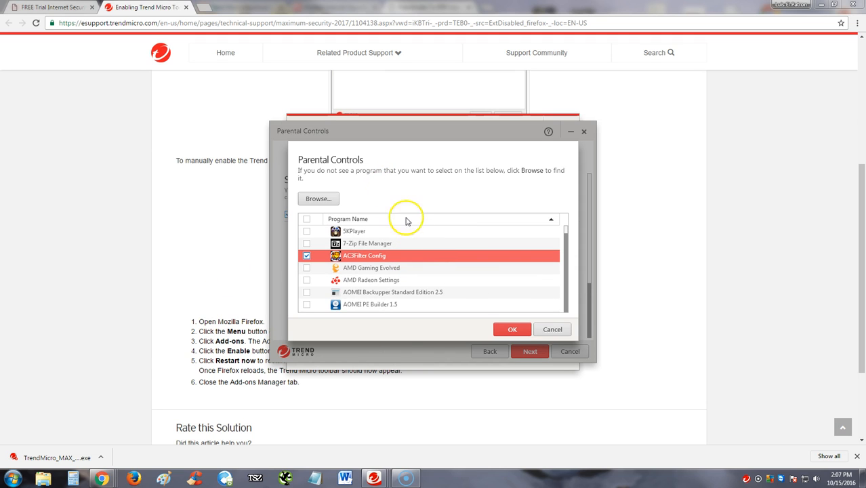
pyautogui.moveTo(561, 107)
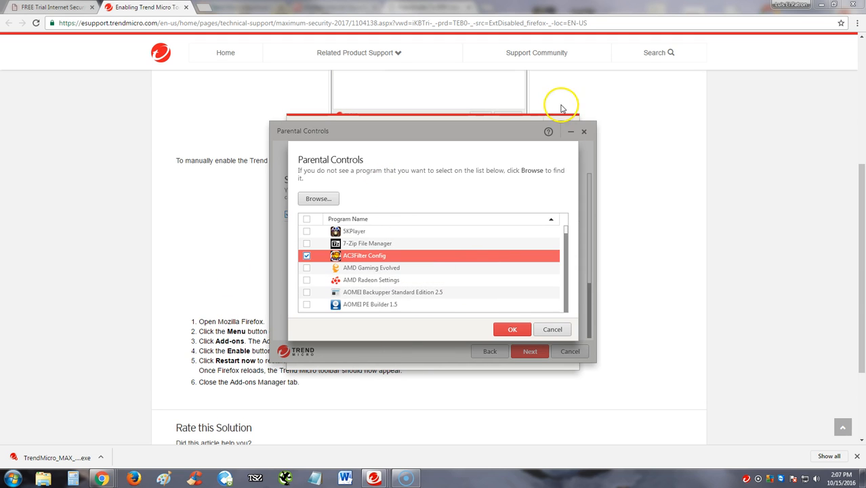
pyautogui.click(512, 329)
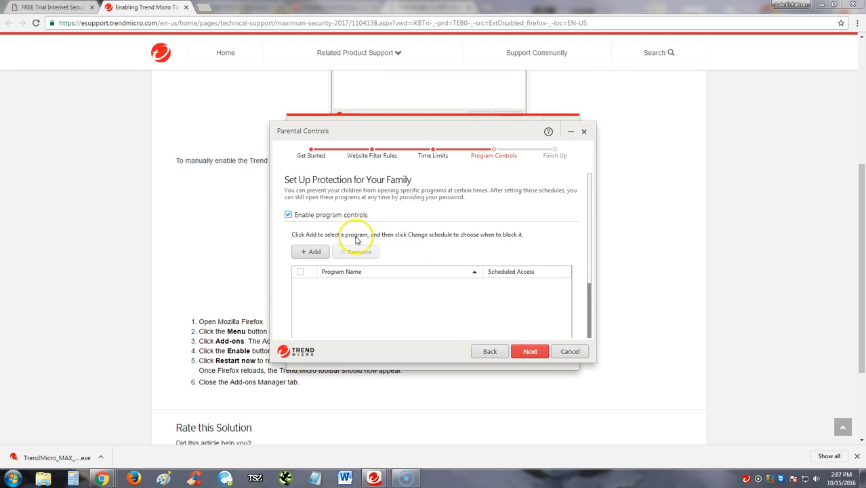
pyautogui.click(530, 351)
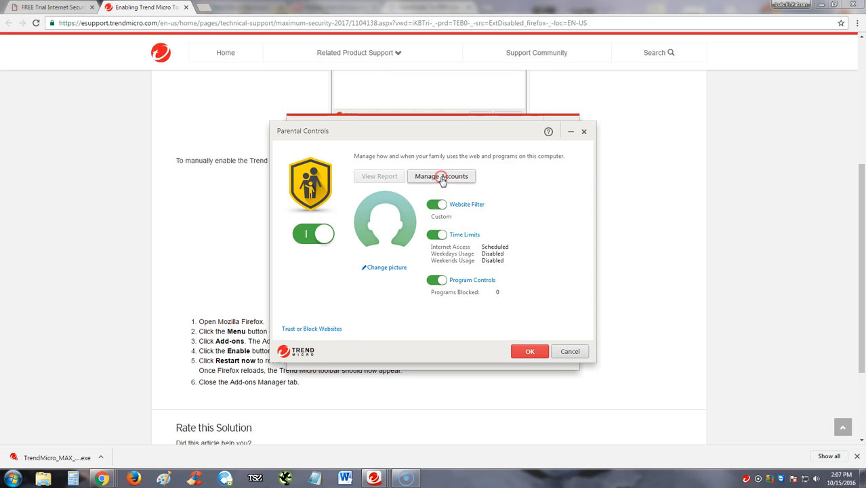
pyautogui.moveTo(500, 191)
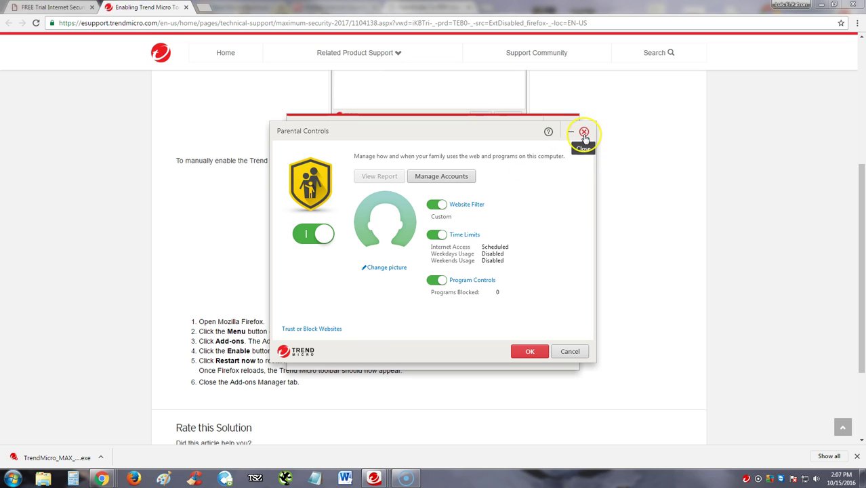
pyautogui.moveTo(584, 131)
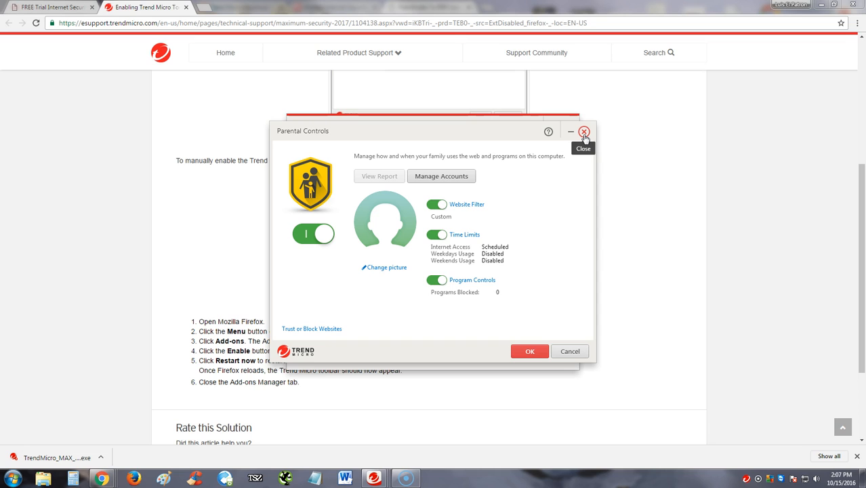
pyautogui.moveTo(566, 351)
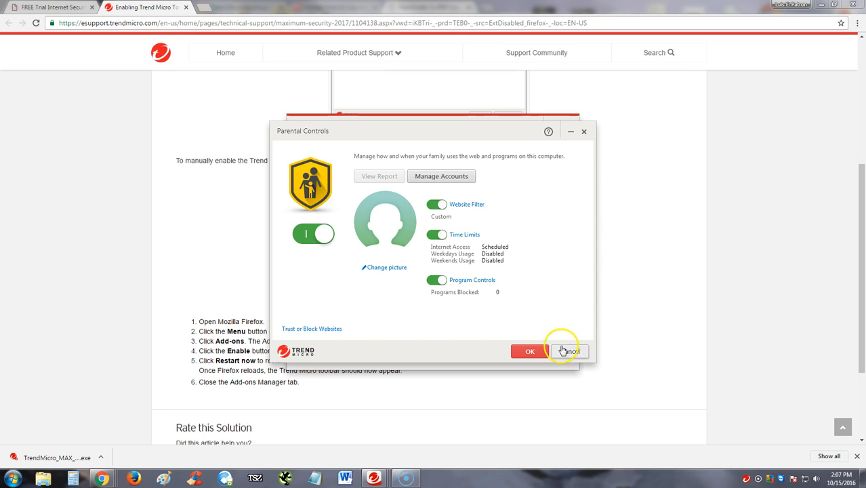
pyautogui.click(568, 351)
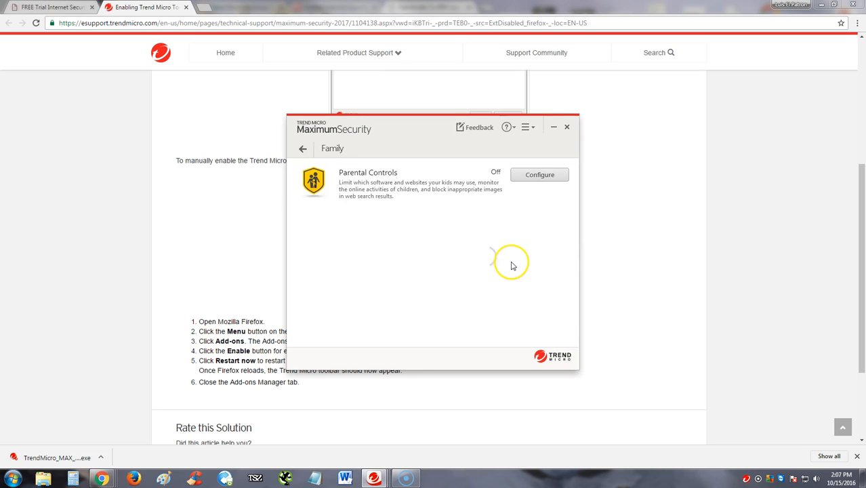
# Step: Return from the Family page to the home screen showing Protected, trial expiring 11/15/2016
pyautogui.click(302, 148)
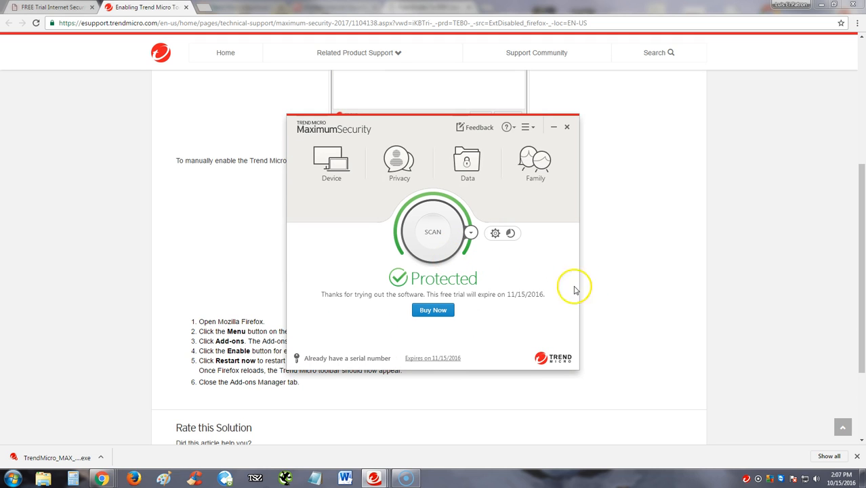
pyautogui.moveTo(536, 286)
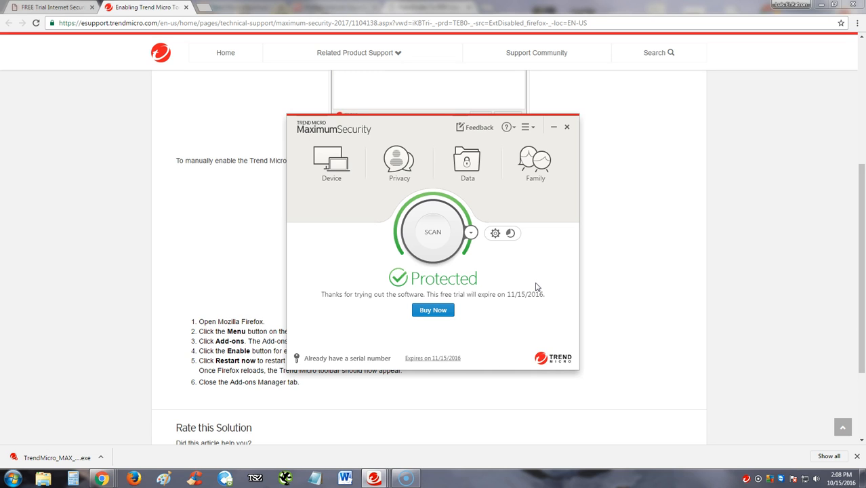
pyautogui.moveTo(137, 406)
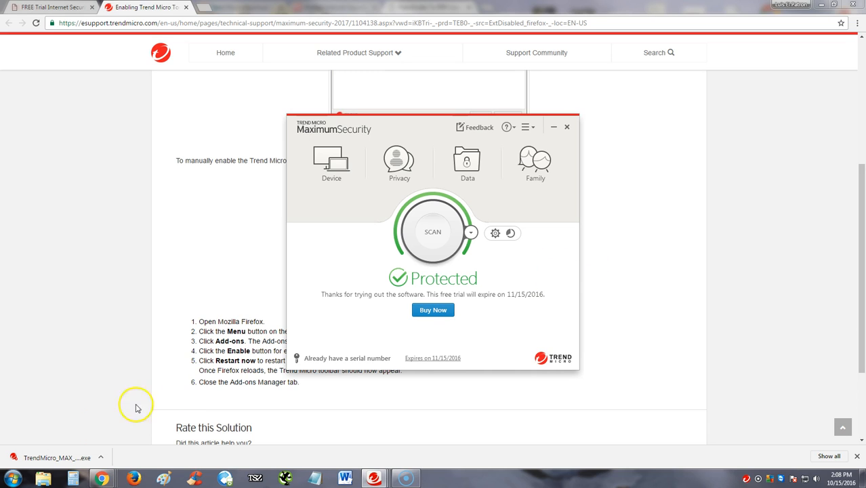